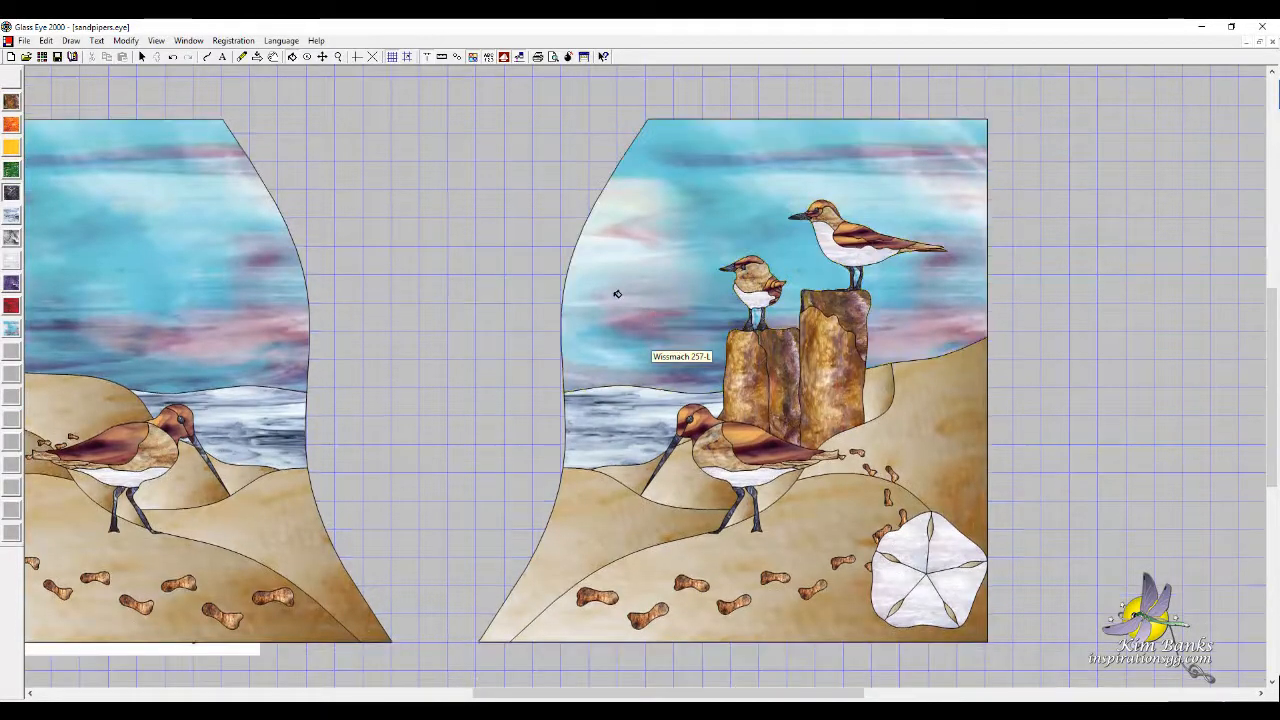
pyautogui.moveTo(449, 245)
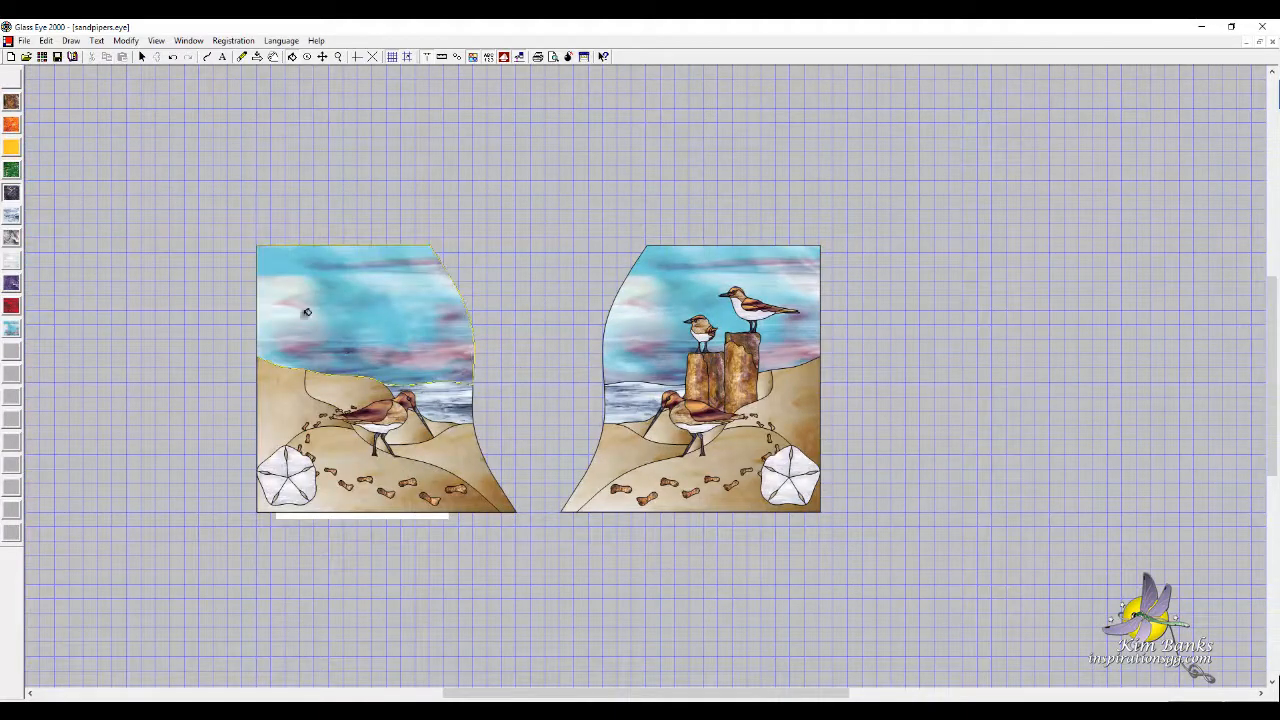
# Remove the background image and confirm the left panel's 10 by 18.5-inch size
pyautogui.click(23, 40)
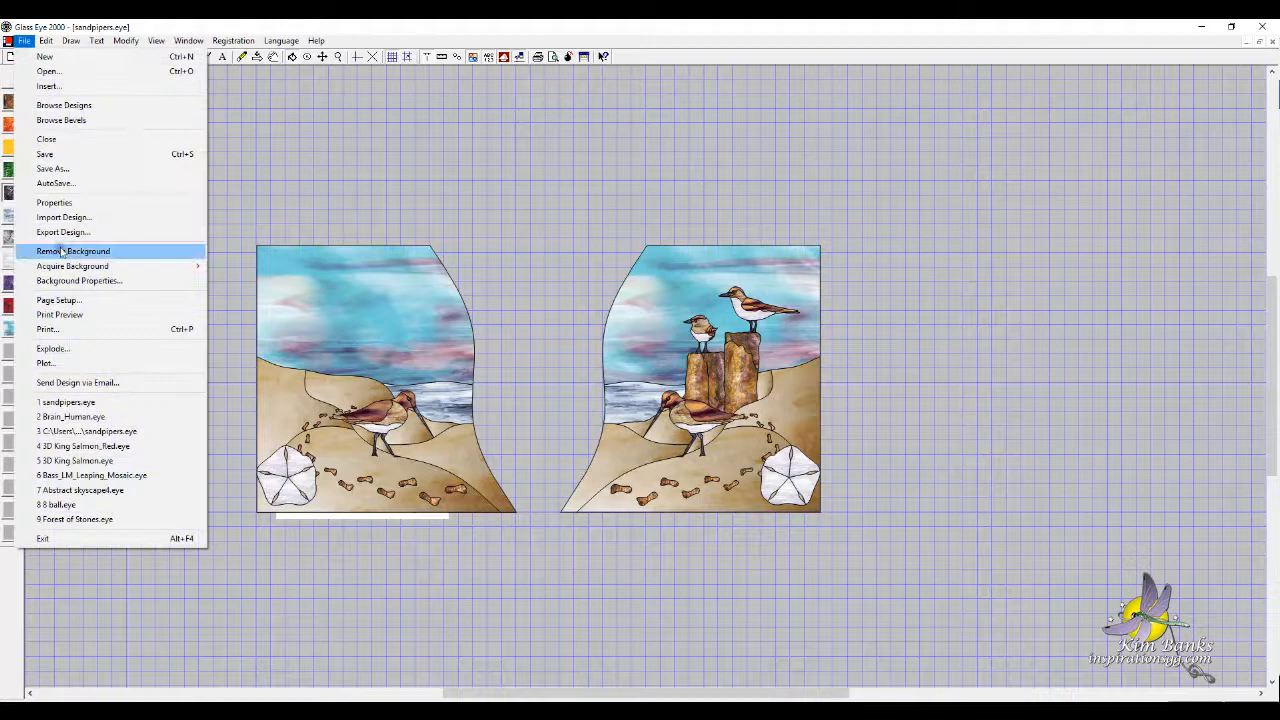
pyautogui.click(73, 251)
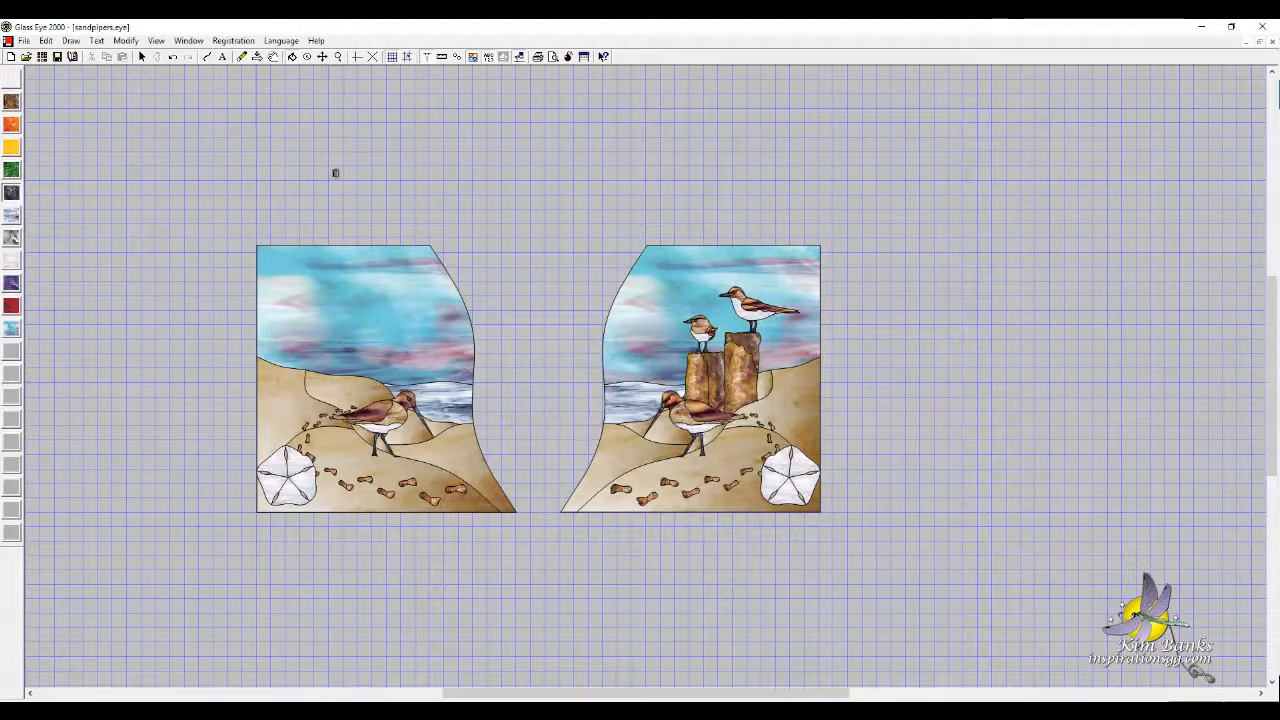
pyautogui.moveTo(298, 250)
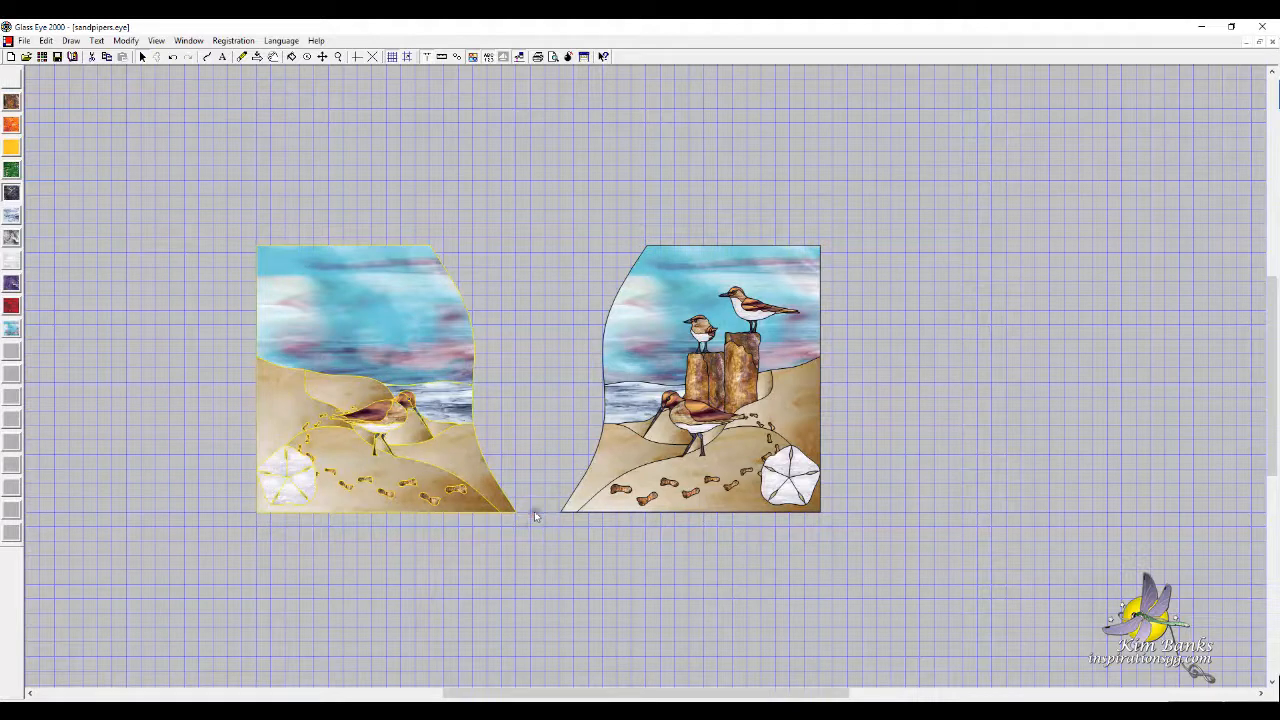
pyautogui.click(122, 40)
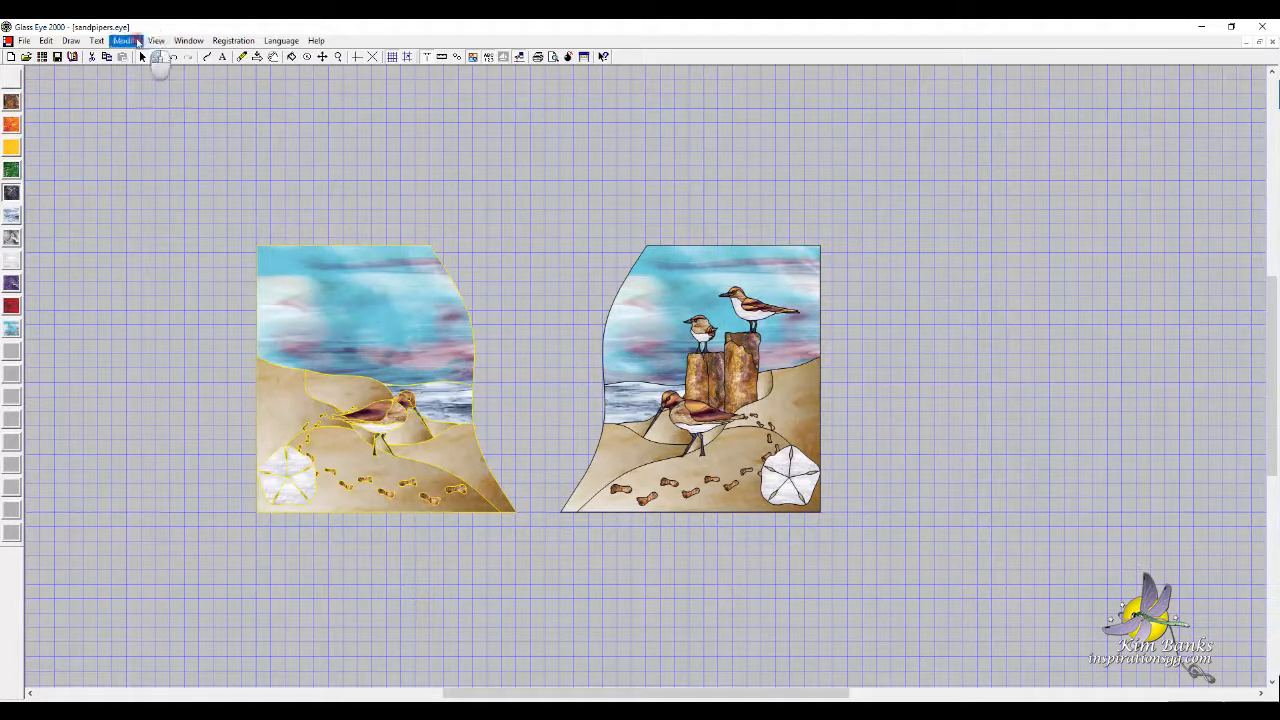
pyautogui.click(125, 40)
pyautogui.write('18')
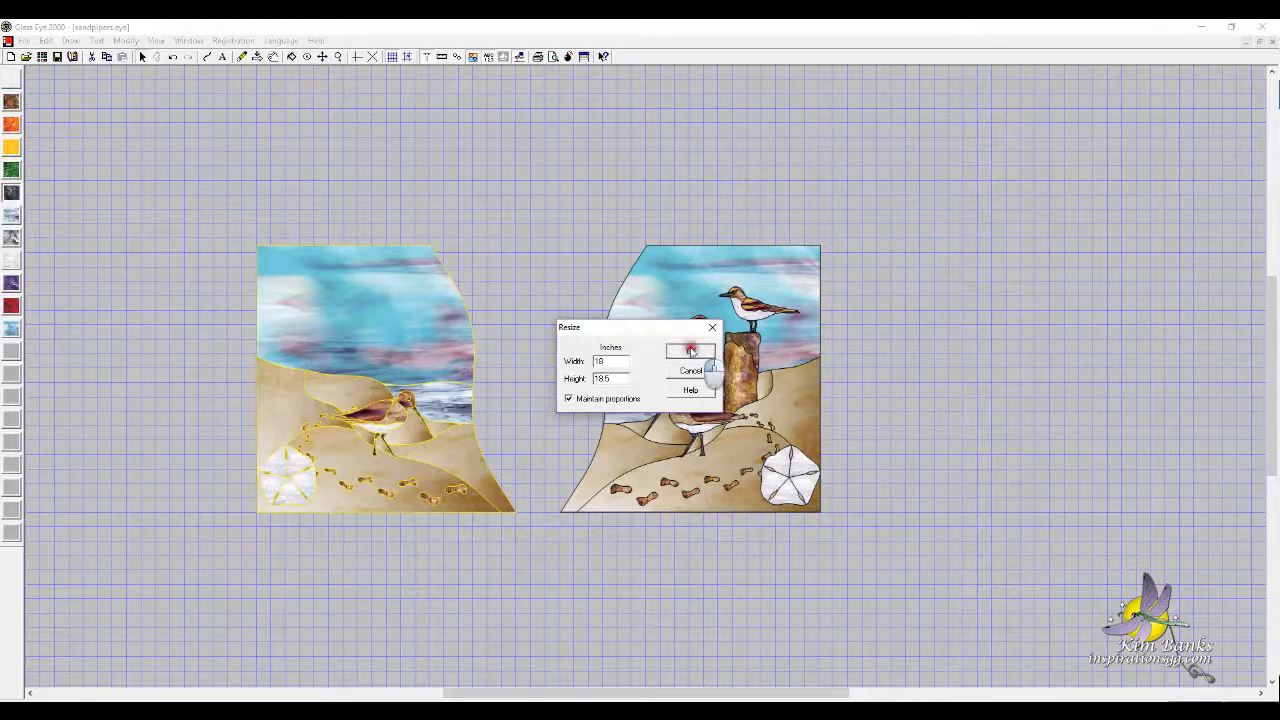
pyautogui.click(690, 350)
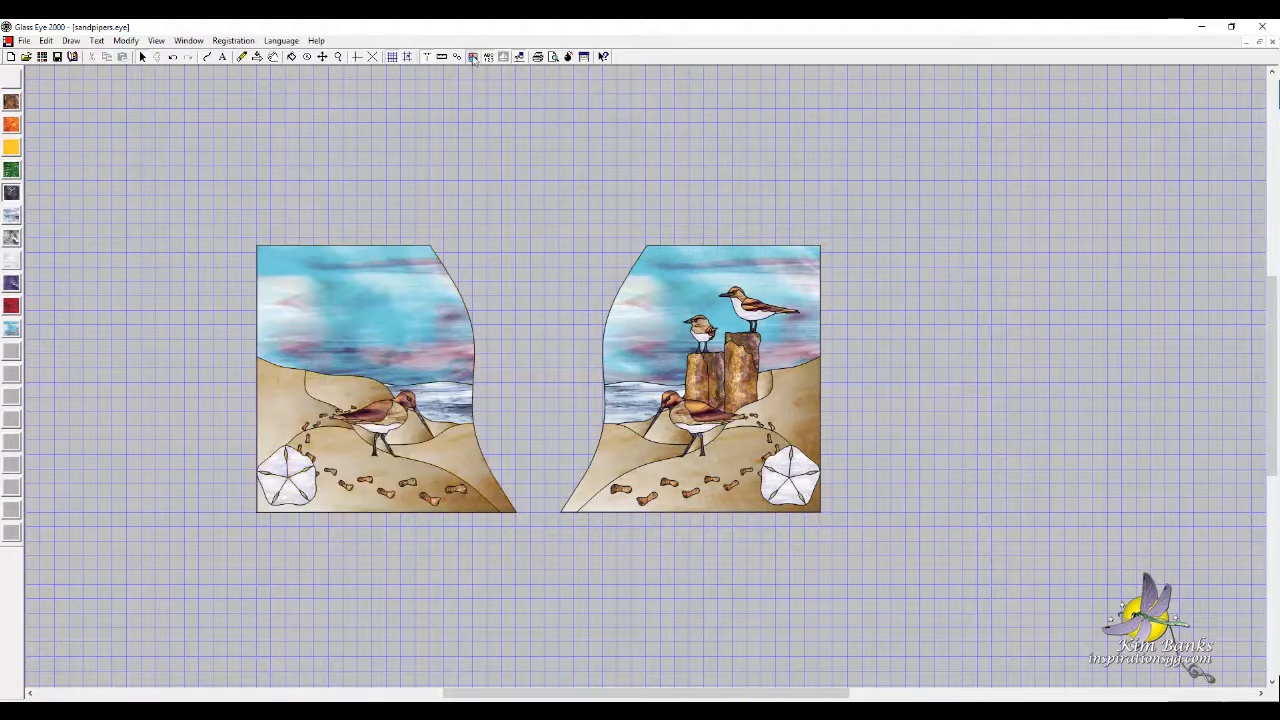
# Hide glass colours and turn on Show numbers under Piece Labeling
pyautogui.click(487, 56)
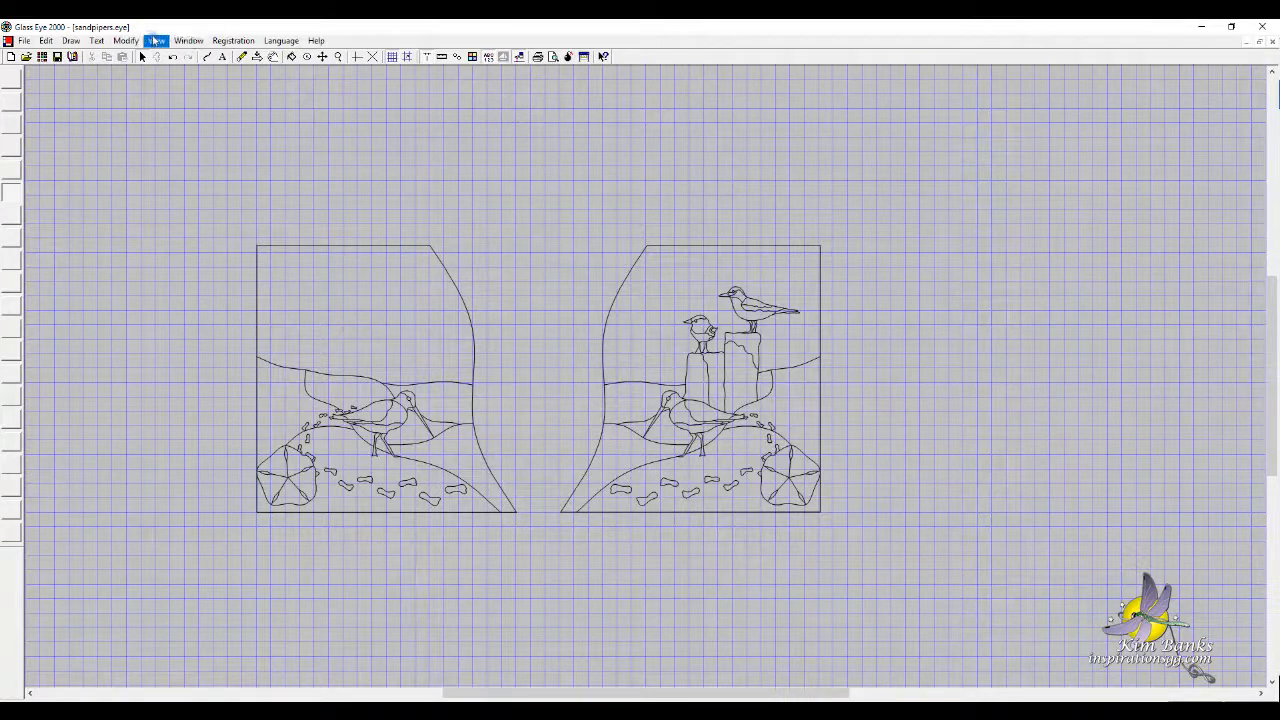
pyautogui.click(156, 40)
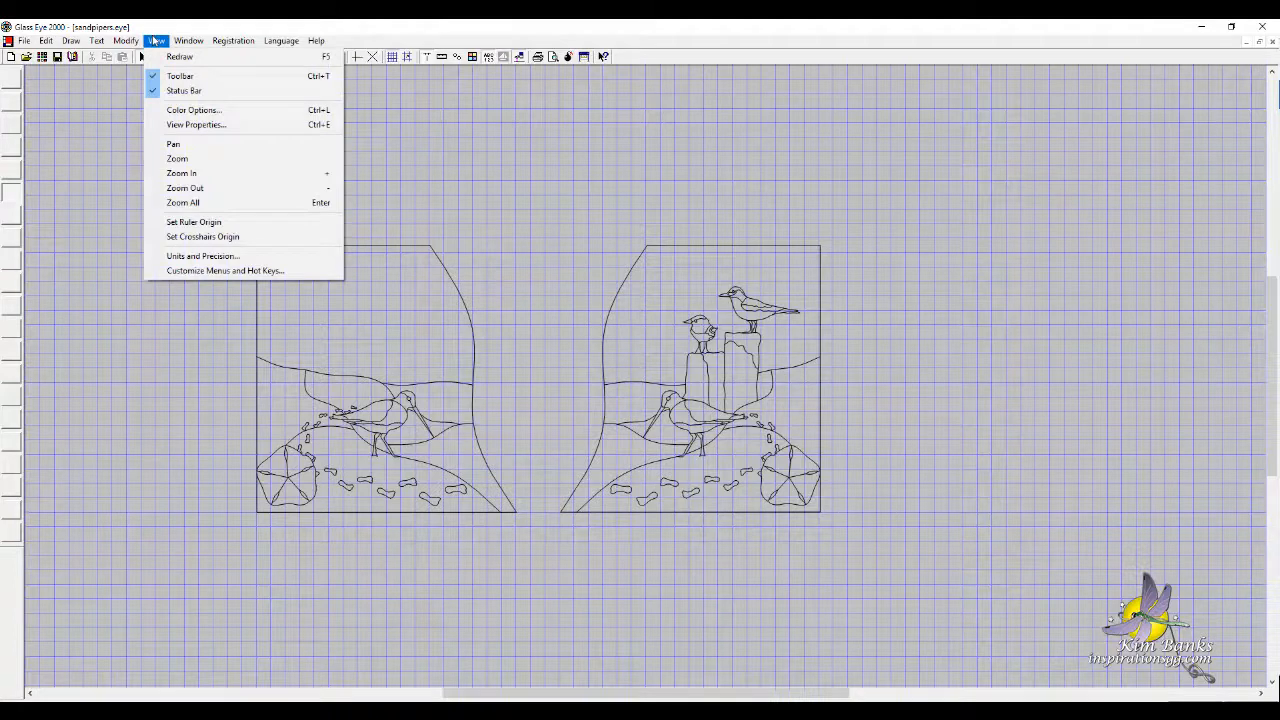
pyautogui.click(125, 40)
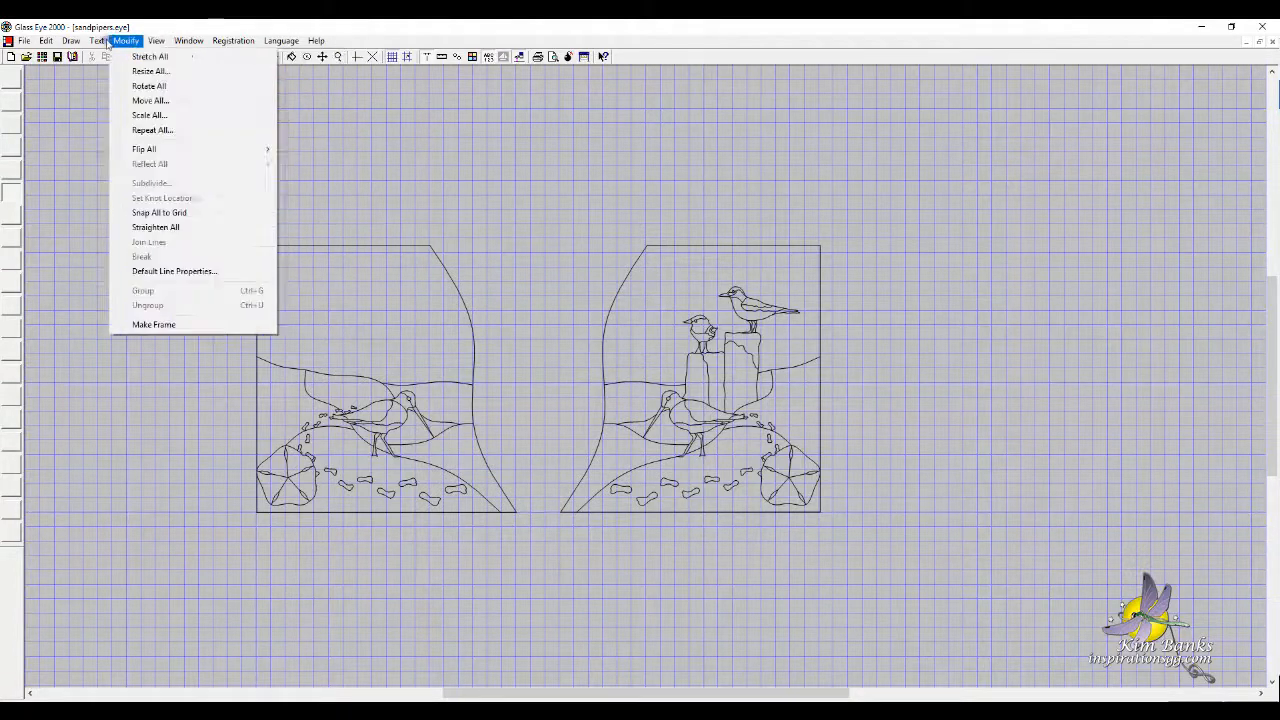
pyautogui.click(96, 40)
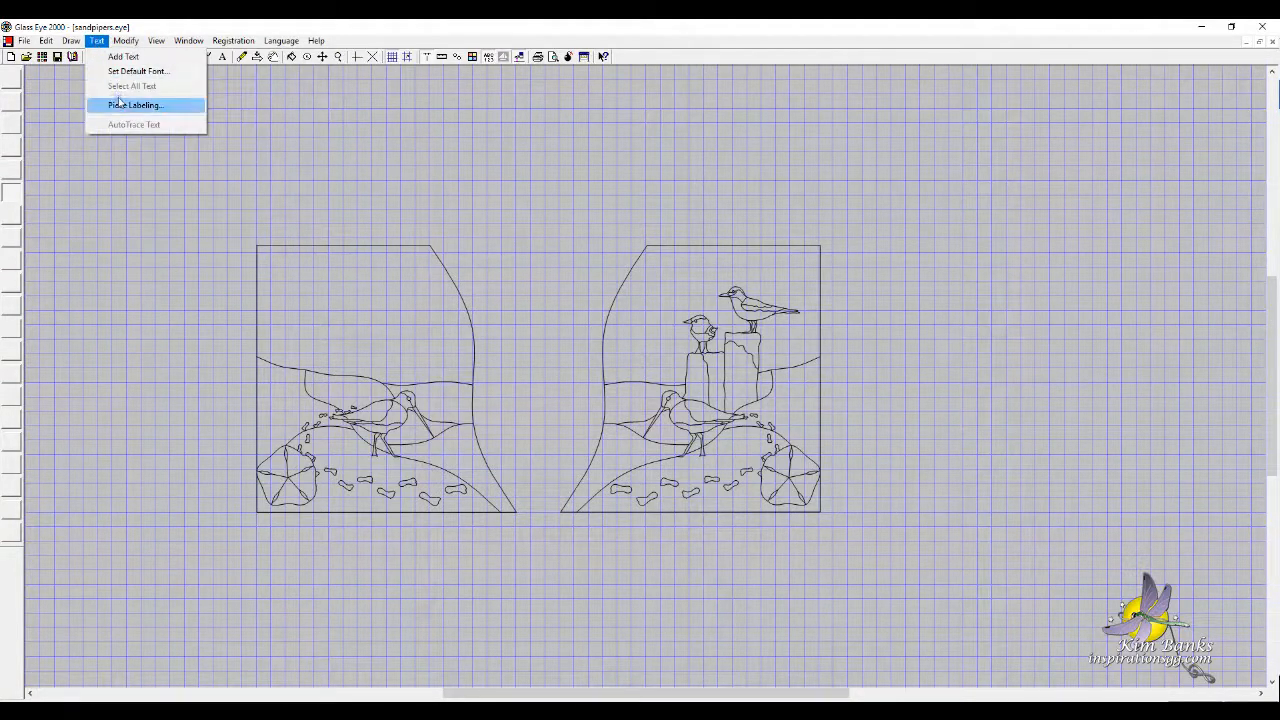
pyautogui.click(134, 105)
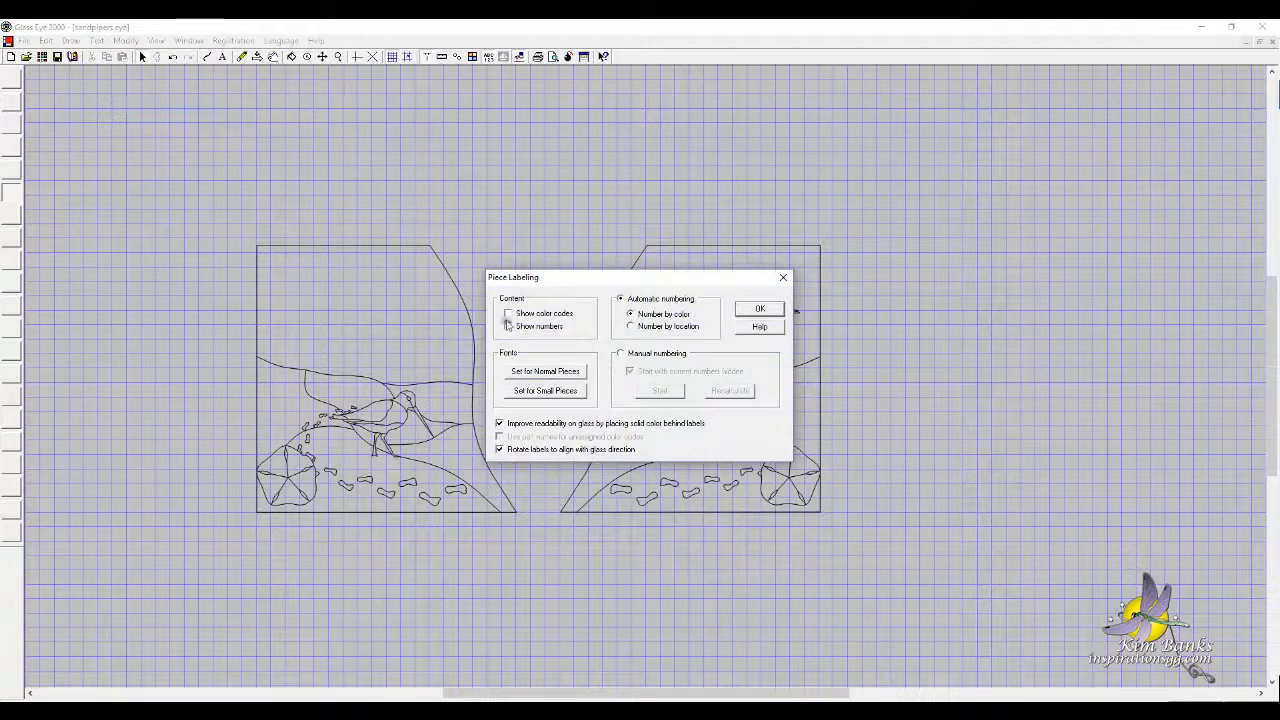
pyautogui.click(510, 327)
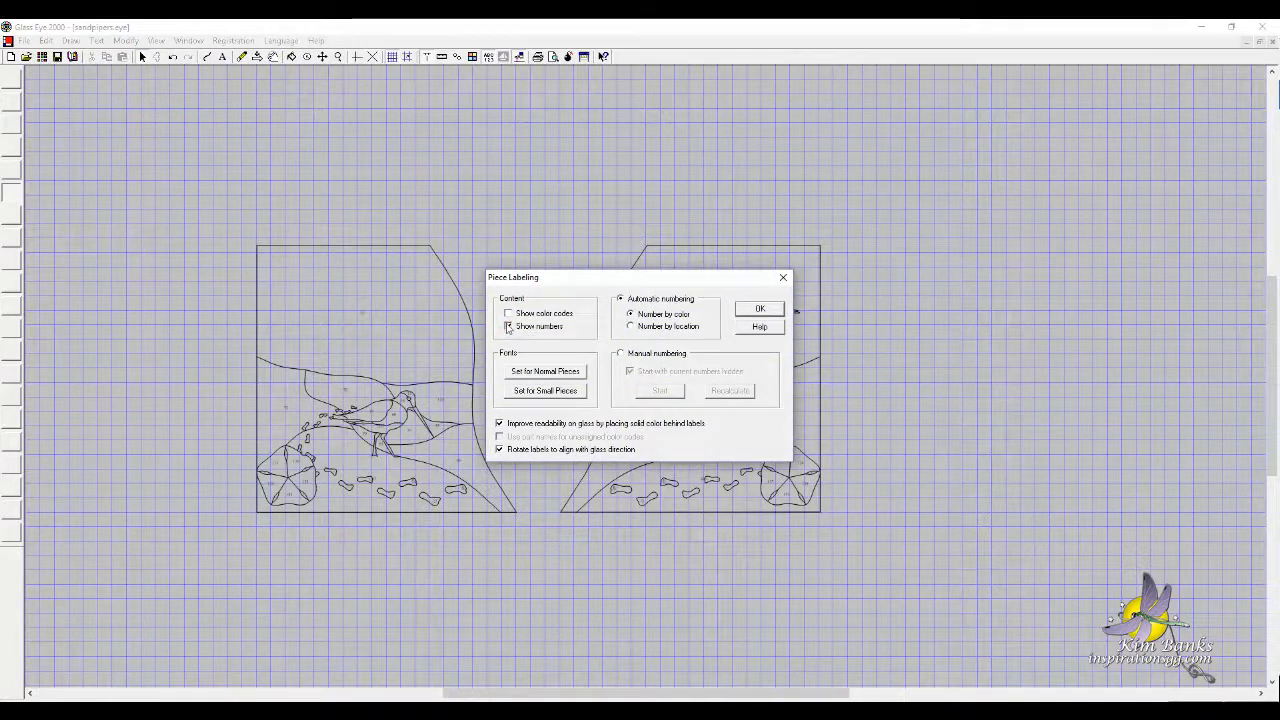
pyautogui.click(509, 327)
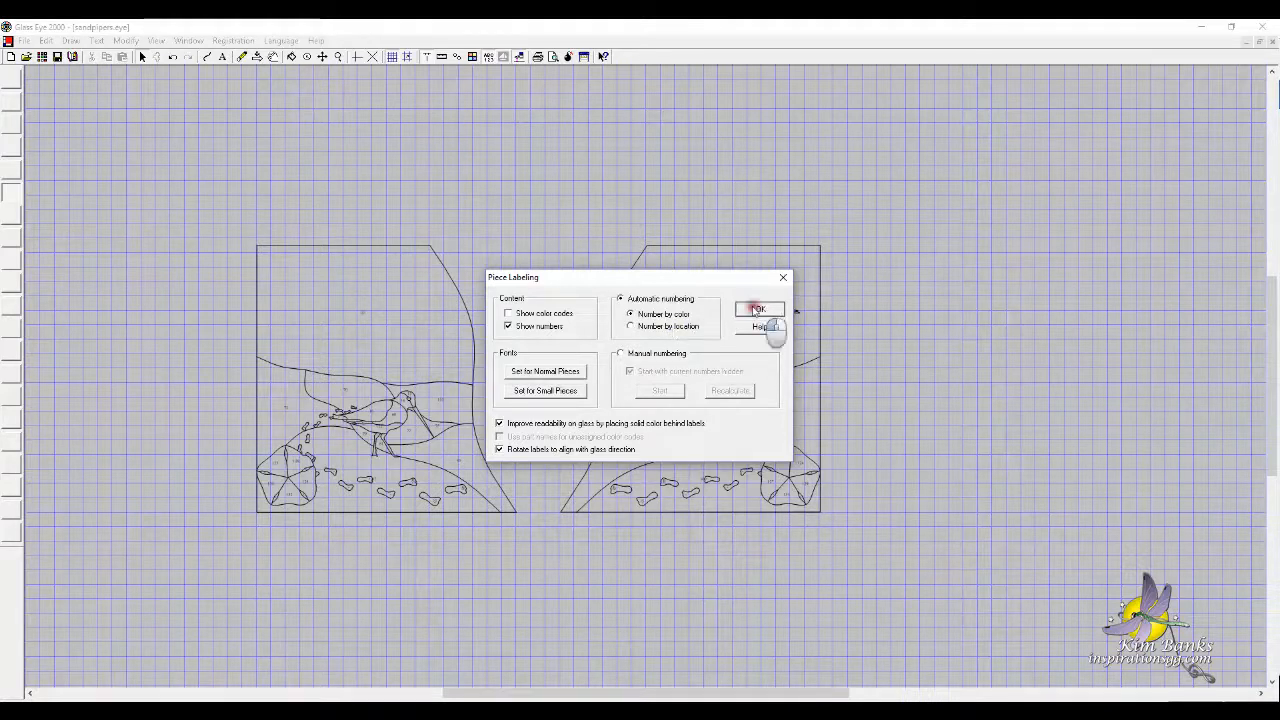
pyautogui.click(759, 308)
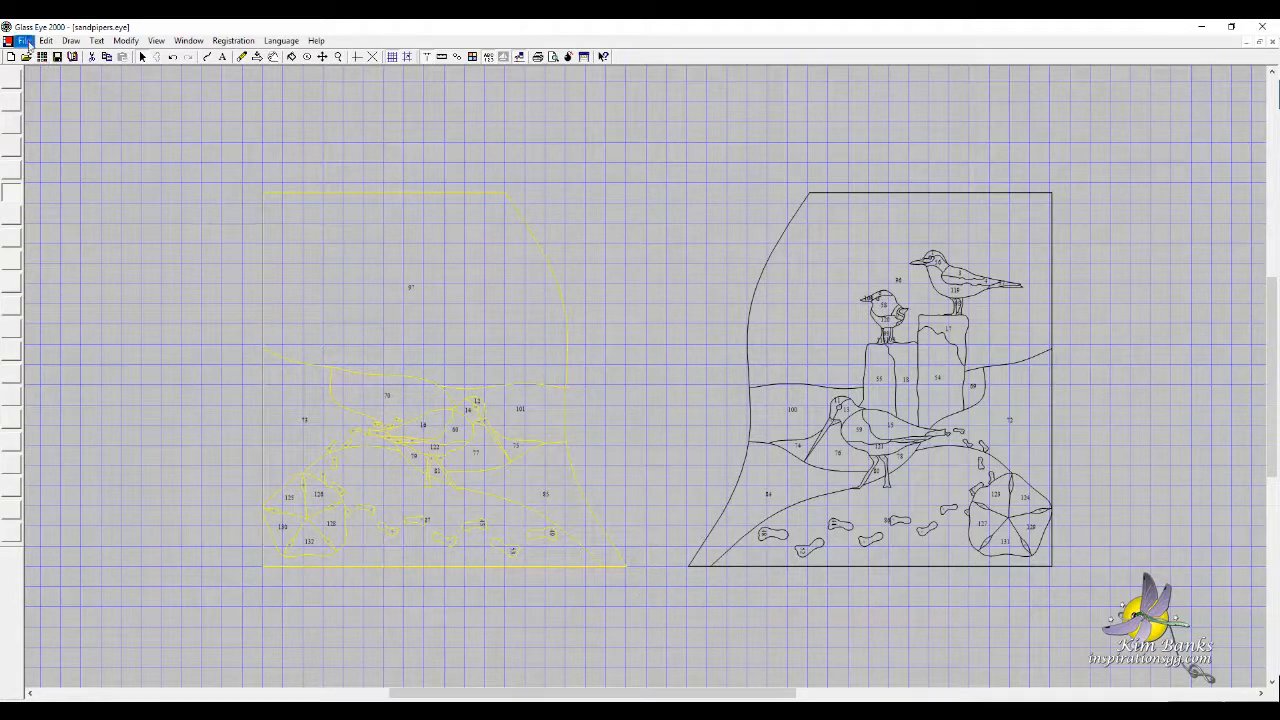
# After reviewing page setup, send the print job to PrimoPDF and view its properties
pyautogui.click(24, 40)
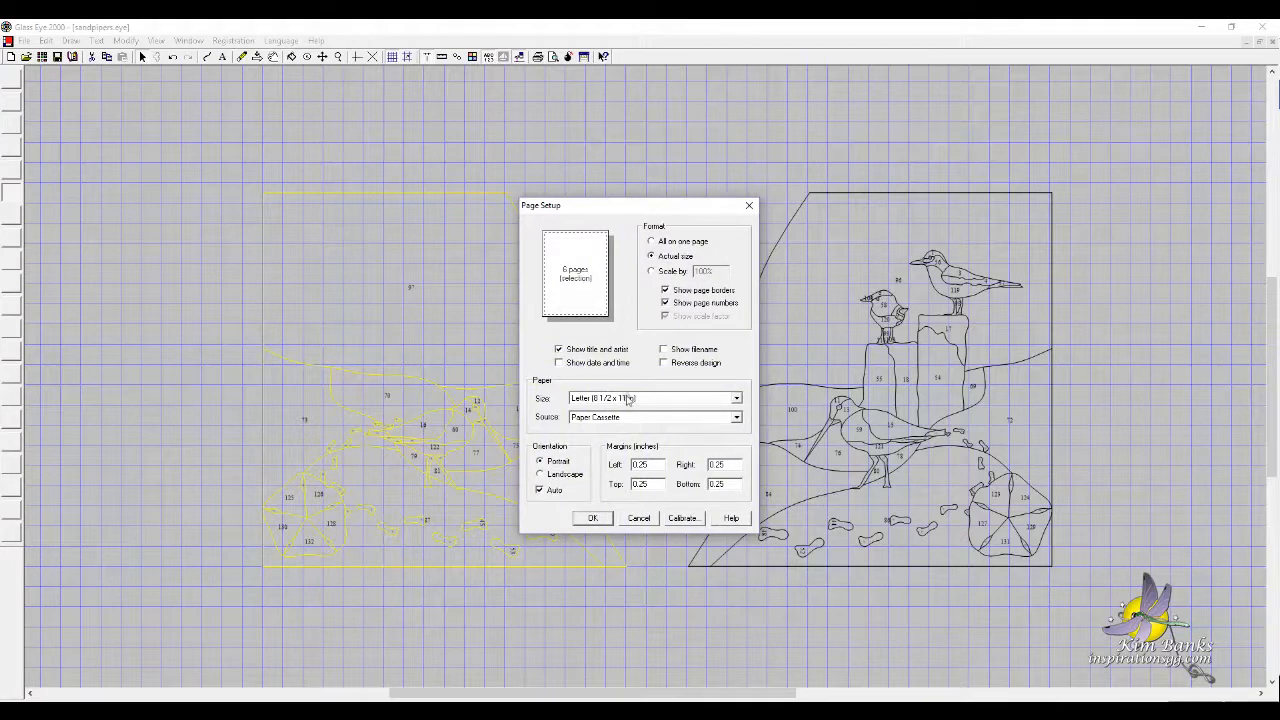
pyautogui.click(736, 398)
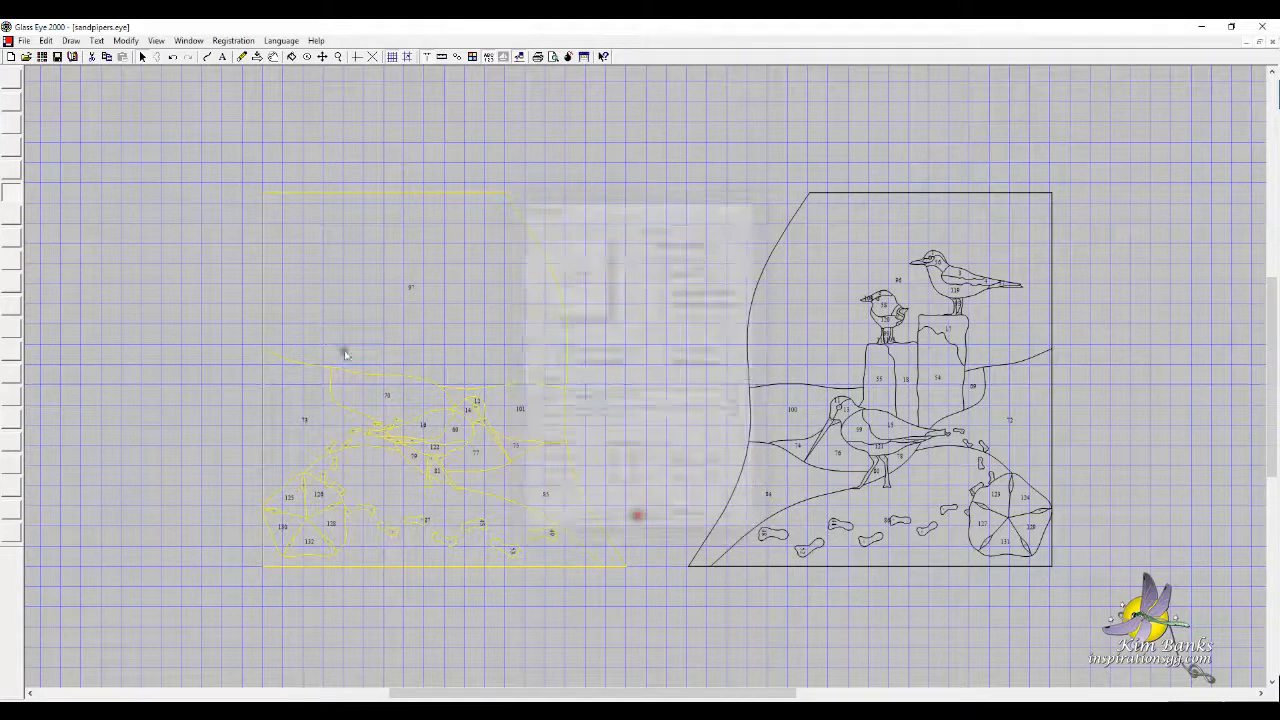
pyautogui.click(23, 40)
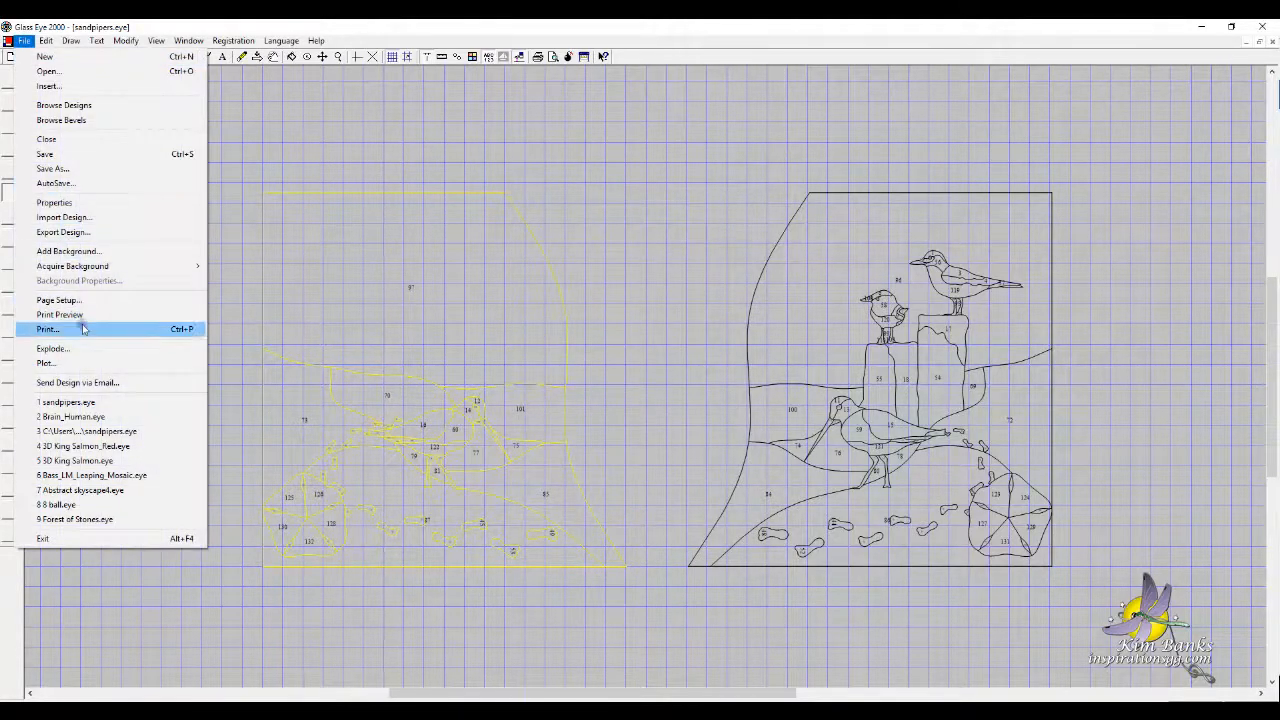
pyautogui.click(47, 329)
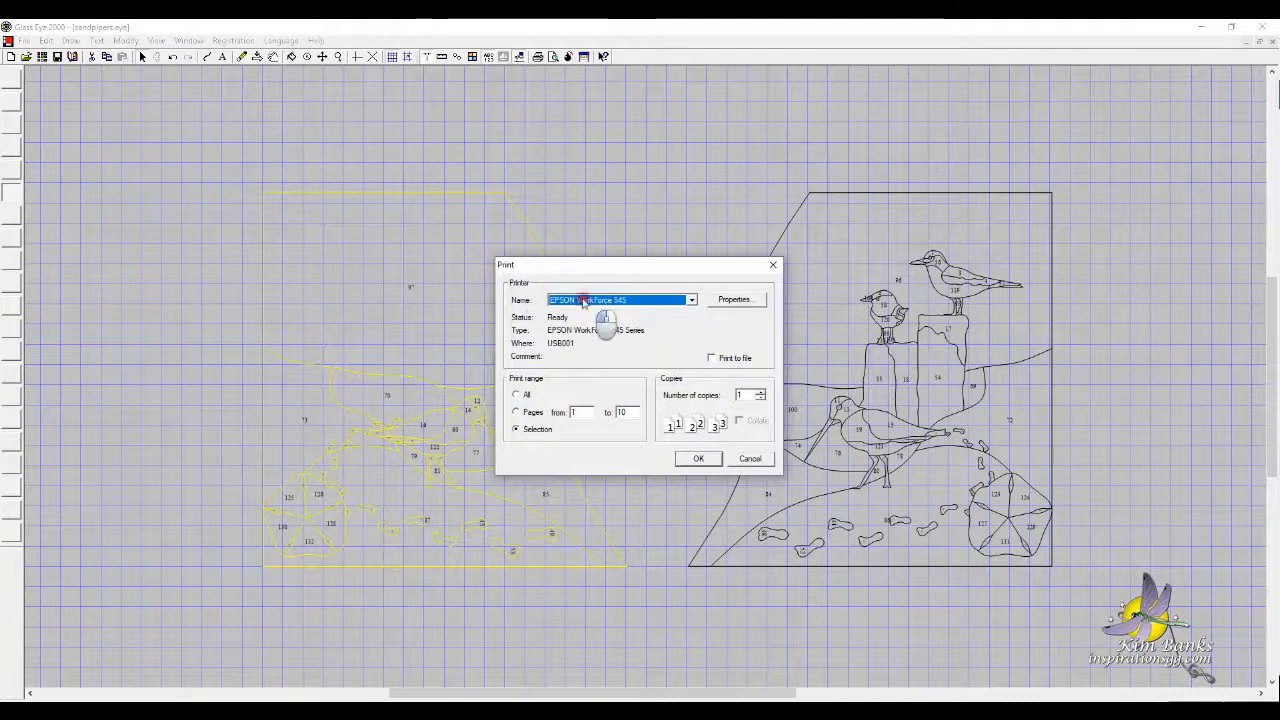
pyautogui.click(691, 300)
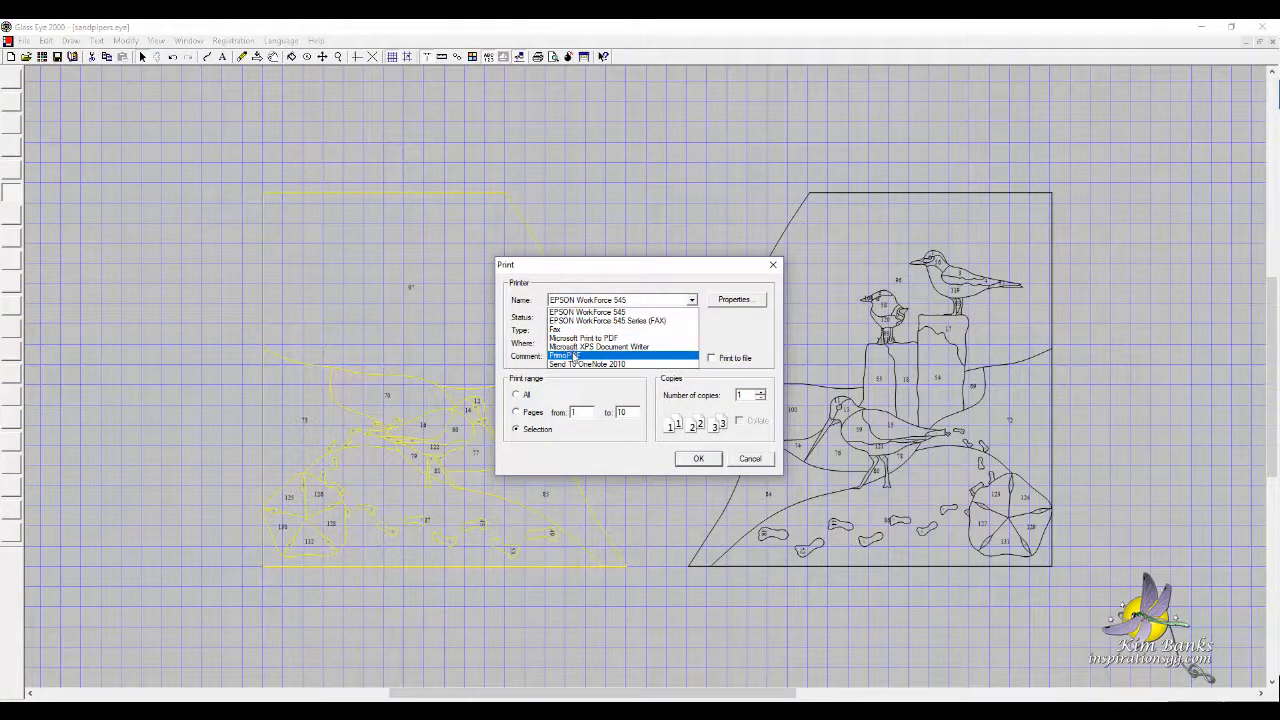
pyautogui.click(563, 355)
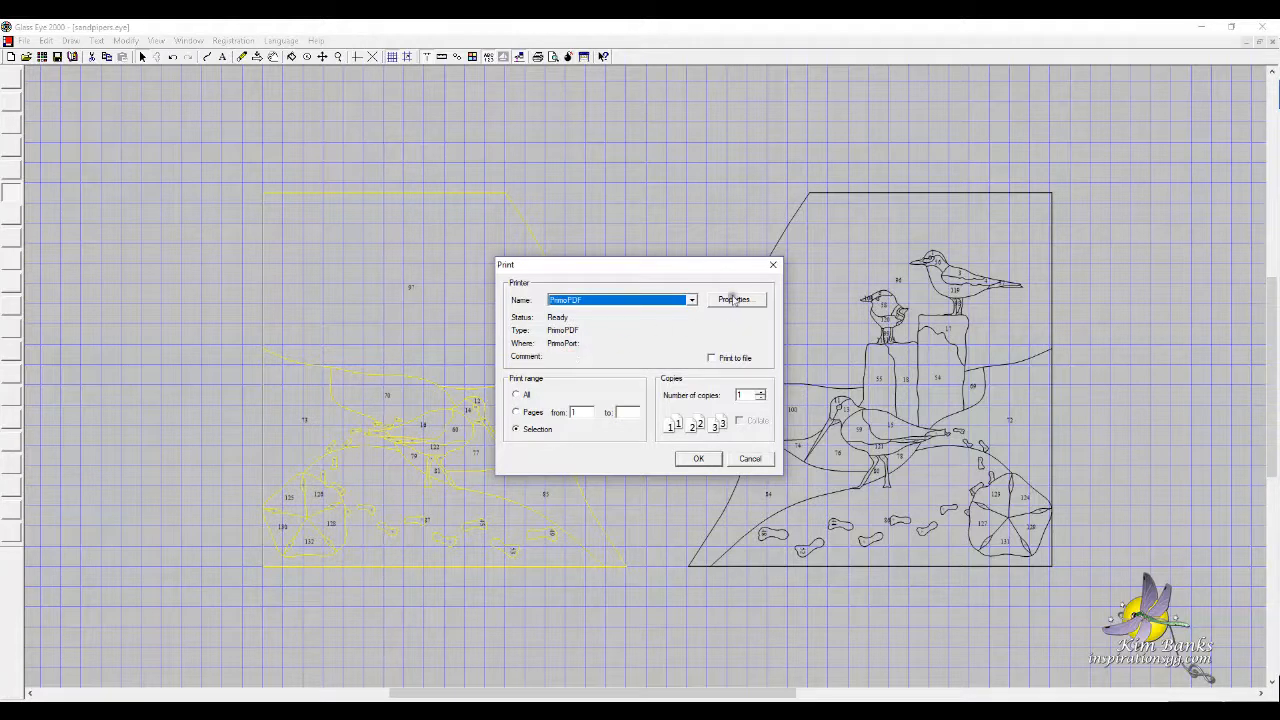
pyautogui.click(736, 300)
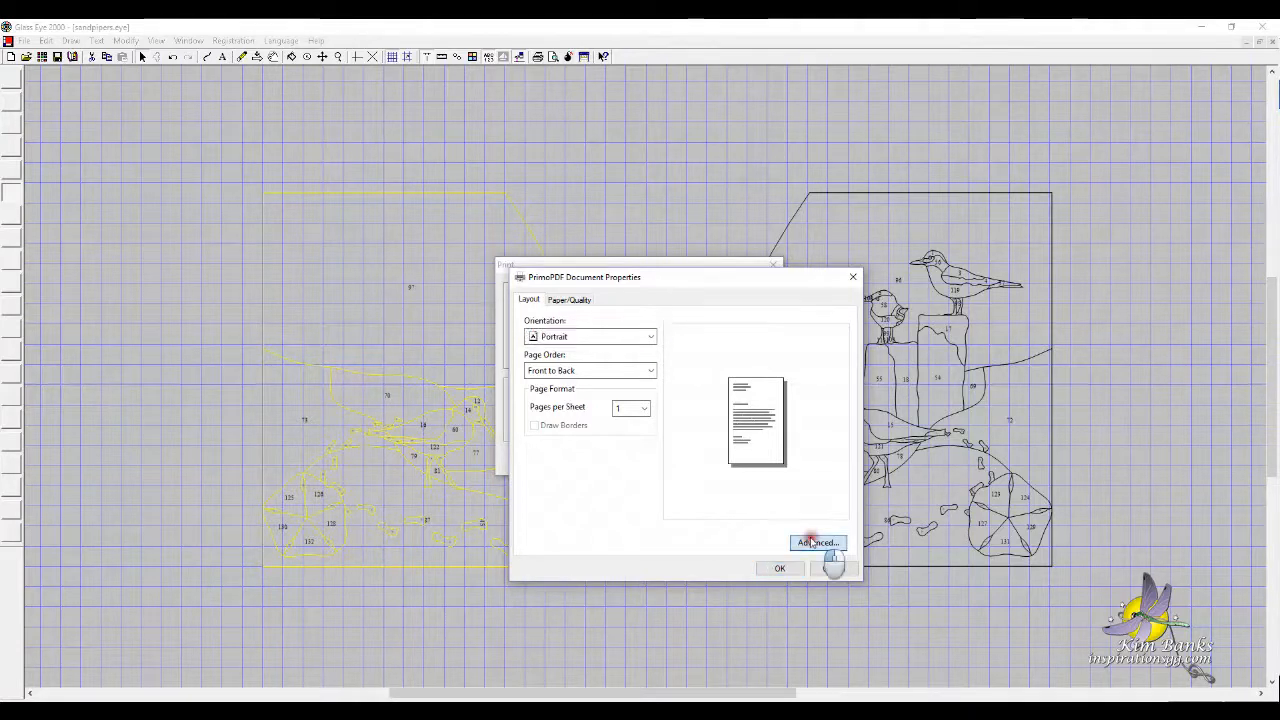
# Set a custom 22 by 25-inch PrimoPDF page and print only the selection
pyautogui.click(817, 542)
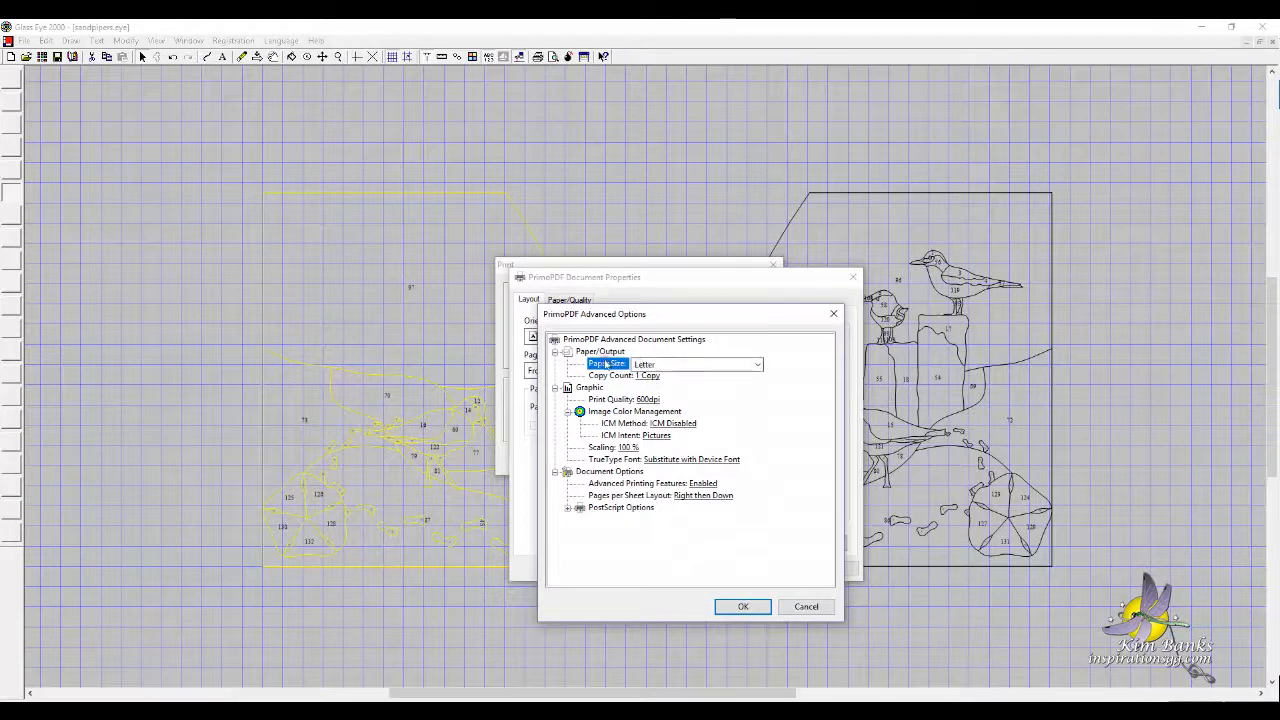
pyautogui.click(757, 363)
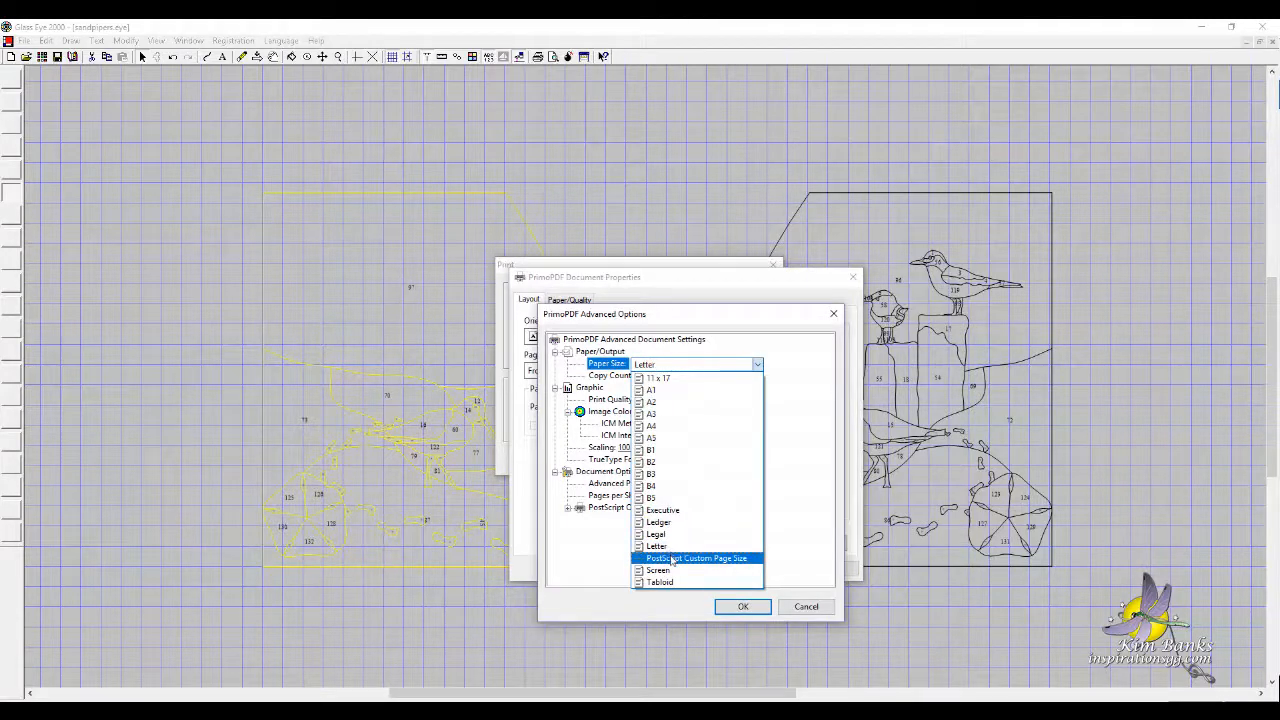
pyautogui.click(696, 558)
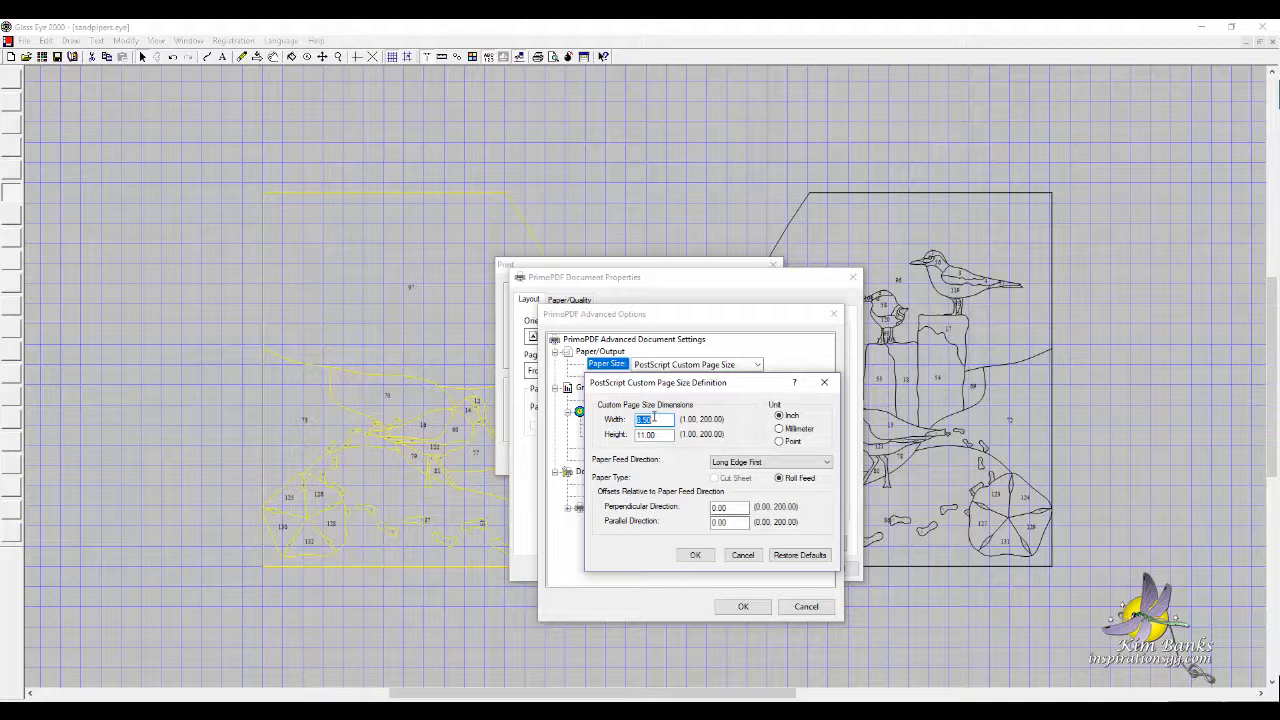
pyautogui.write('22')
pyautogui.click(654, 434)
pyautogui.write('2')
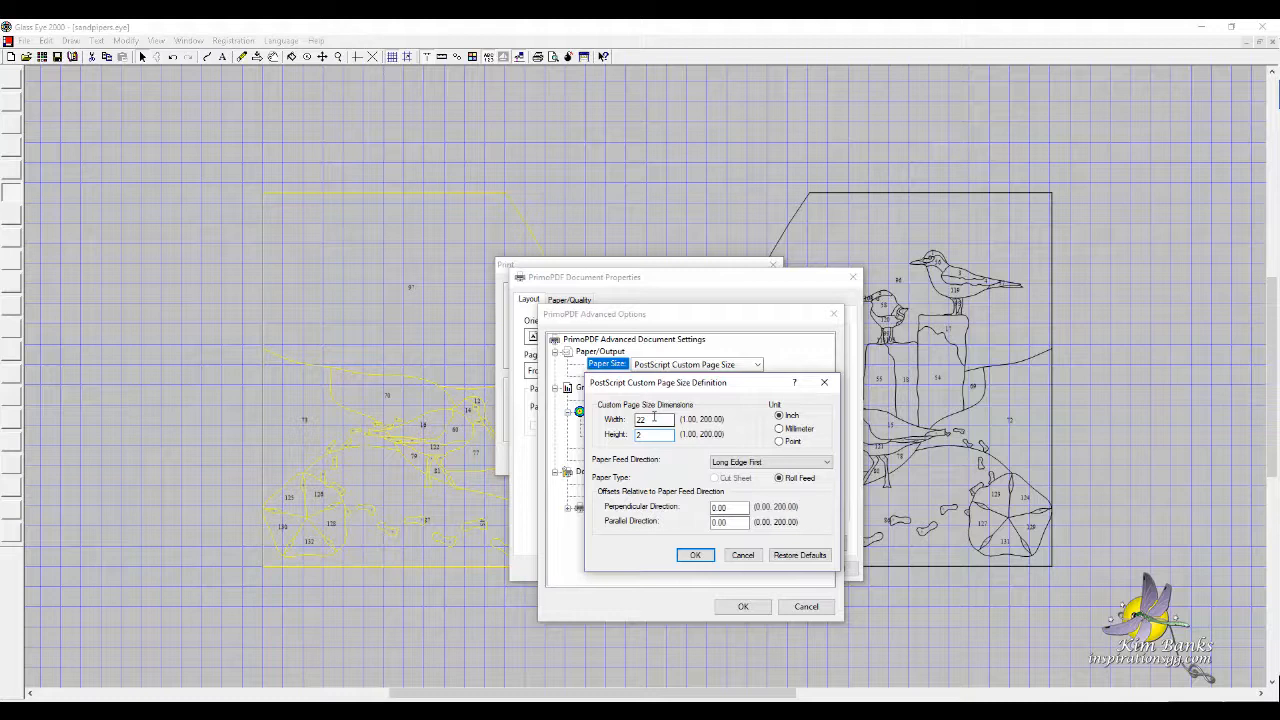
pyautogui.write('5')
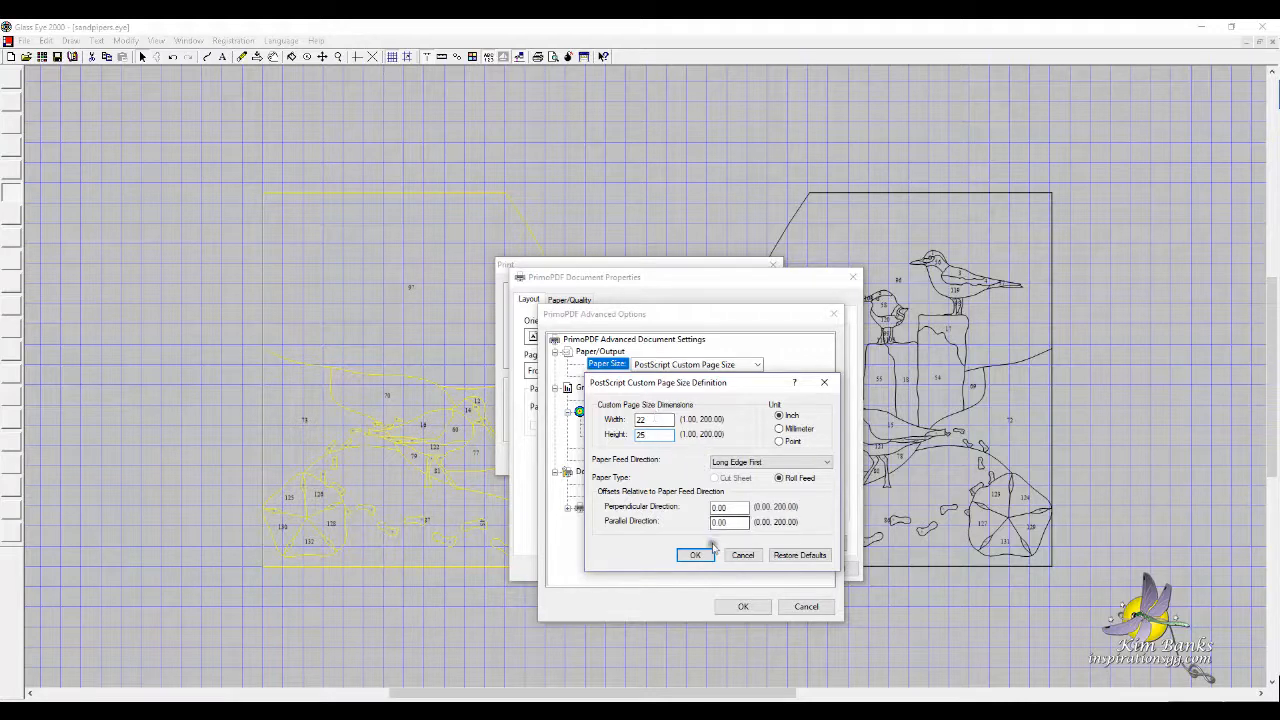
pyautogui.click(695, 555)
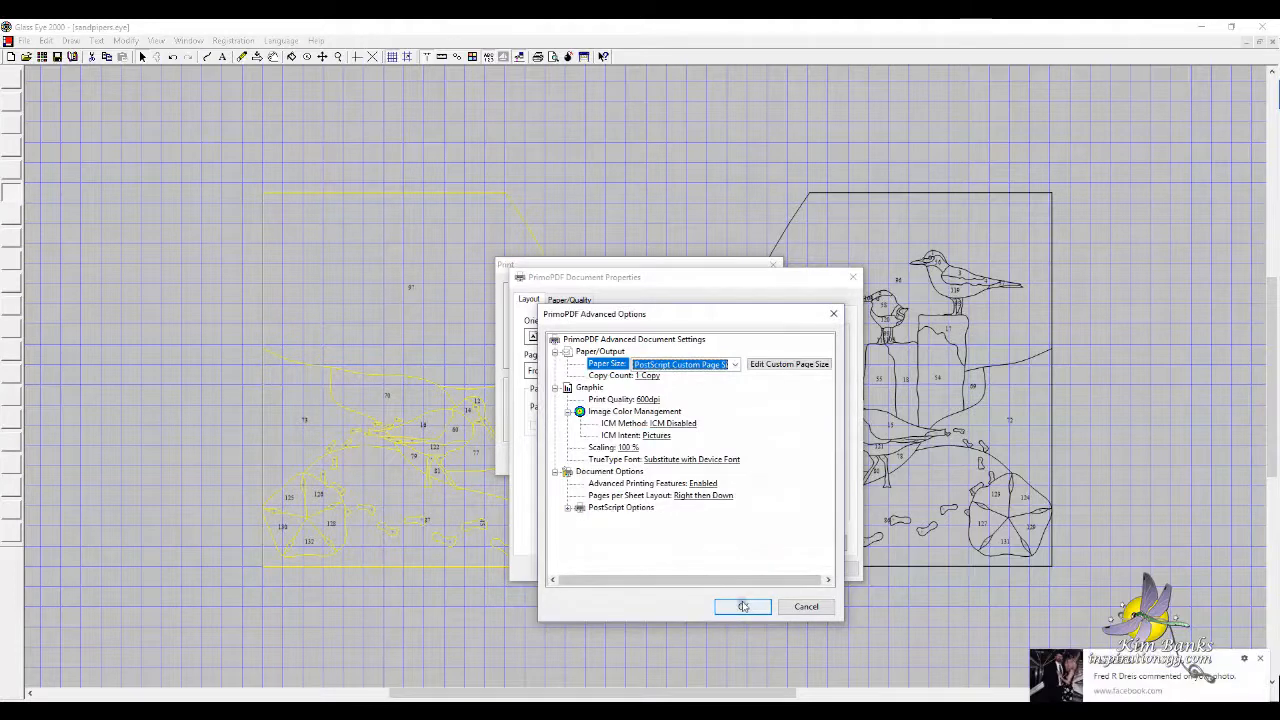
pyautogui.click(742, 607)
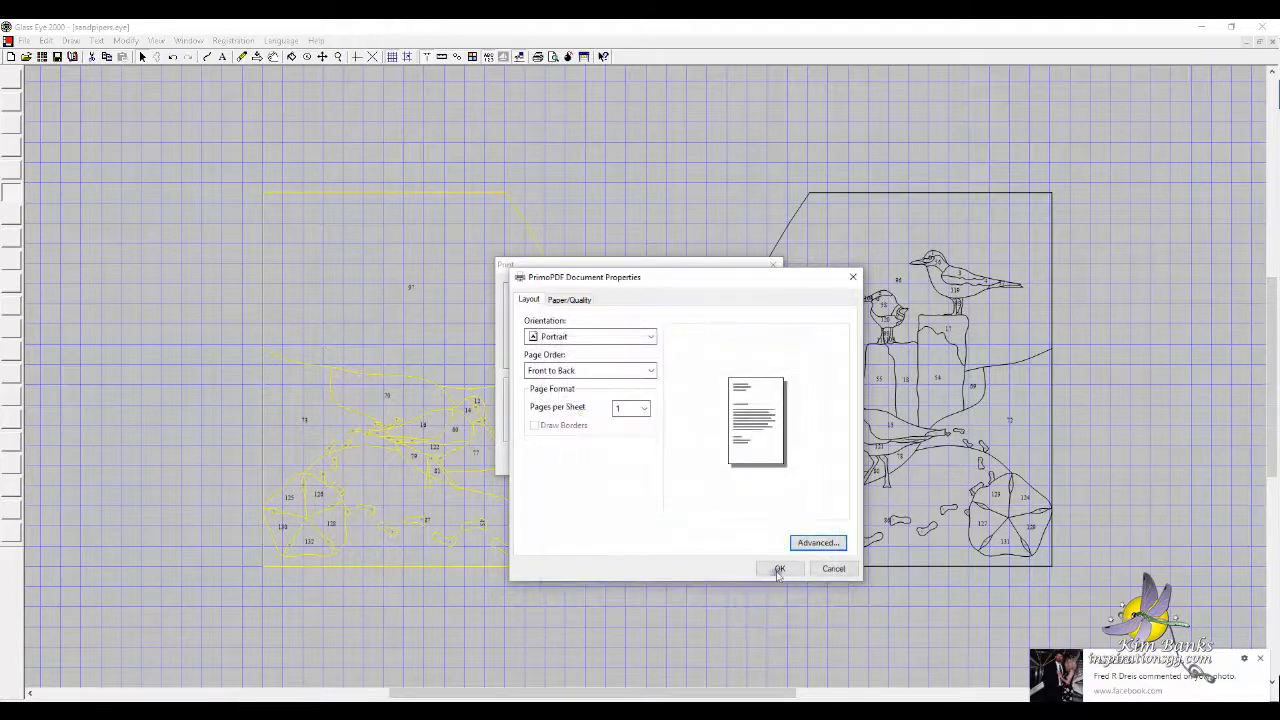
pyautogui.click(780, 568)
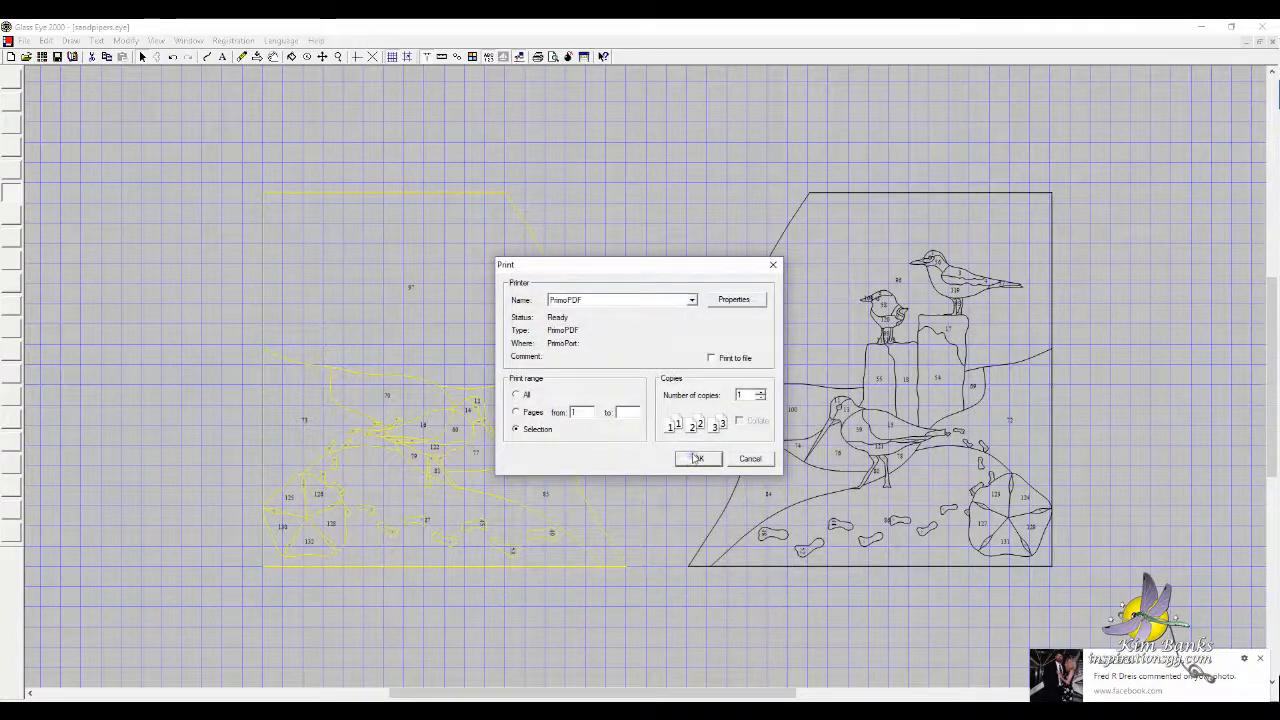
pyautogui.click(697, 458)
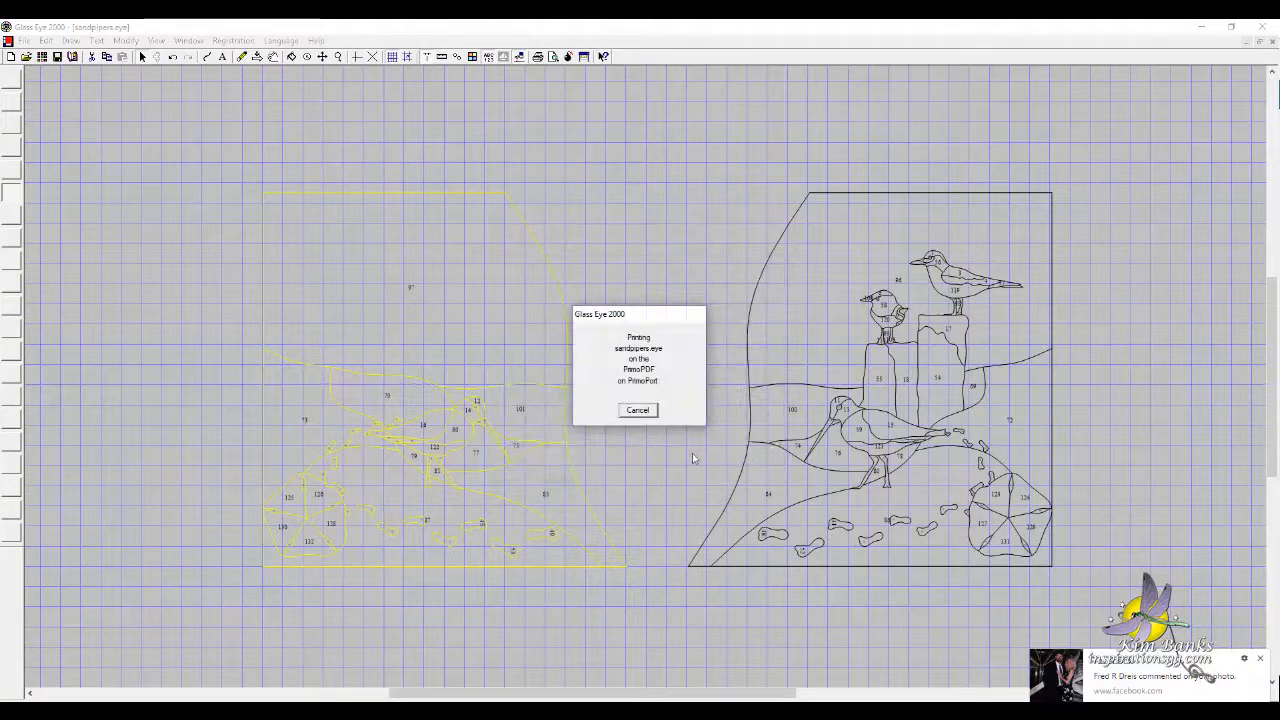
# Enter 'Sandpipers' as the PrimoPDF document title, then begin PDF creation
pyautogui.click(637, 410)
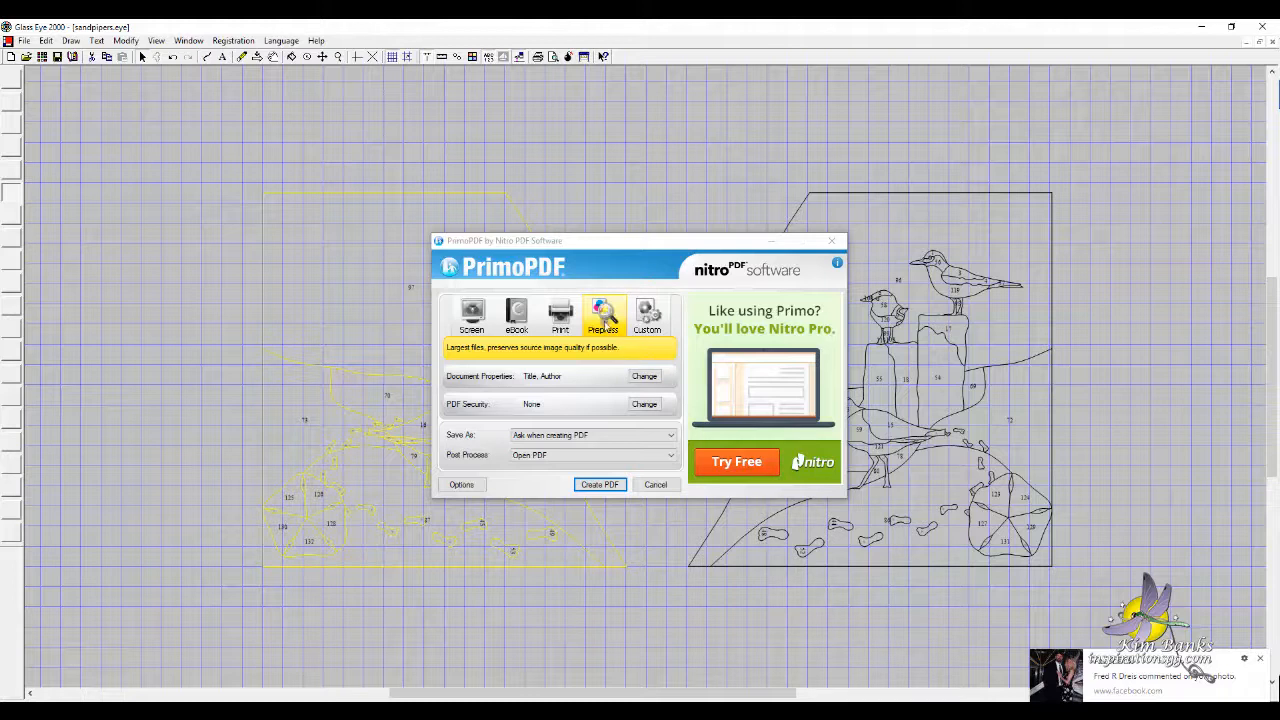
pyautogui.click(644, 376)
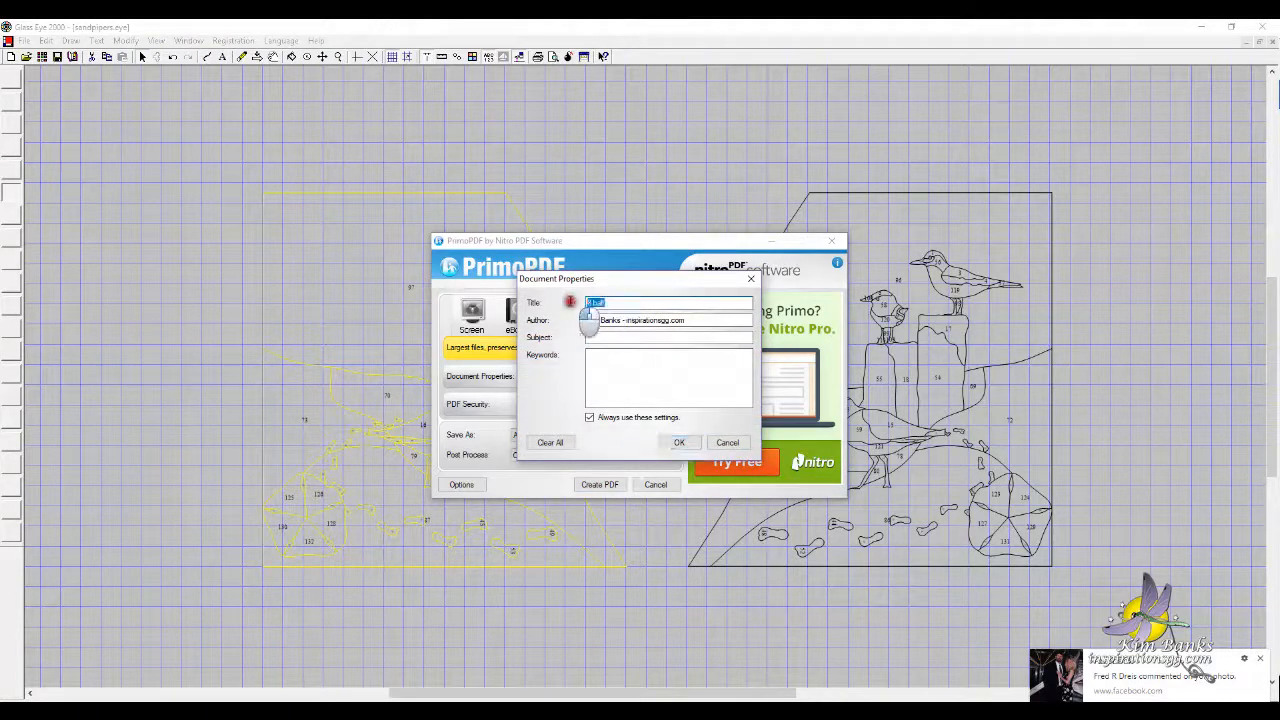
pyautogui.write('Kim')
pyautogui.write('S')
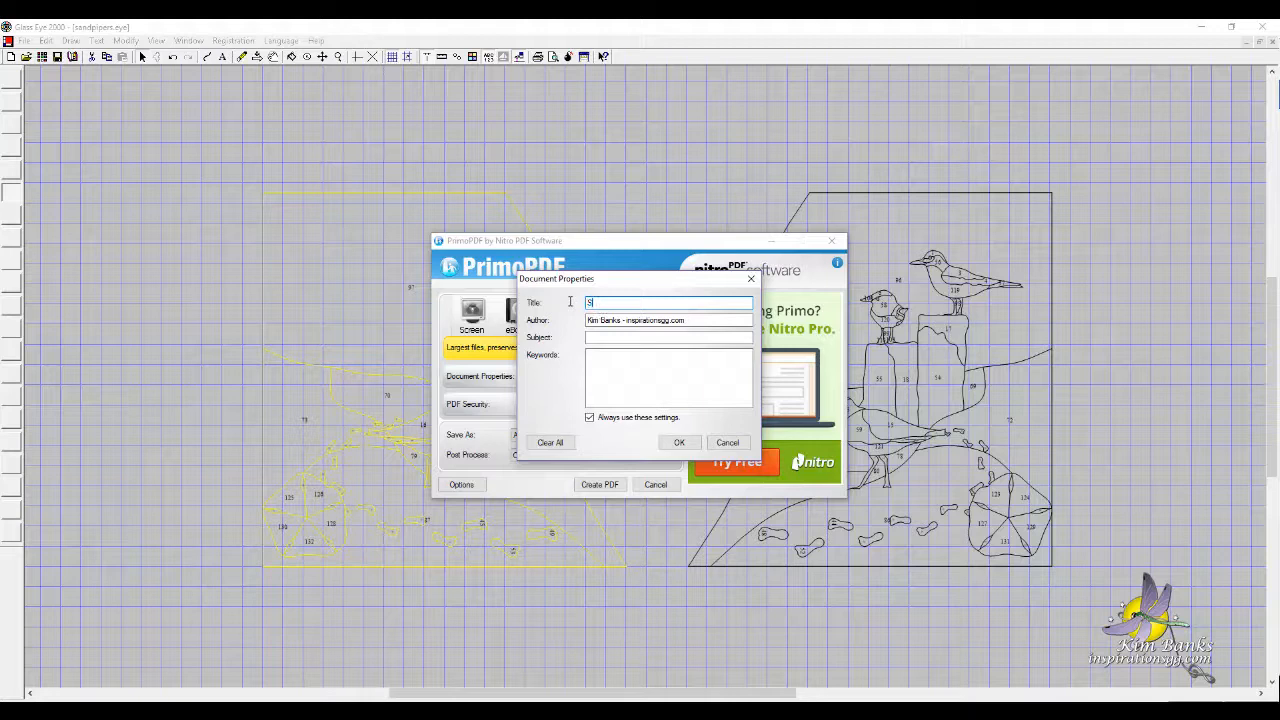
pyautogui.write('andpa')
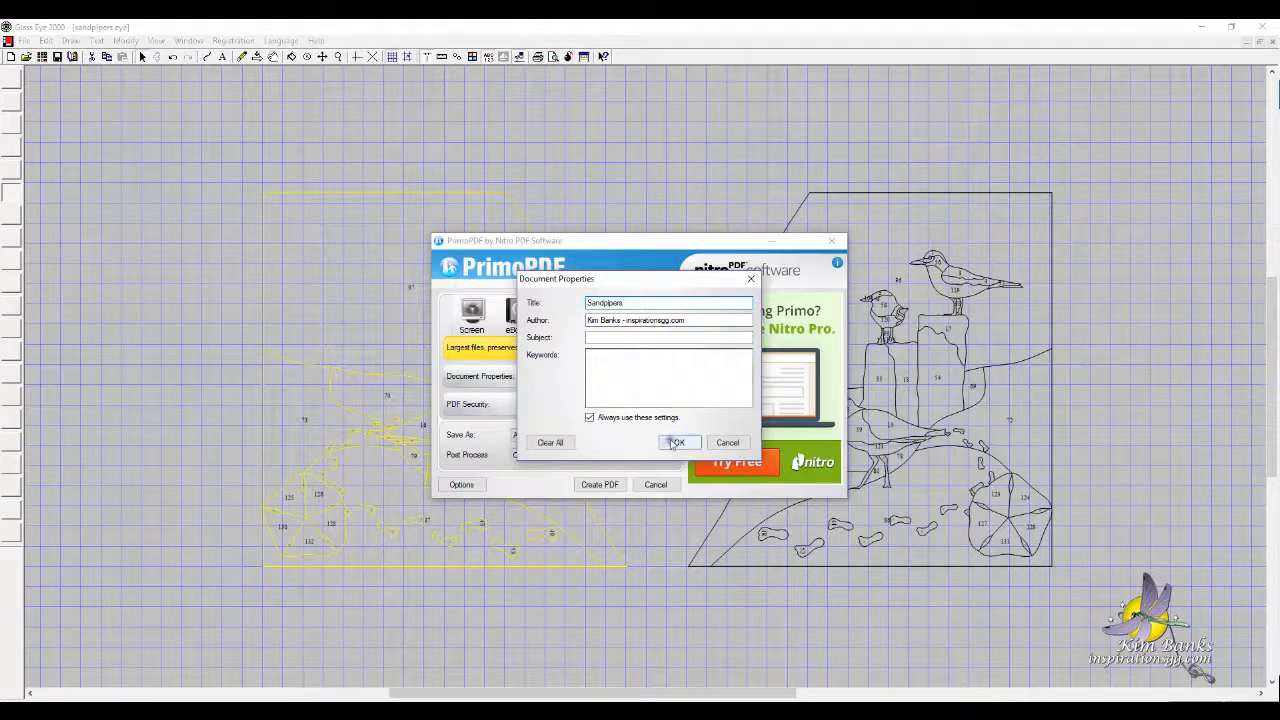
pyautogui.click(678, 442)
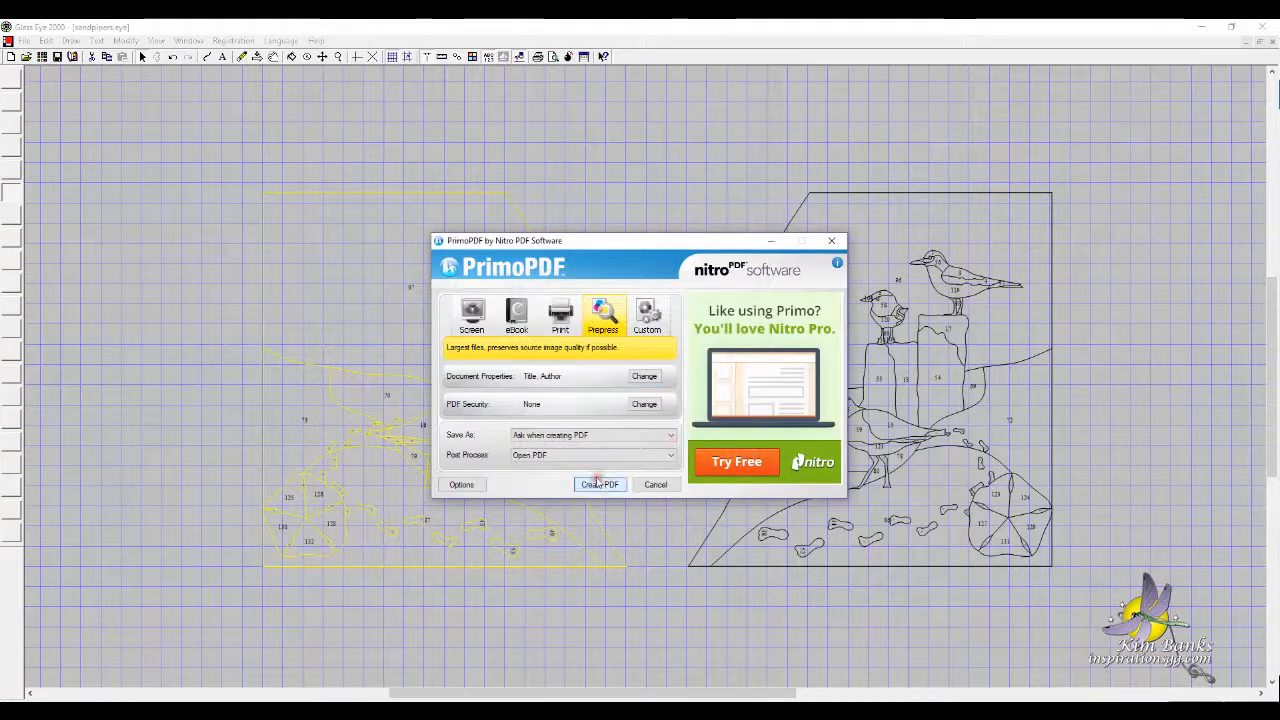
pyautogui.click(600, 484)
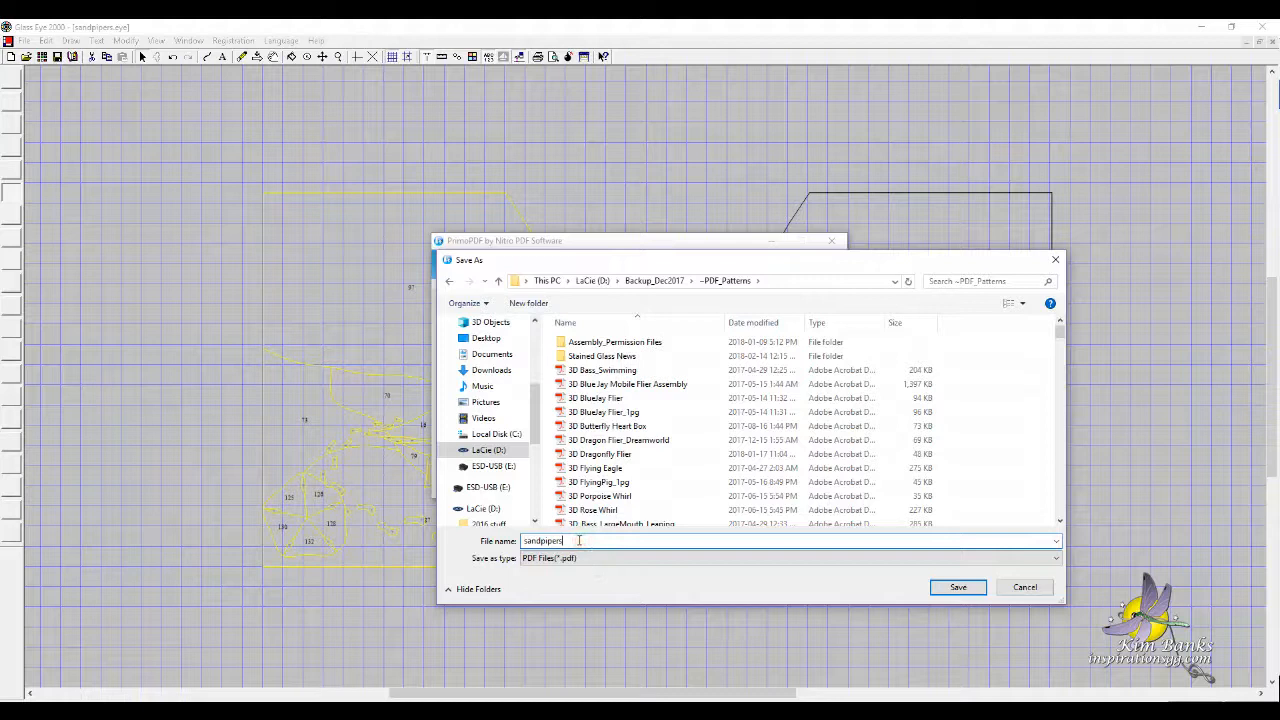
# Save the PDF as sandpipers_COMMERCIAL in the PDF_Patterns folder
pyautogui.write('_C')
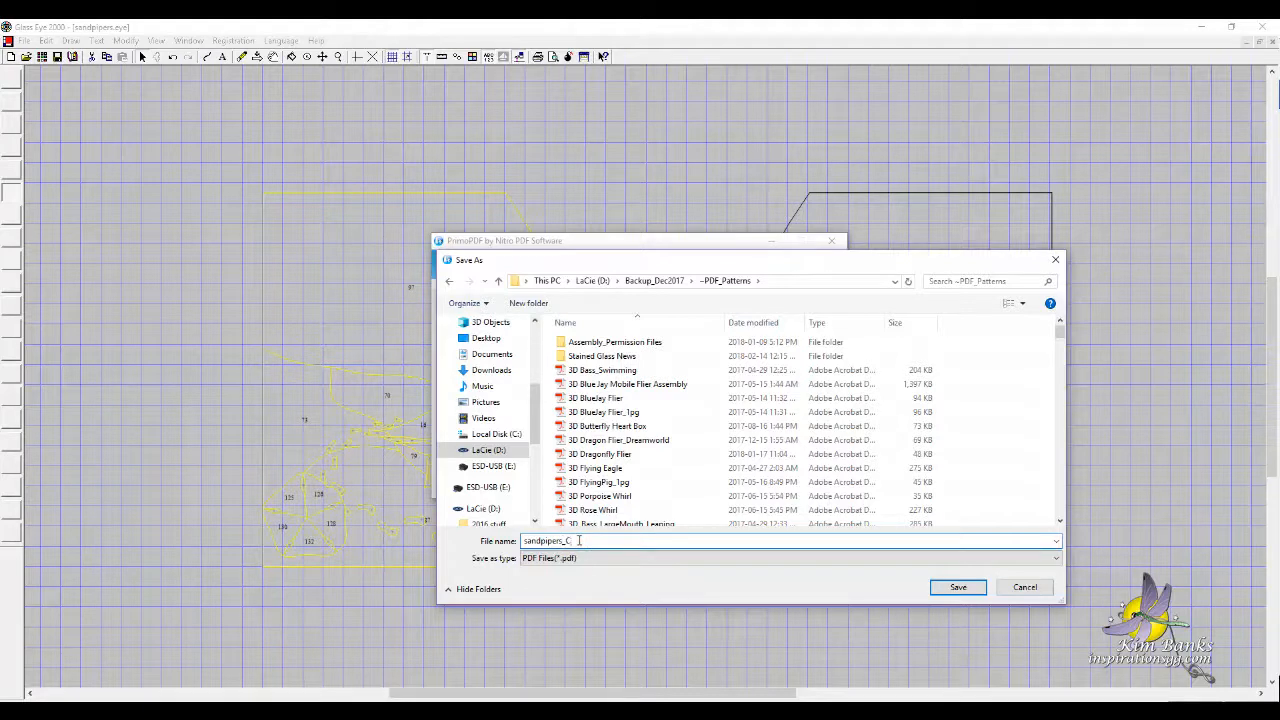
pyautogui.write('OMMERCIAL')
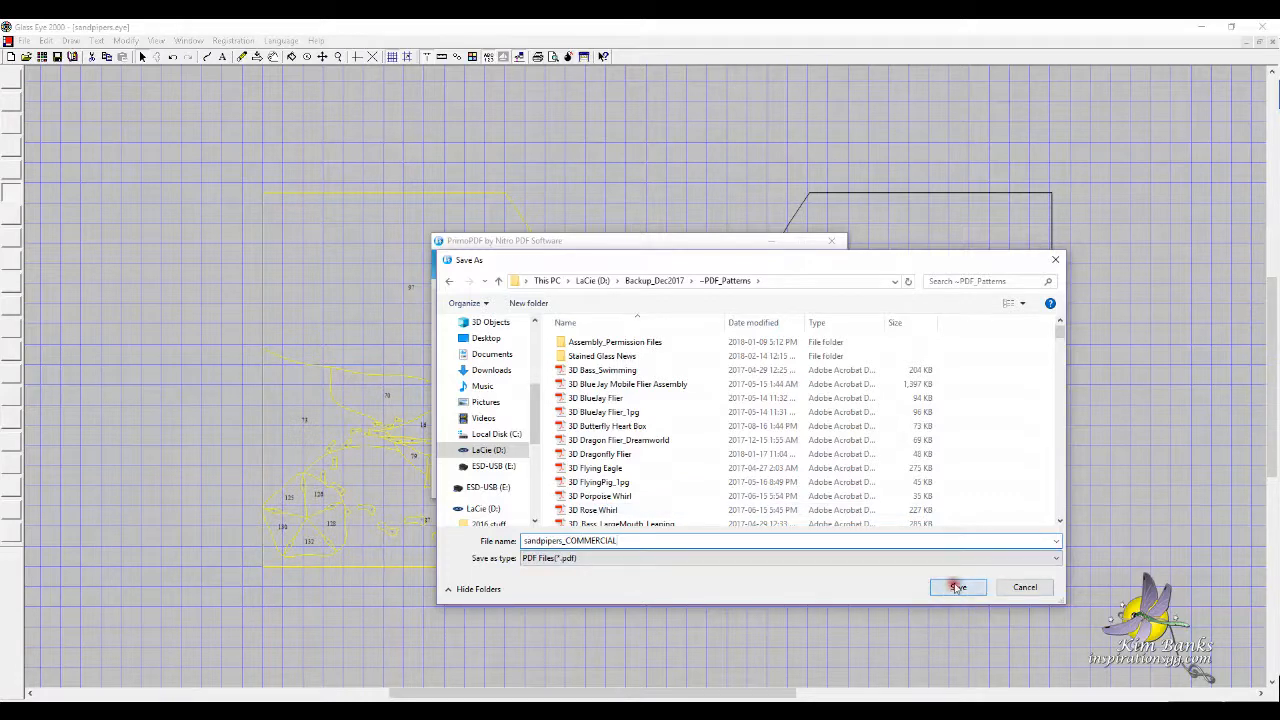
pyautogui.click(956, 587)
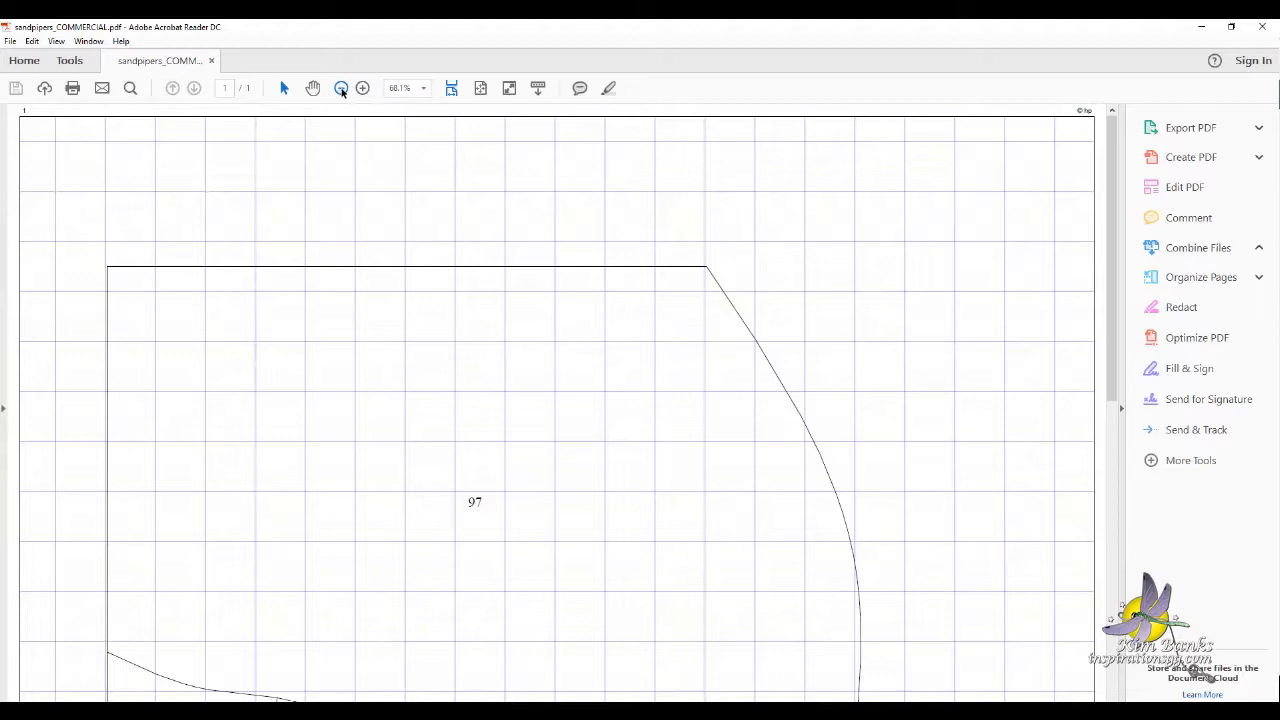
# Zoom out to 50%, scroll through the page, and close Acrobat Reader
pyautogui.click(341, 88)
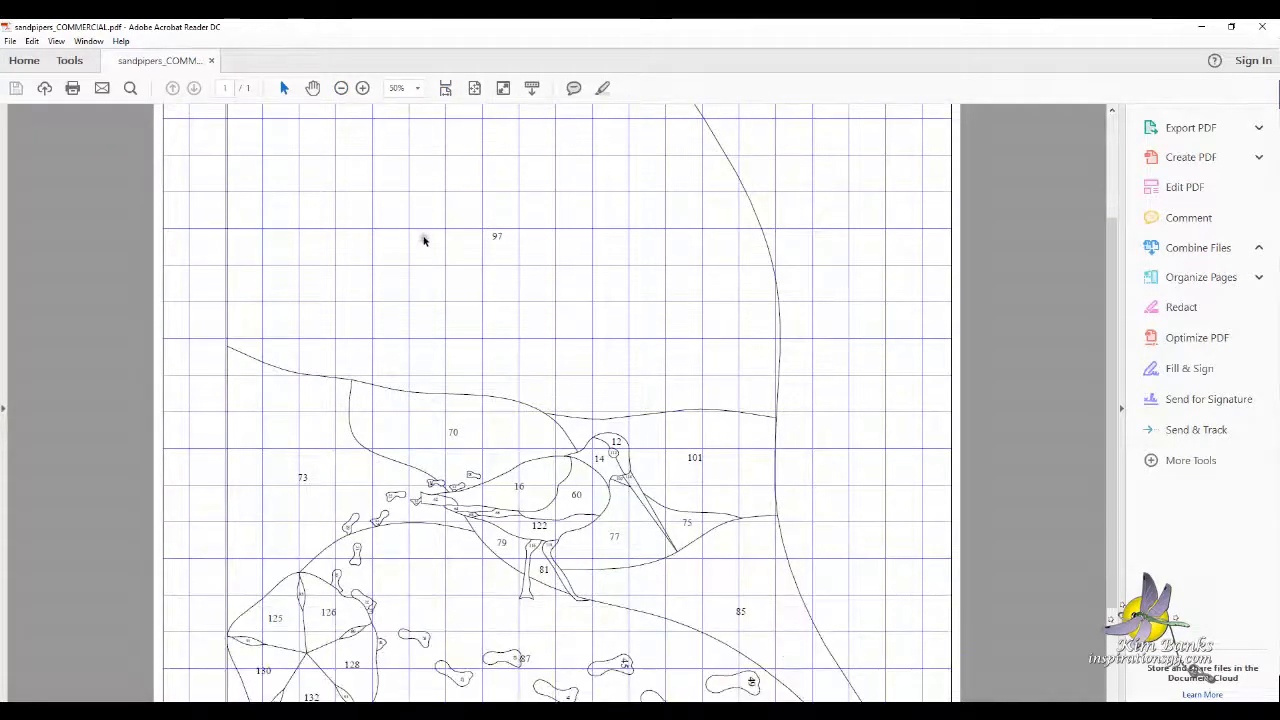
pyautogui.scroll(-3)
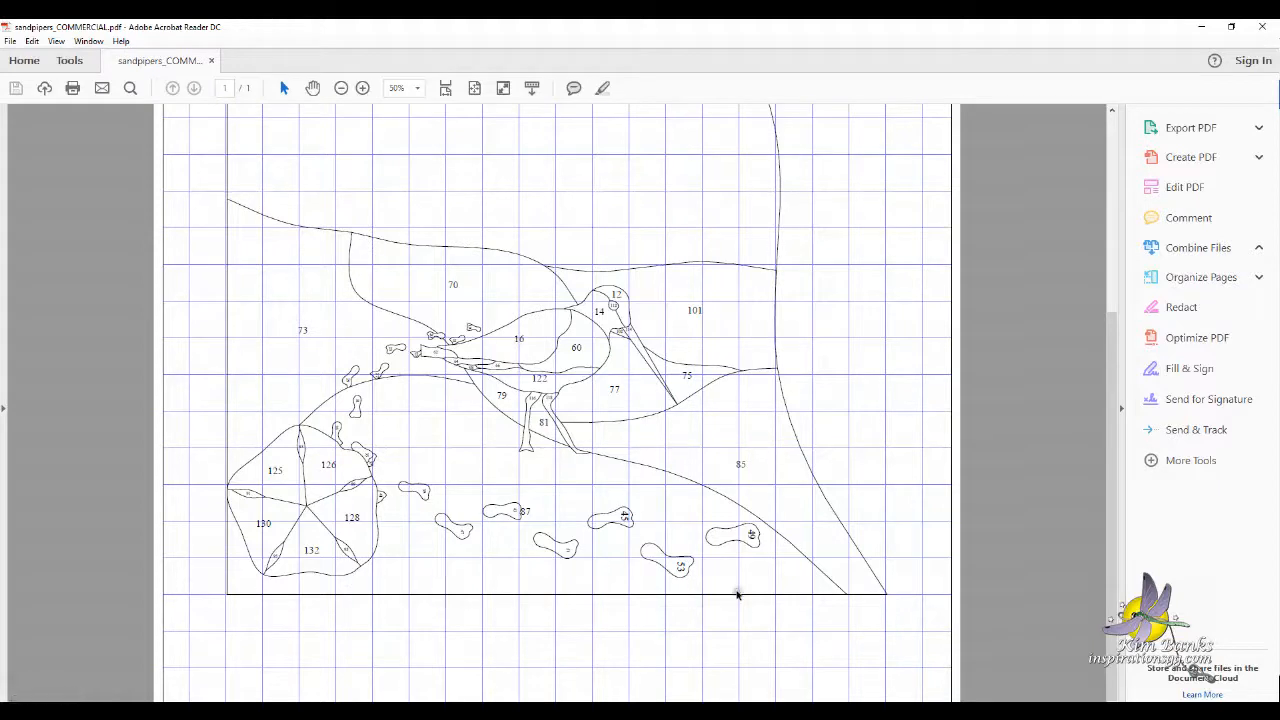
pyautogui.click(1198, 247)
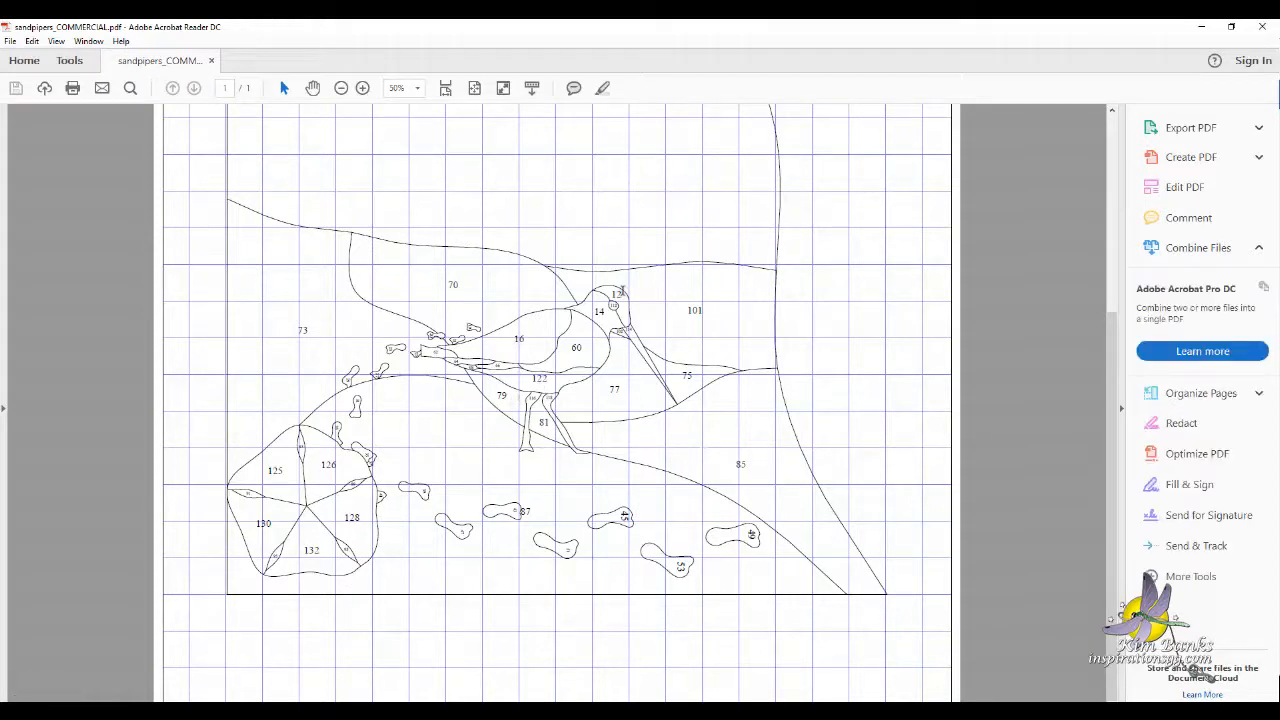
pyautogui.moveTo(660, 278)
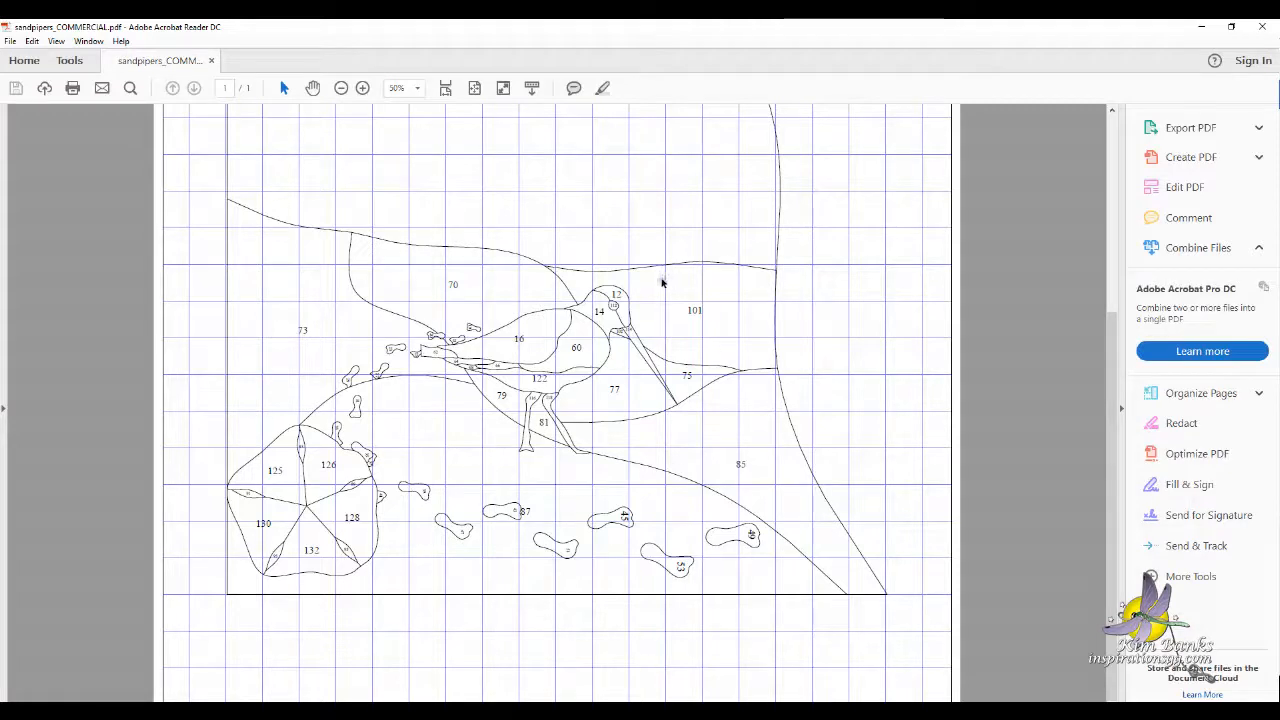
pyautogui.moveTo(545, 194)
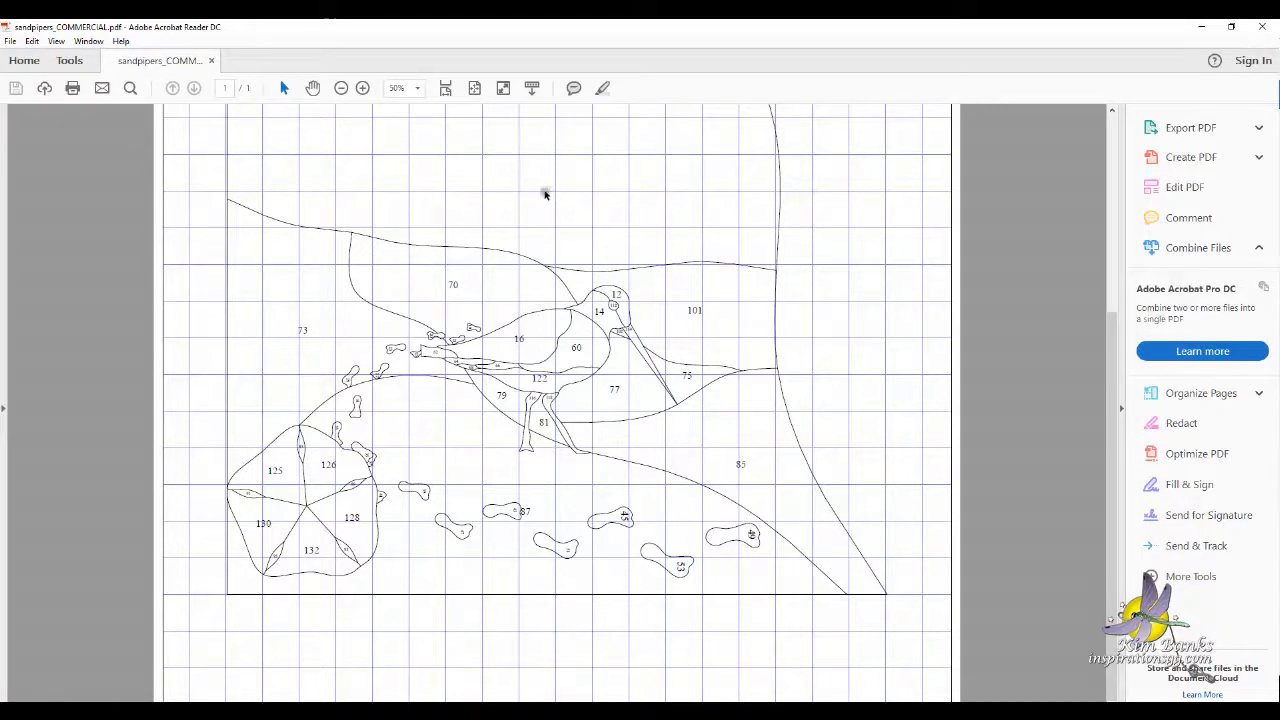
pyautogui.scroll(3)
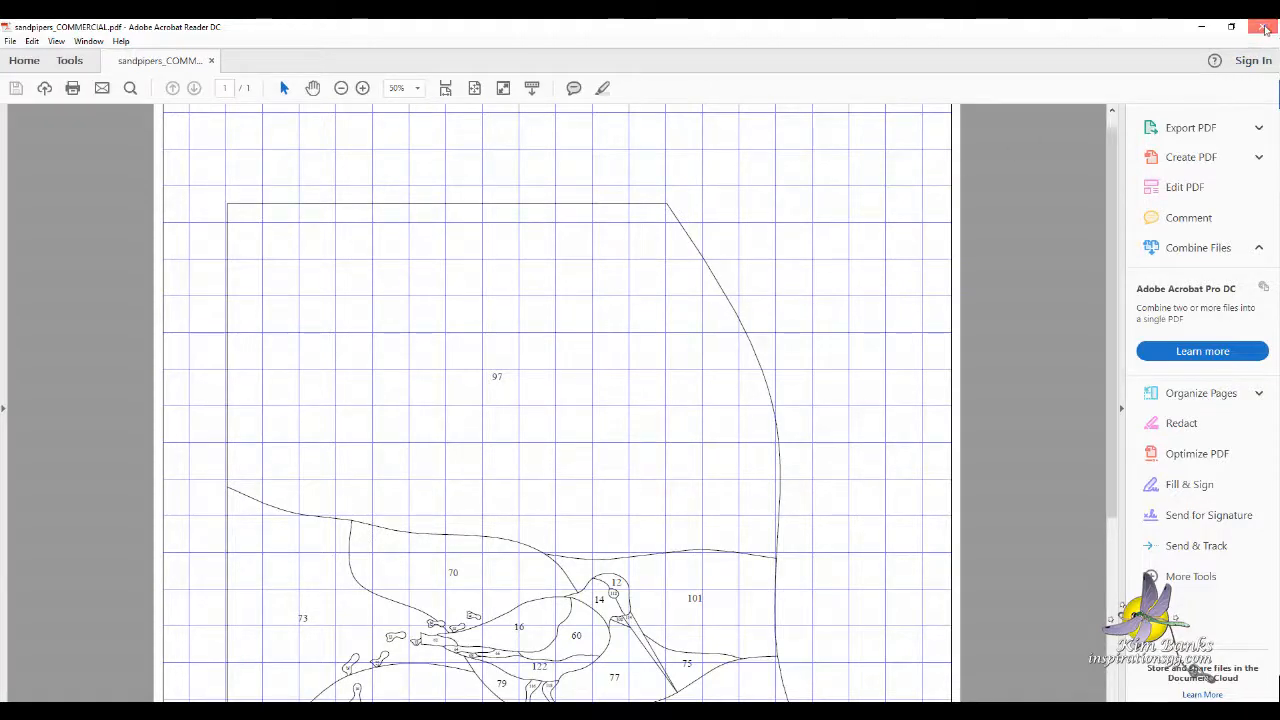
pyautogui.click(1264, 27)
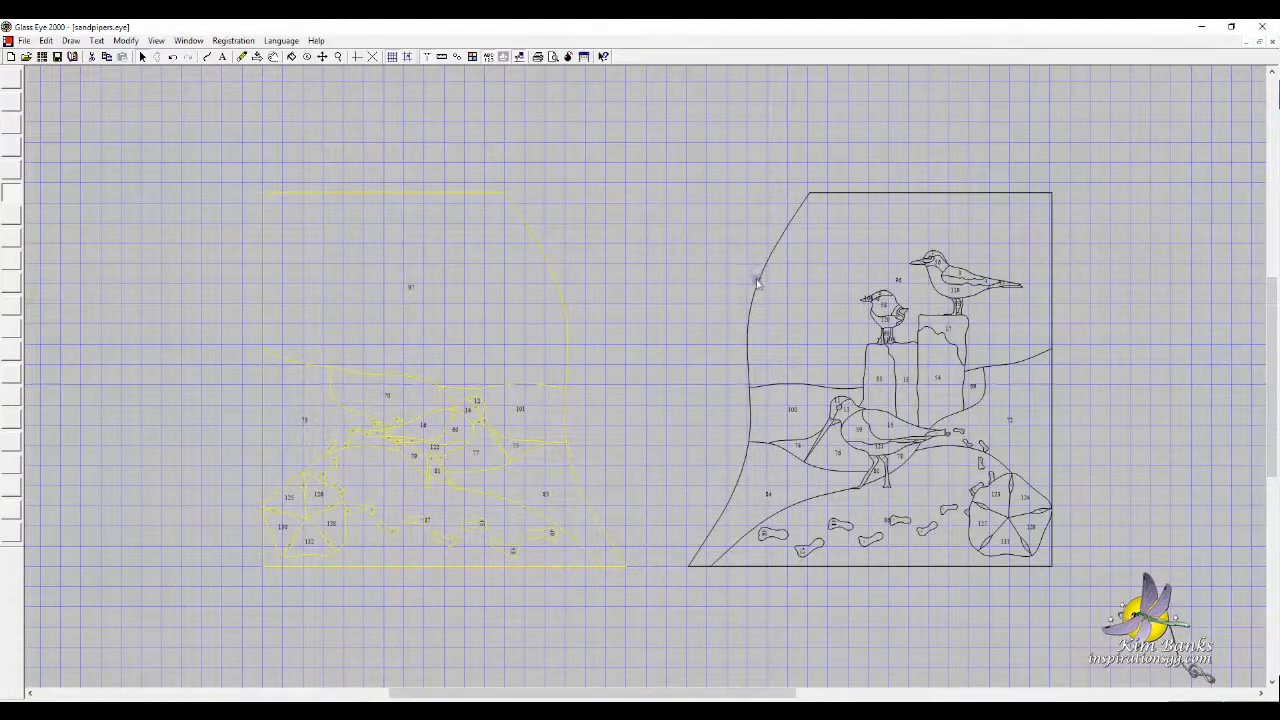
pyautogui.moveTo(695, 263)
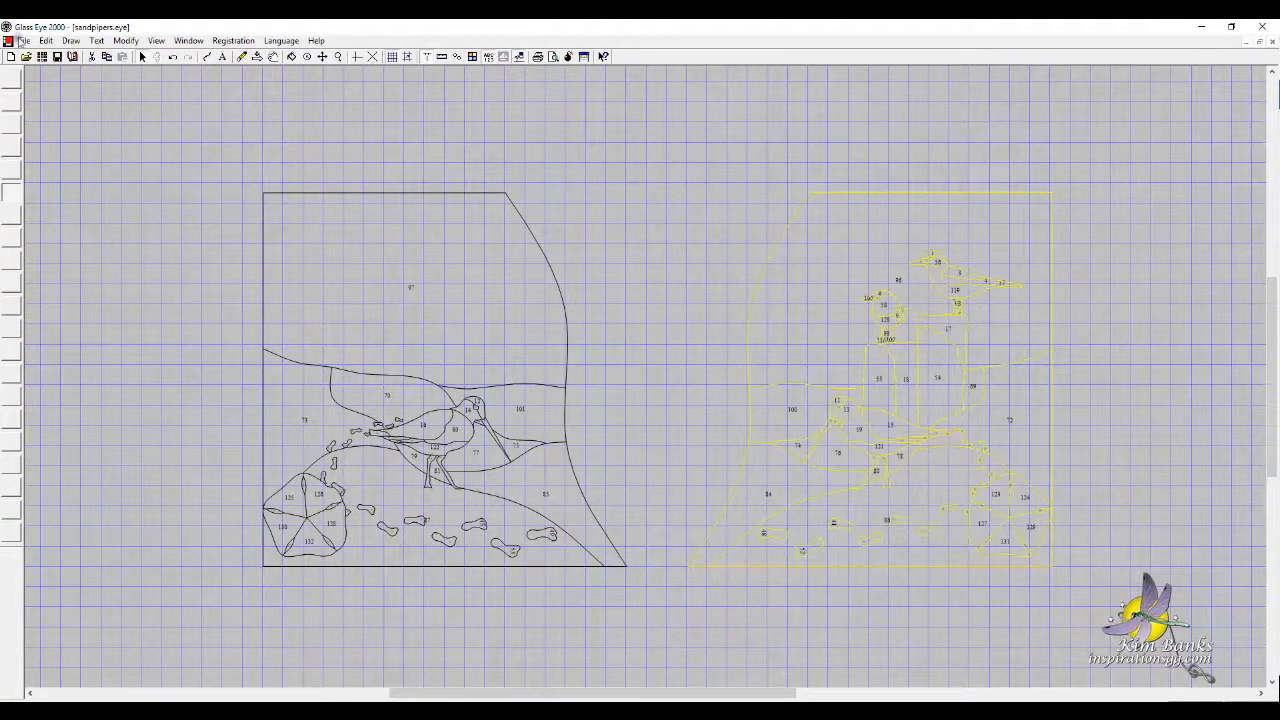
# Print the right panel through PrimoPDF and append it to sandpipers_COMMERCIAL.pdf
pyautogui.click(23, 40)
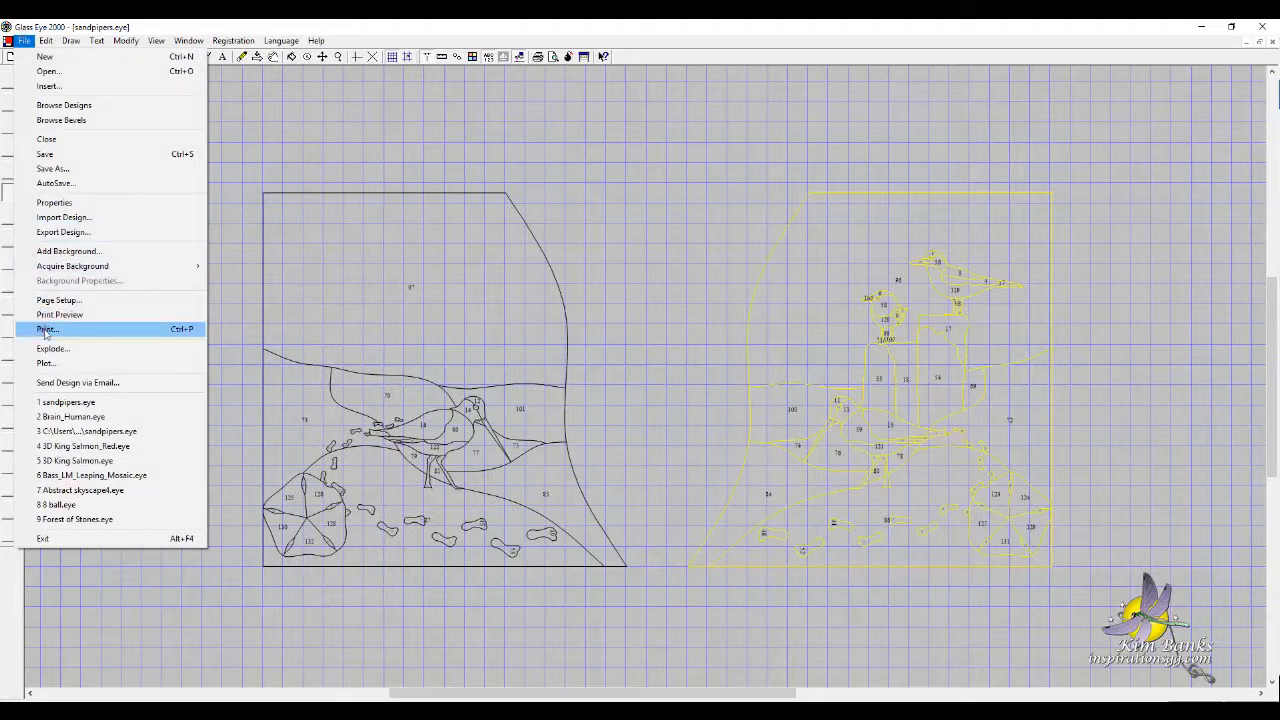
pyautogui.click(47, 329)
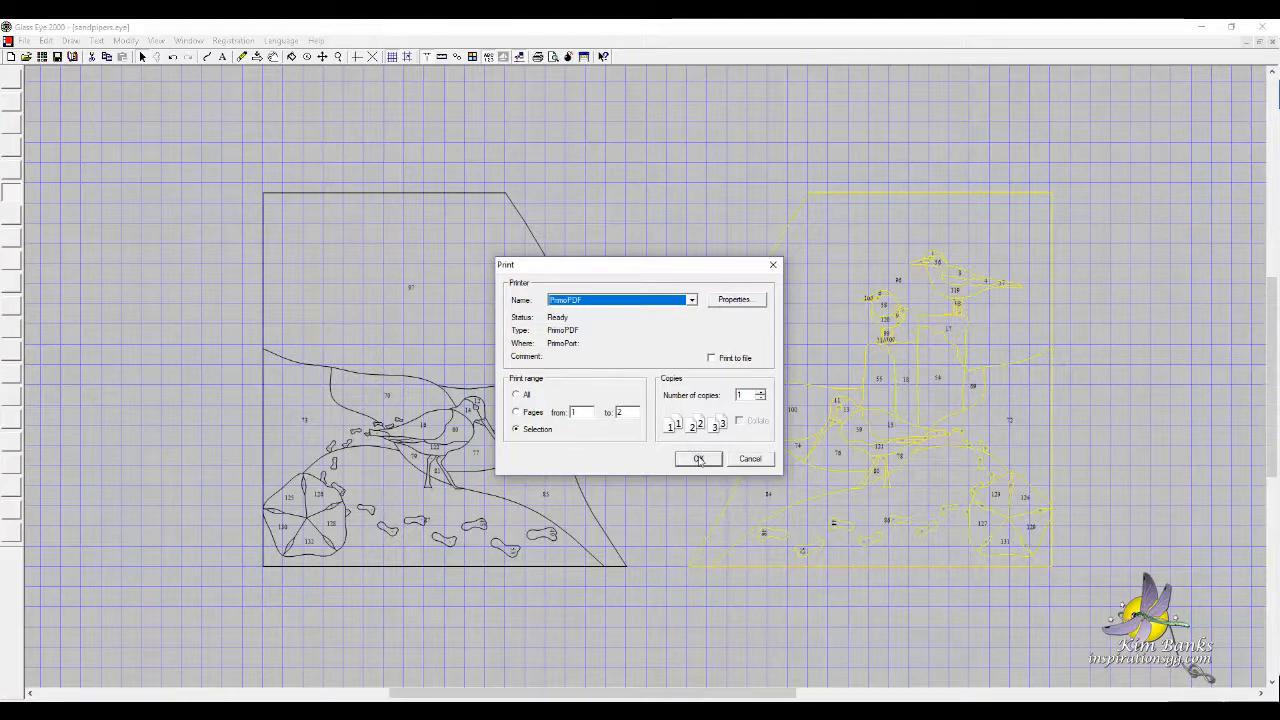
pyautogui.click(699, 458)
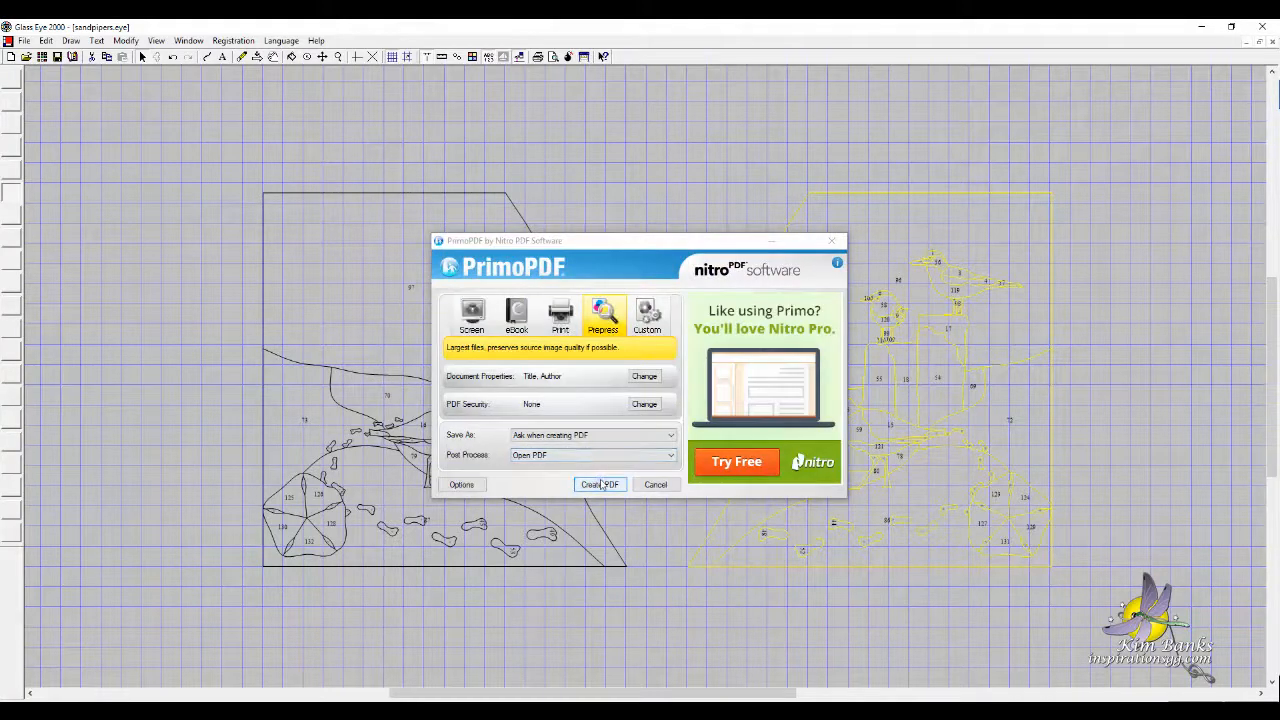
pyautogui.click(600, 484)
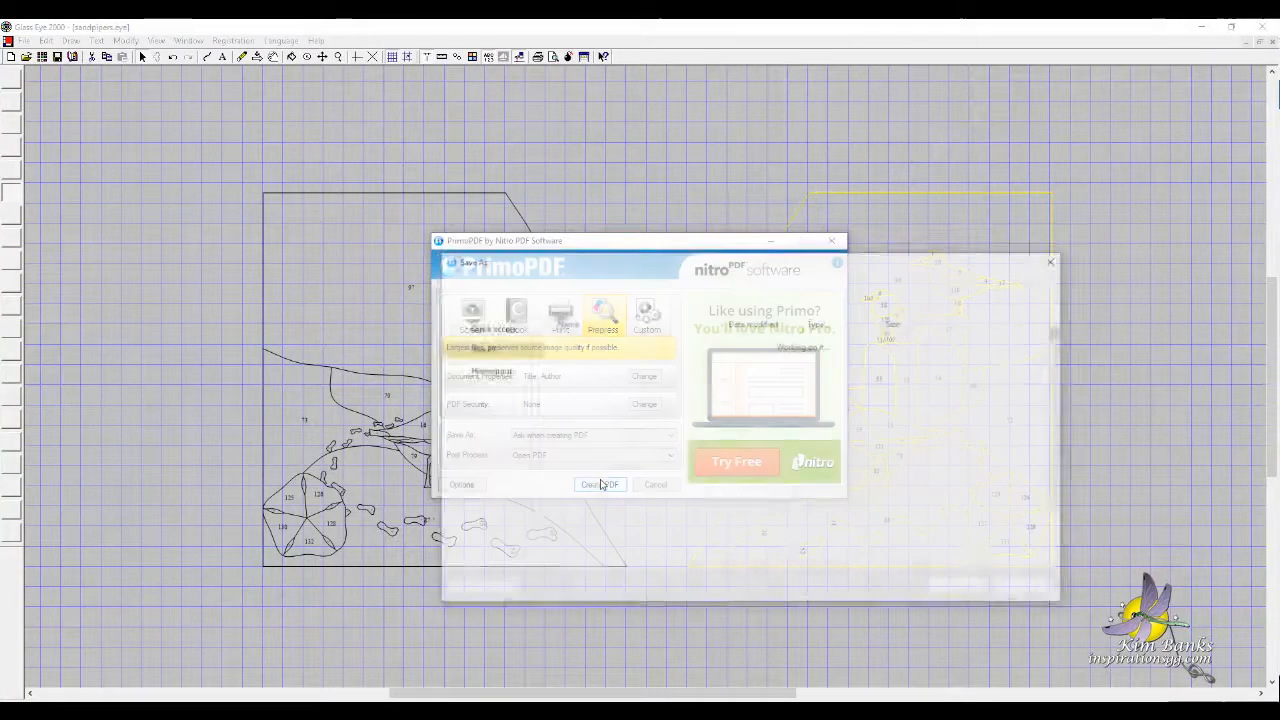
pyautogui.click(600, 485)
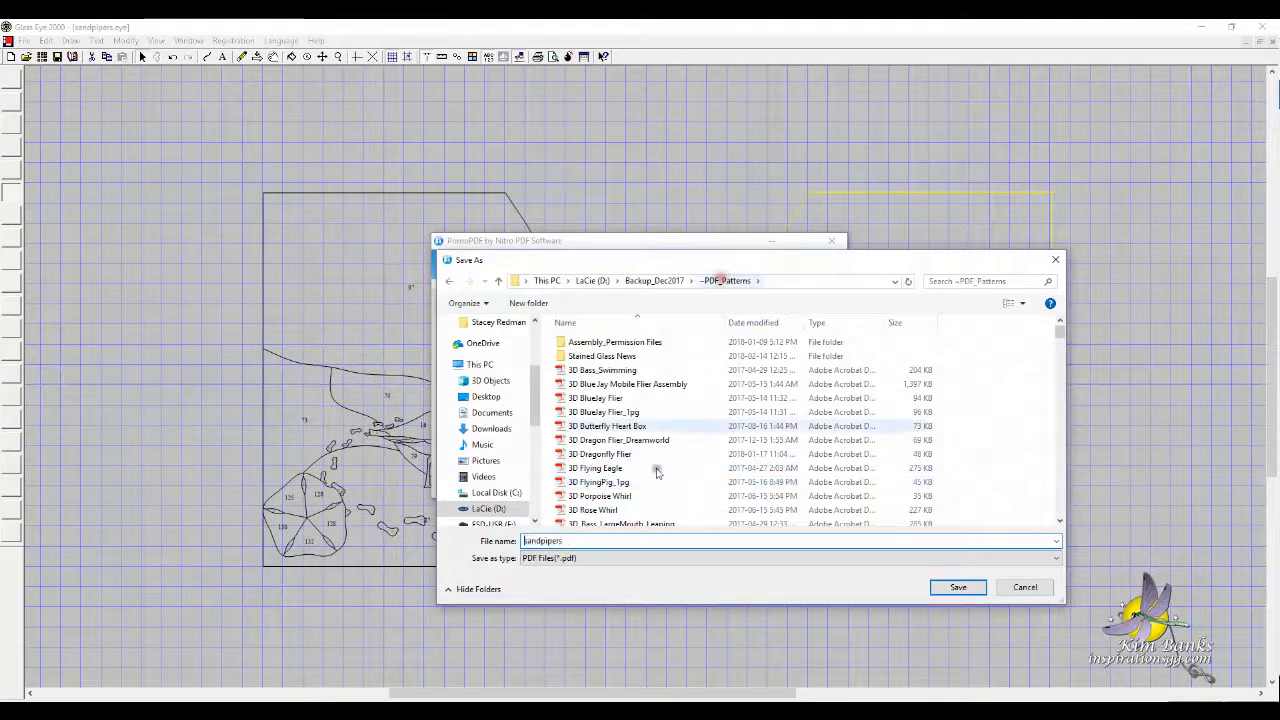
pyautogui.click(595, 541)
pyautogui.write('_COMMERCIAL.pdf')
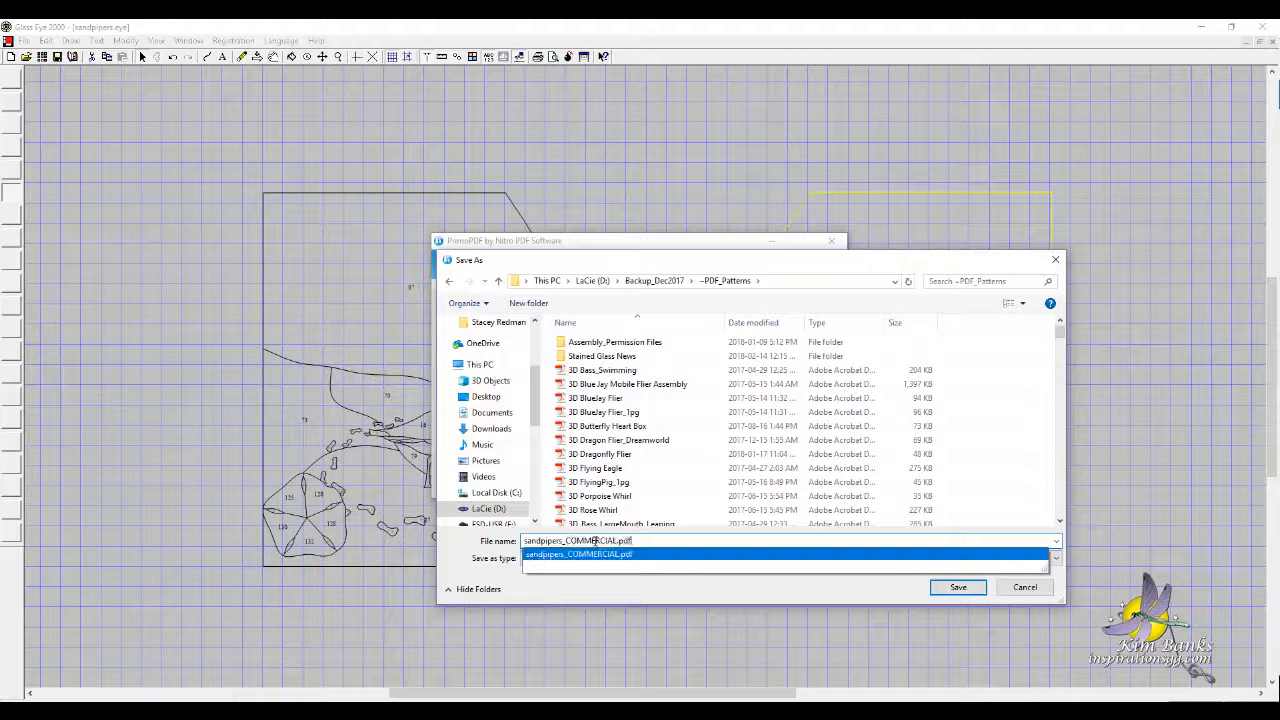
pyautogui.click(957, 587)
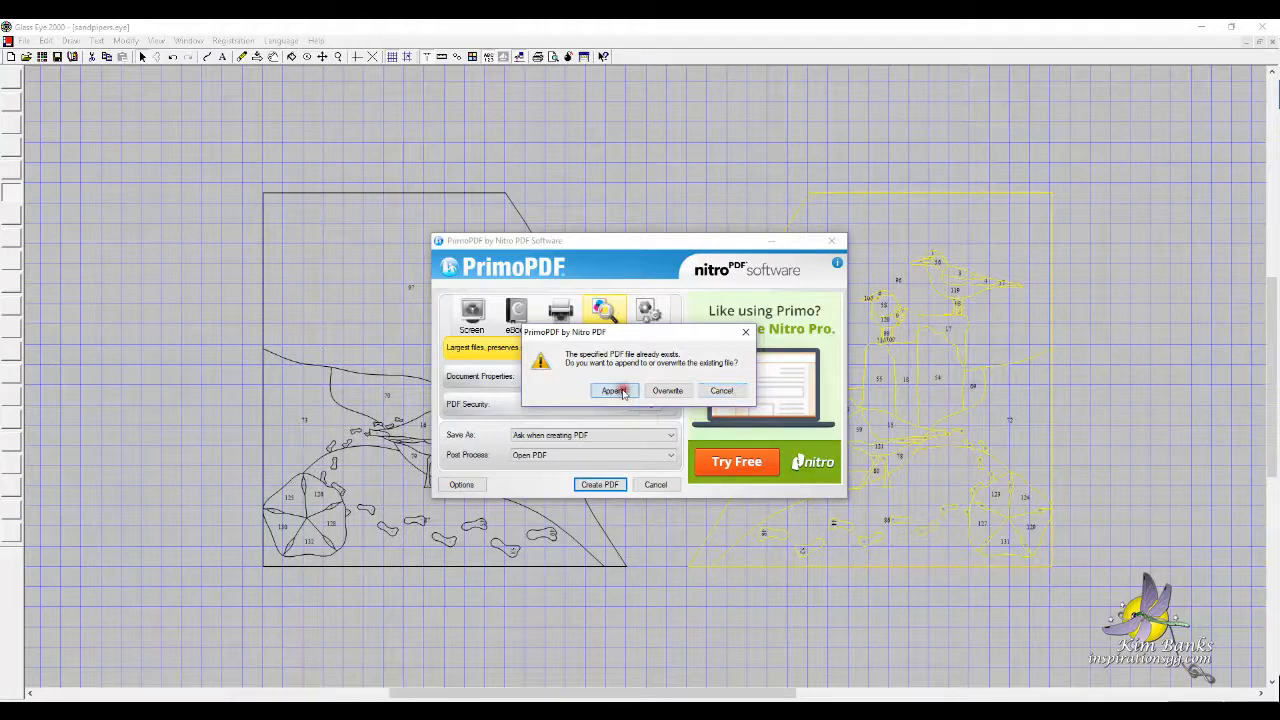
pyautogui.click(614, 390)
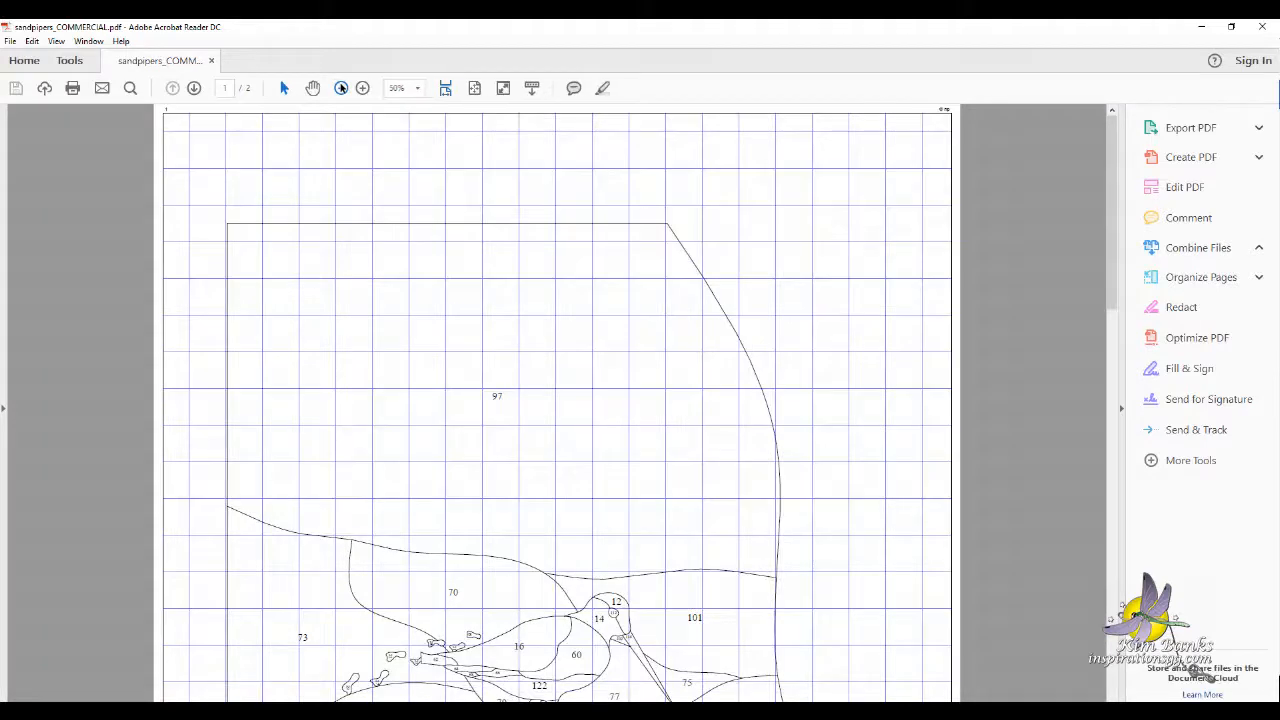
# Zoom out to 33.3% and scroll down to page 2 and back
pyautogui.click(340, 88)
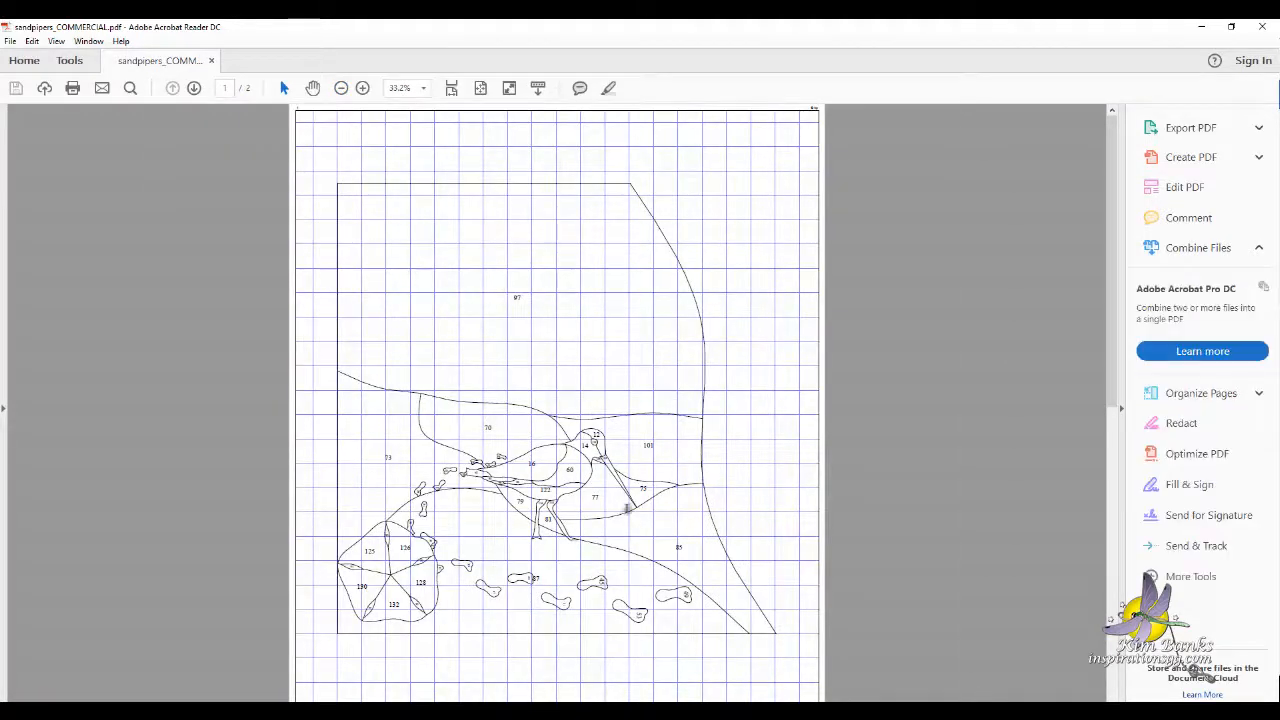
pyautogui.scroll(-3)
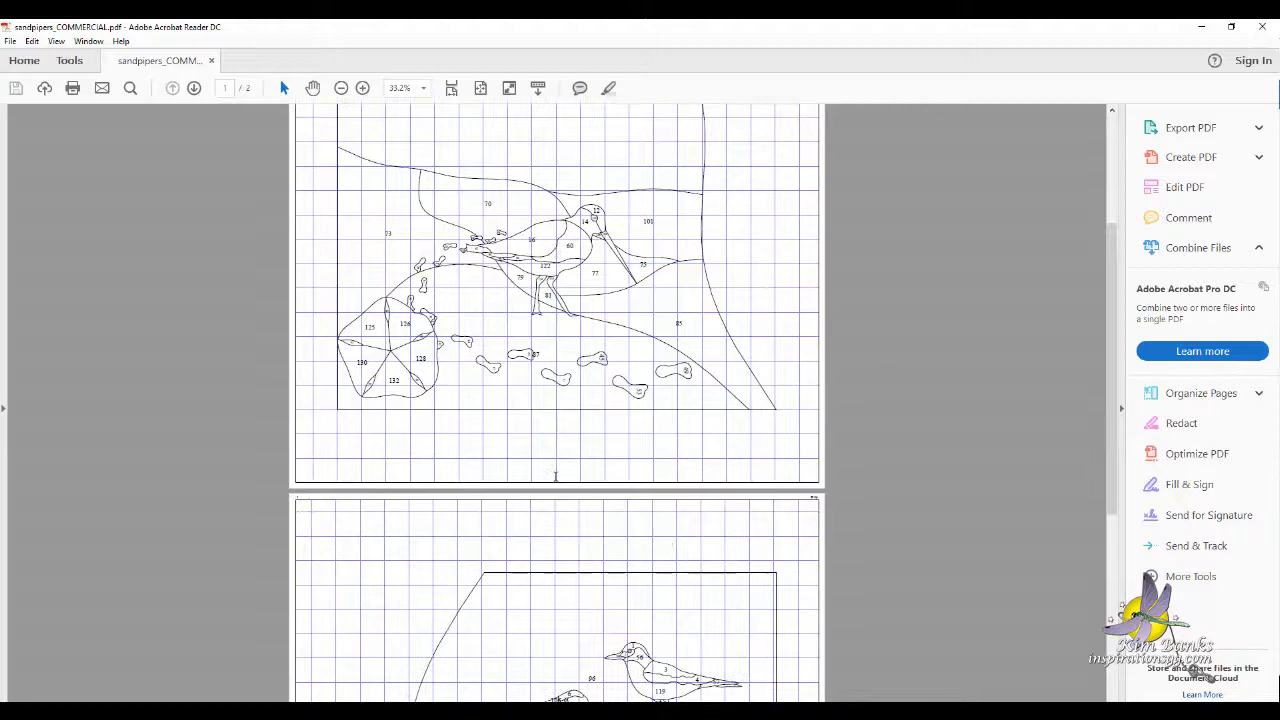
pyautogui.scroll(-3)
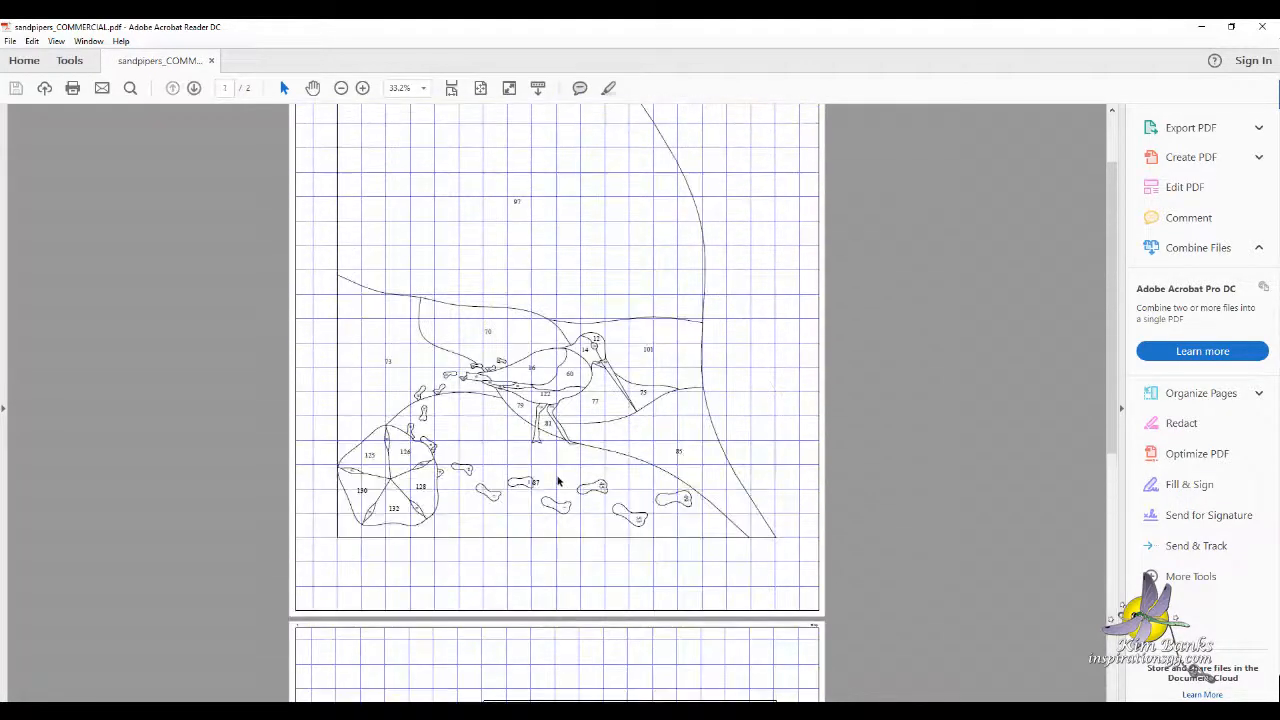
pyautogui.scroll(3)
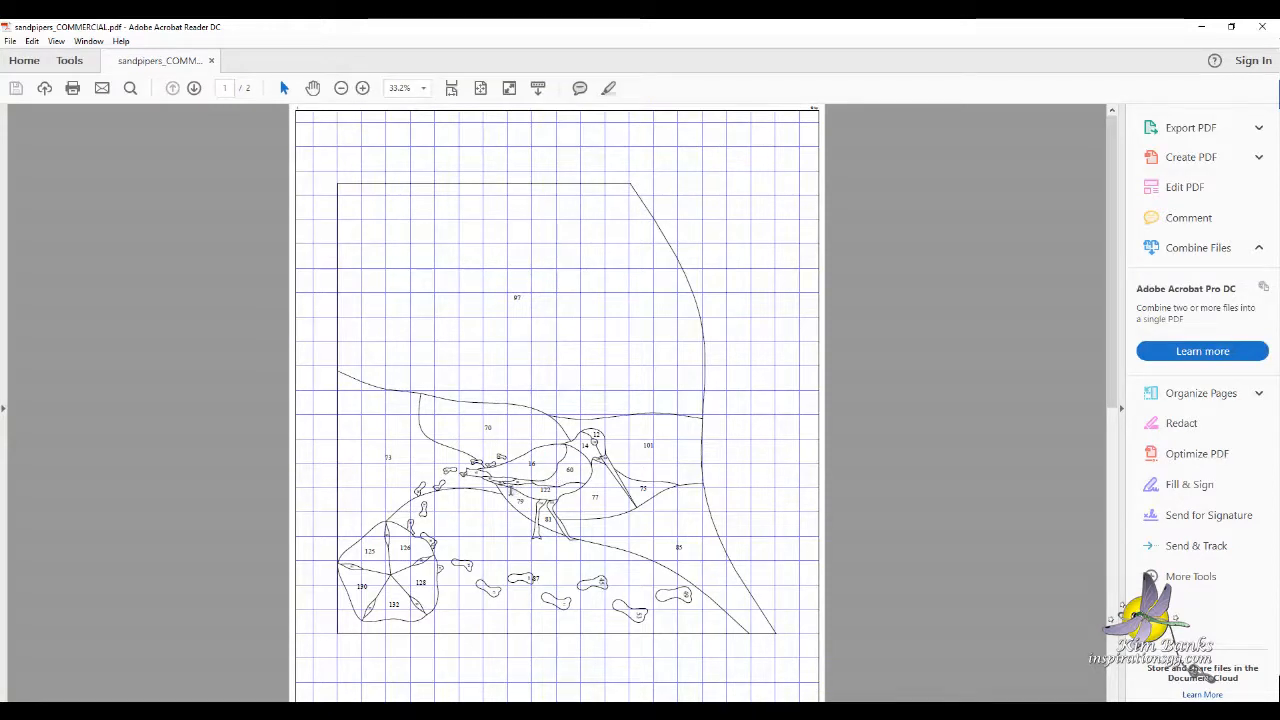
pyautogui.moveTo(453, 390)
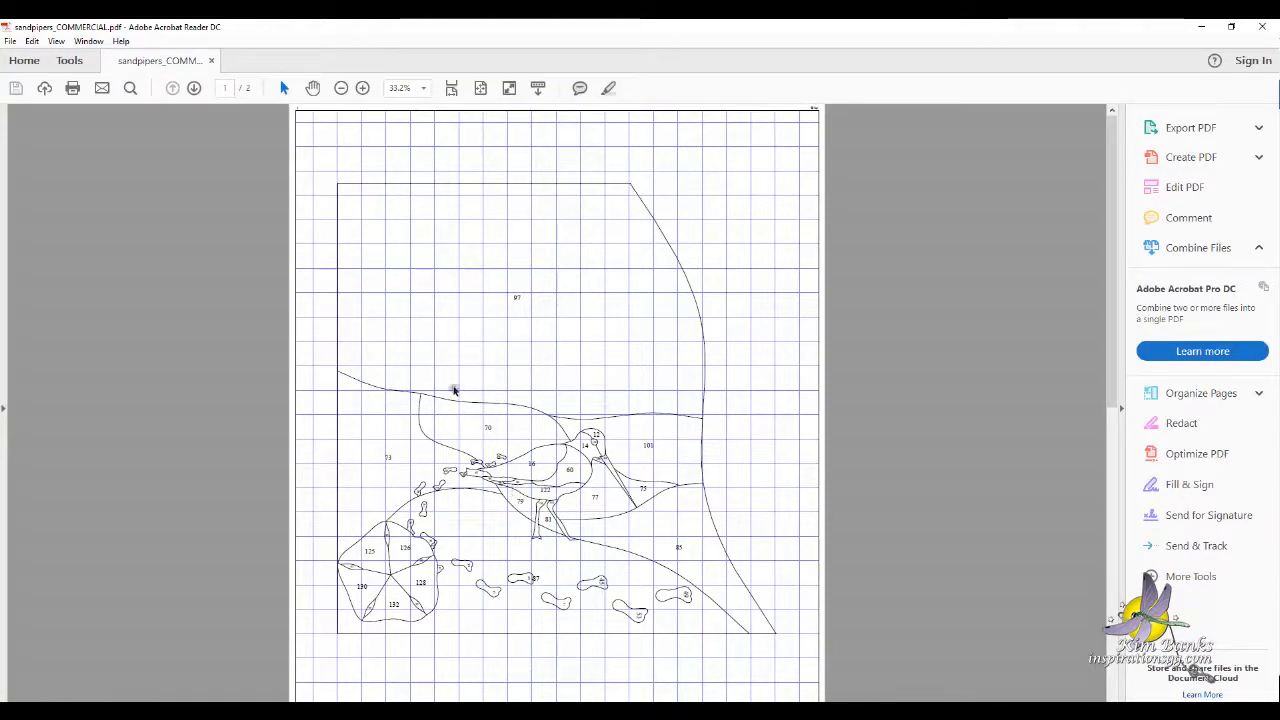
pyautogui.moveTo(754, 148)
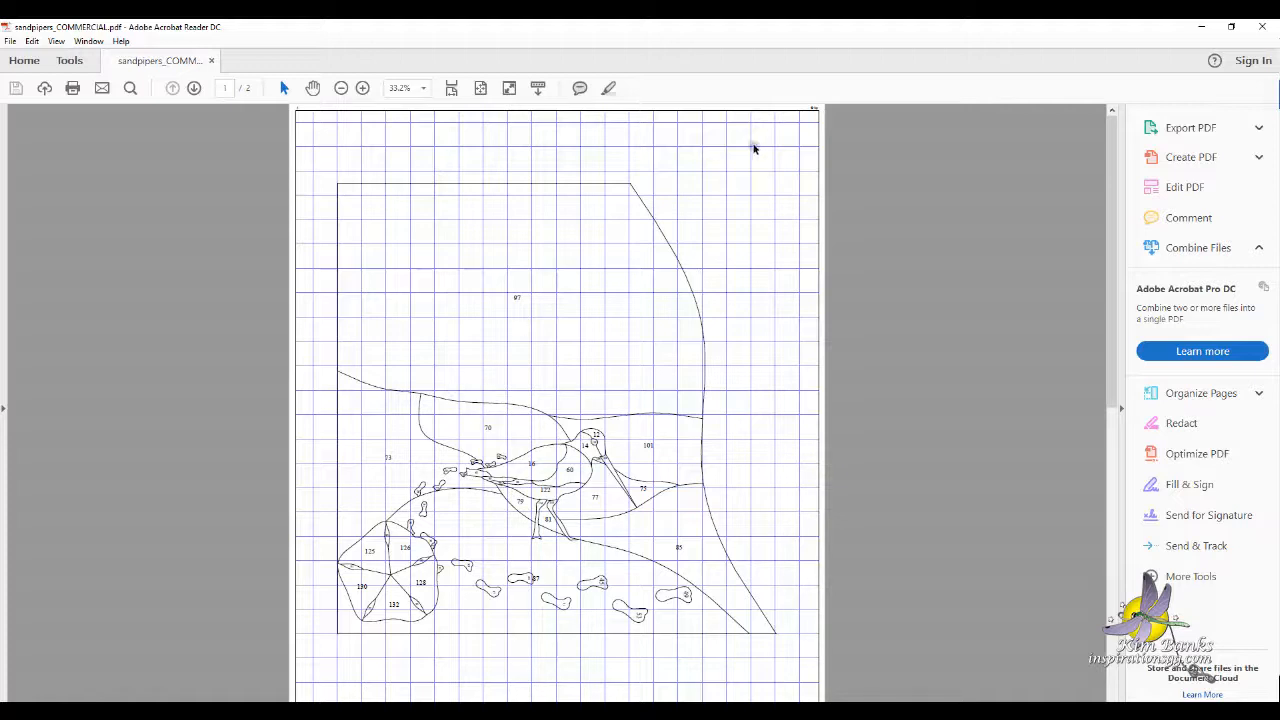
pyautogui.moveTo(1261, 26)
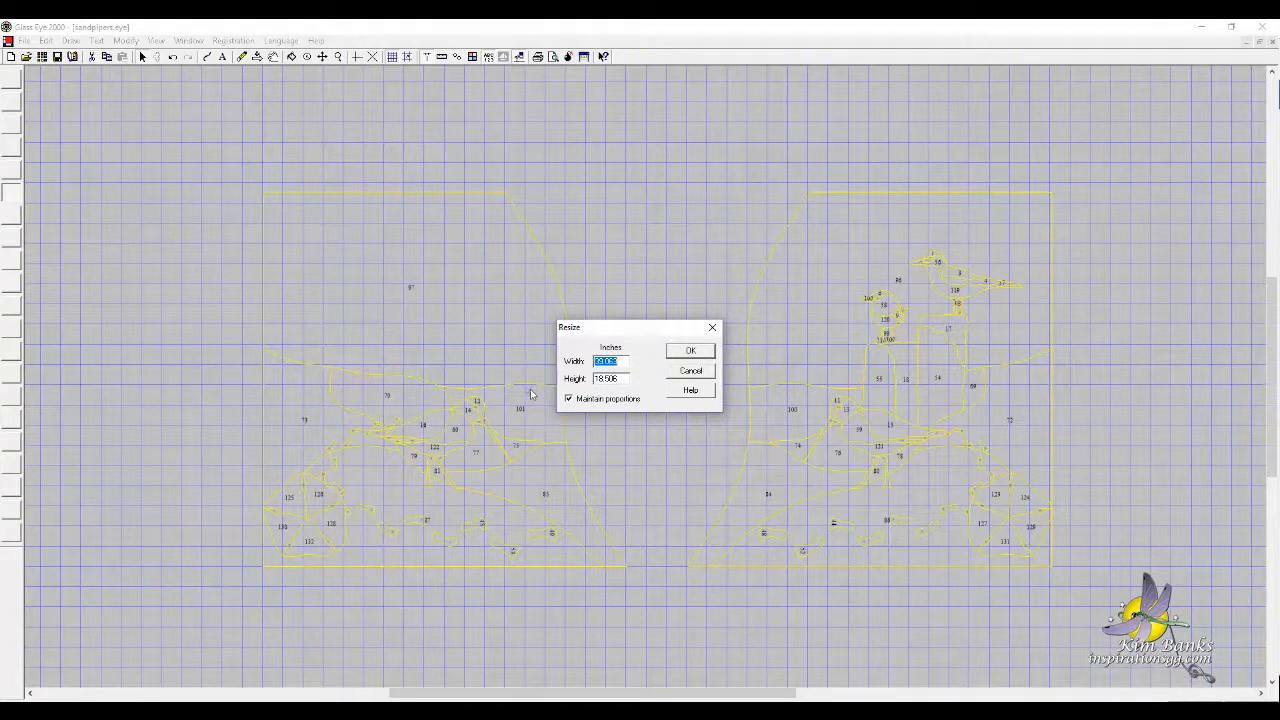
# Confirm a proportional 20 by 18.5-inch resize of the whole design
pyautogui.click(690, 350)
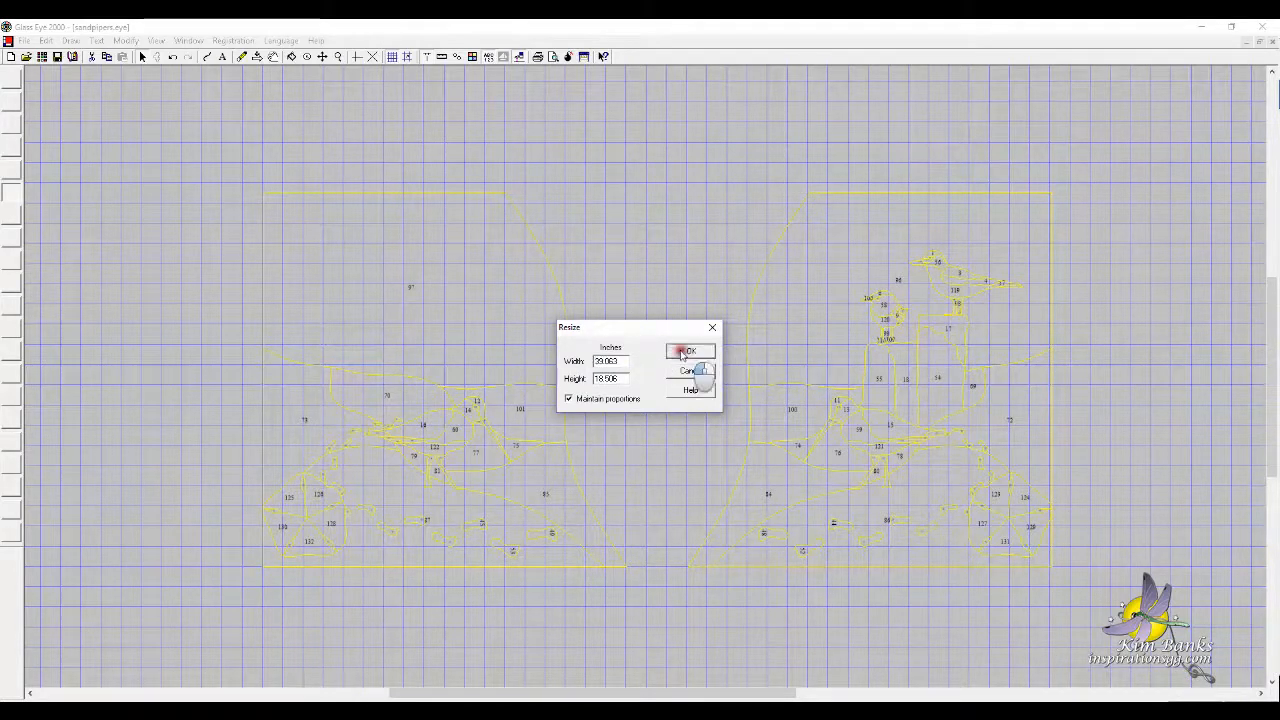
pyautogui.click(688, 351)
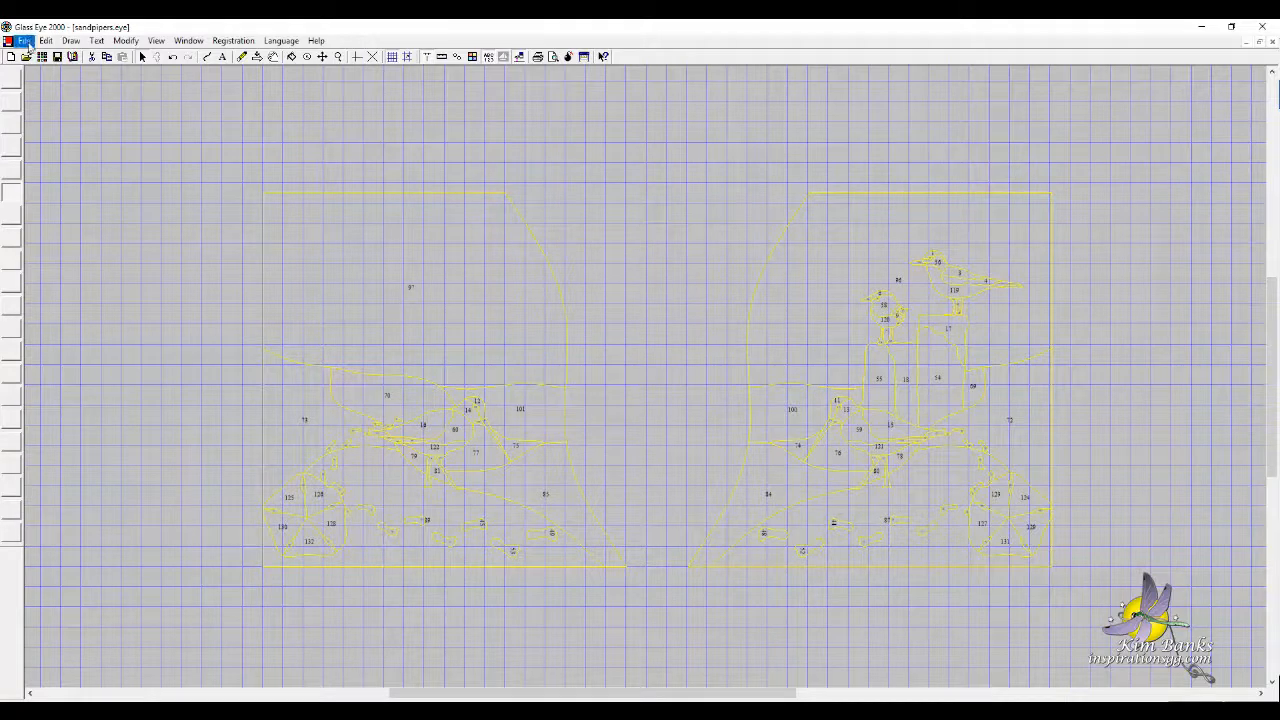
# Open the PrimoPDF printer's advanced document settings from the Print dialog
pyautogui.click(24, 40)
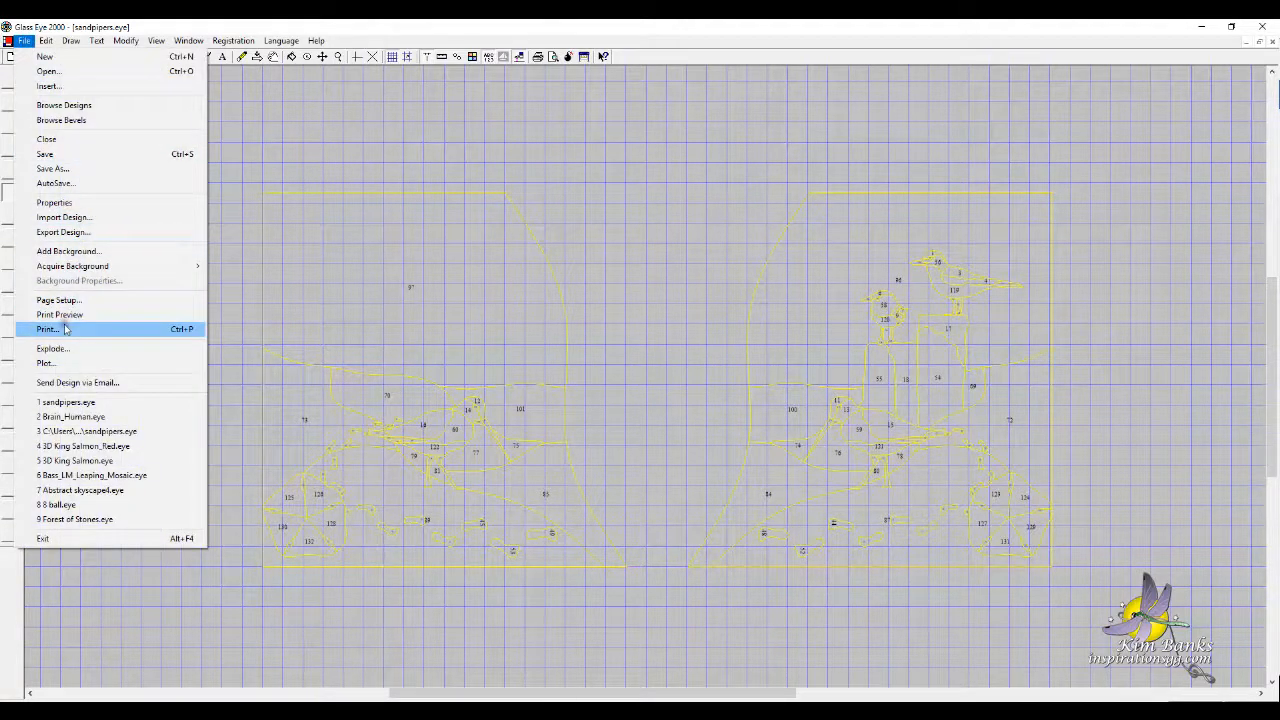
pyautogui.click(47, 329)
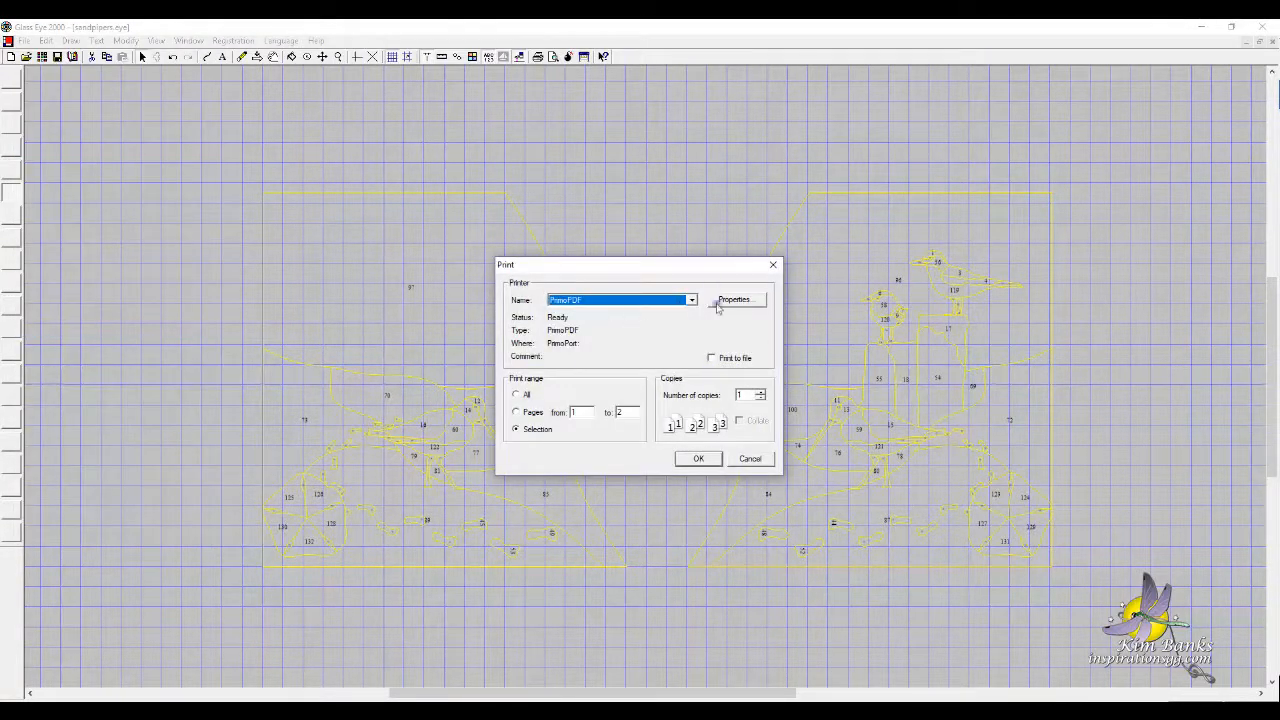
pyautogui.click(734, 300)
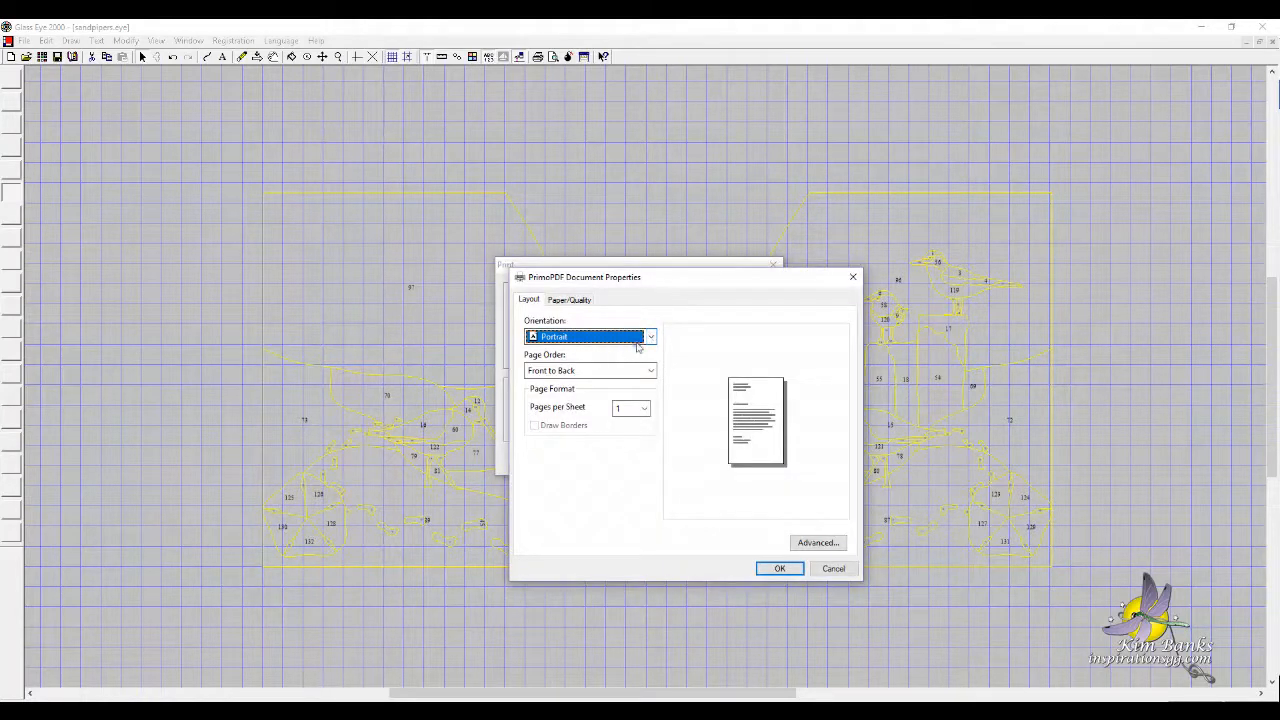
pyautogui.click(817, 542)
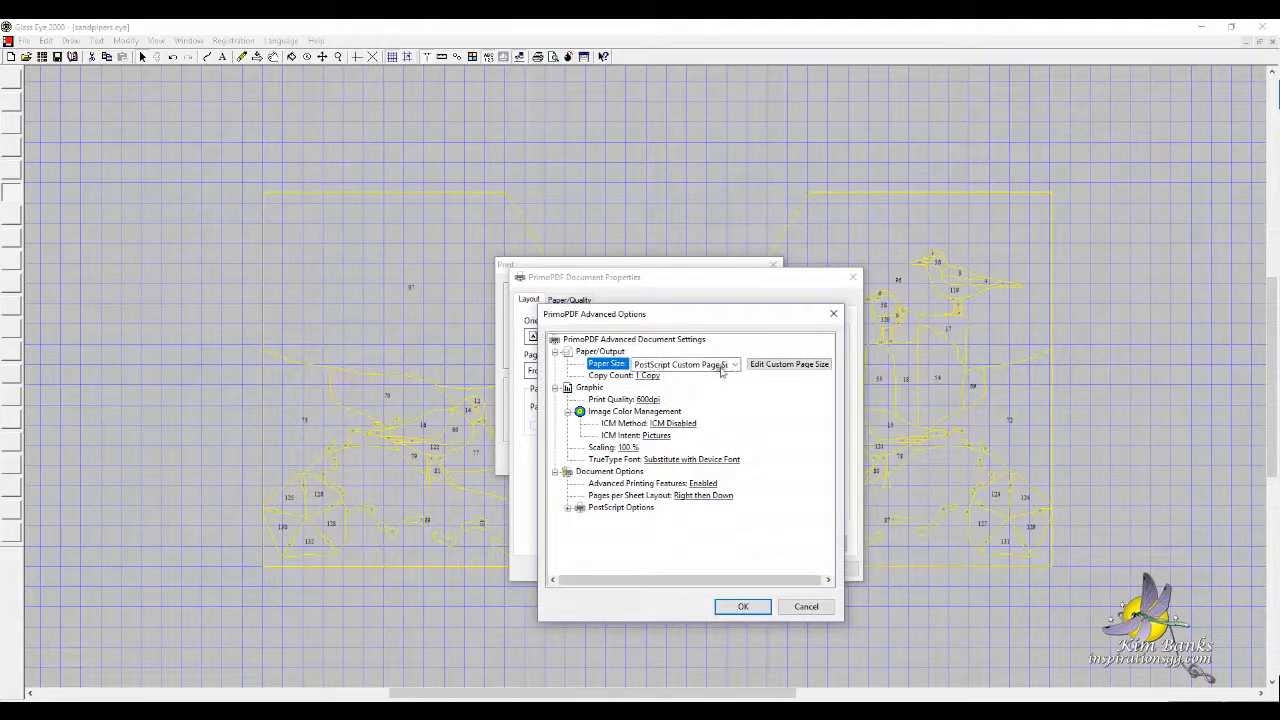
# Define a custom 23 by 11-inch page fed short edge first, and confirm
pyautogui.click(789, 363)
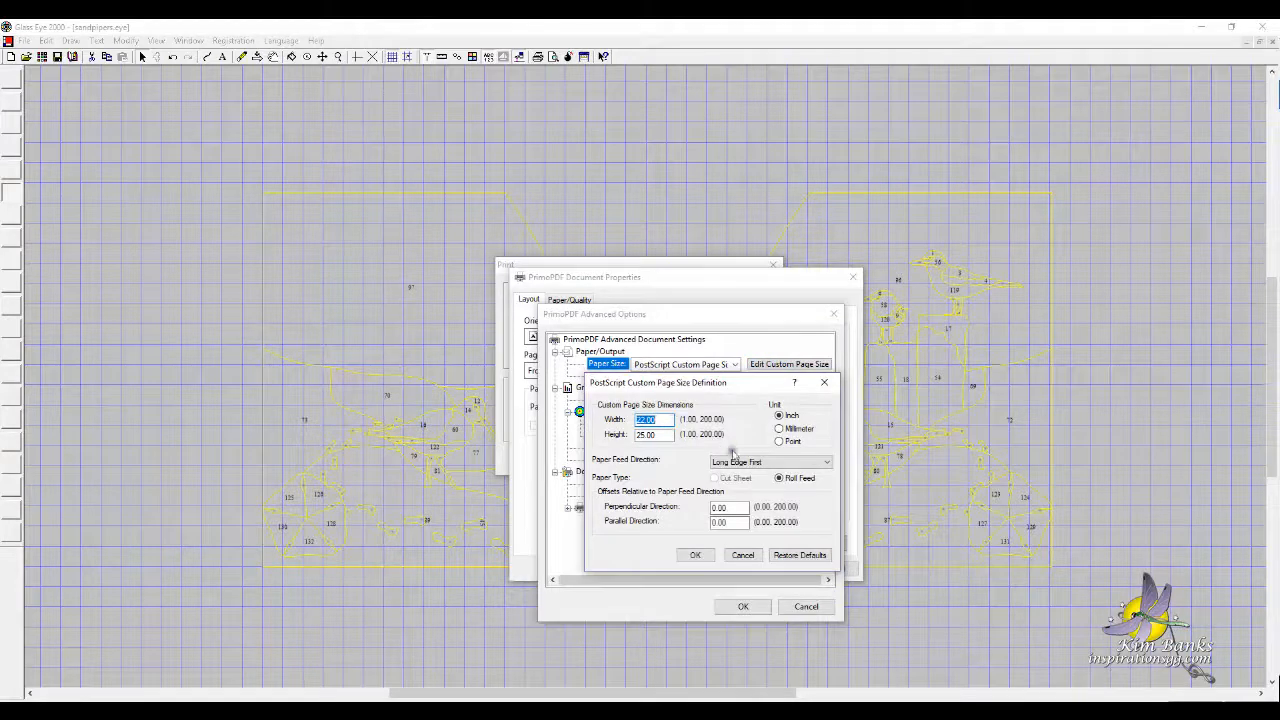
pyautogui.click(824, 461)
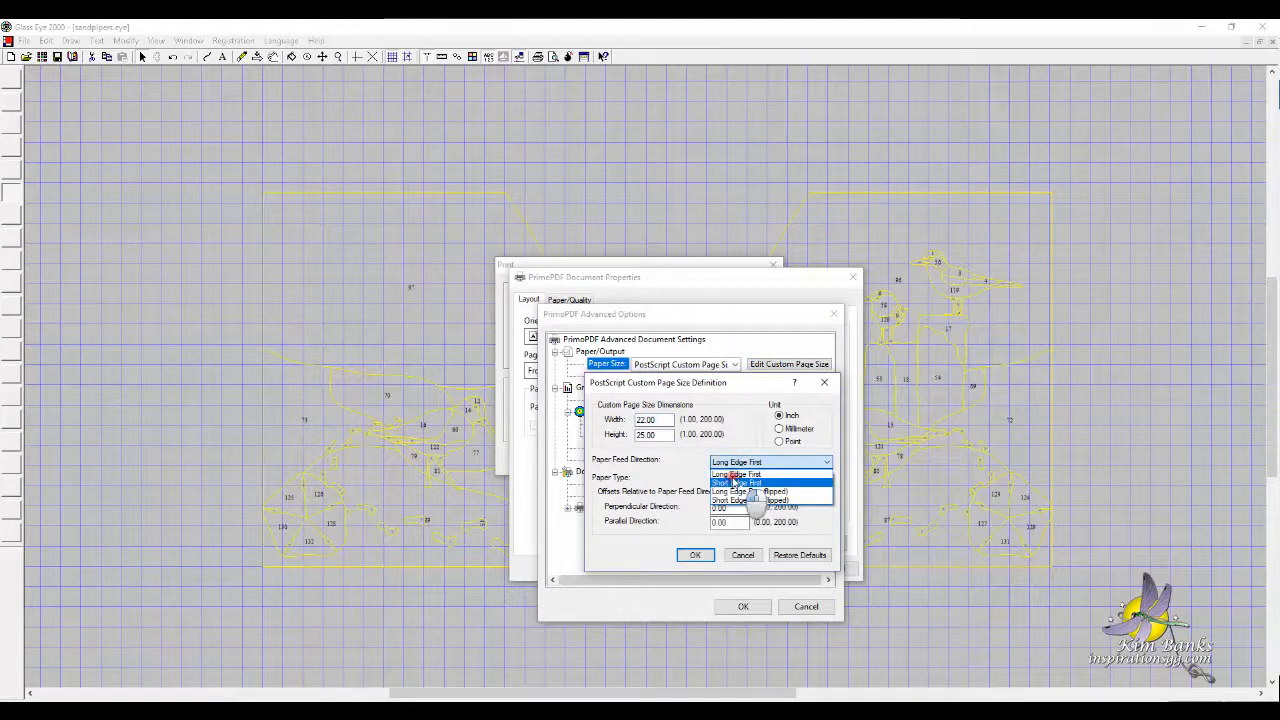
pyautogui.click(738, 482)
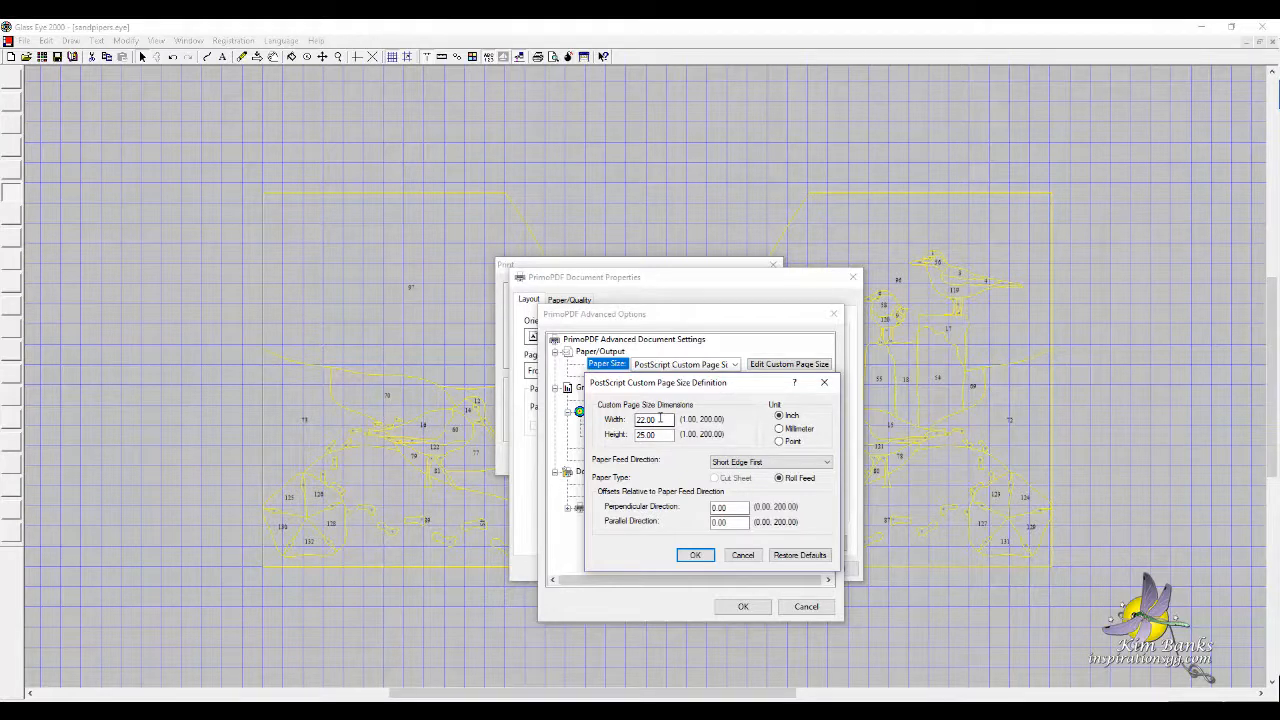
pyautogui.tripleClick(648, 419)
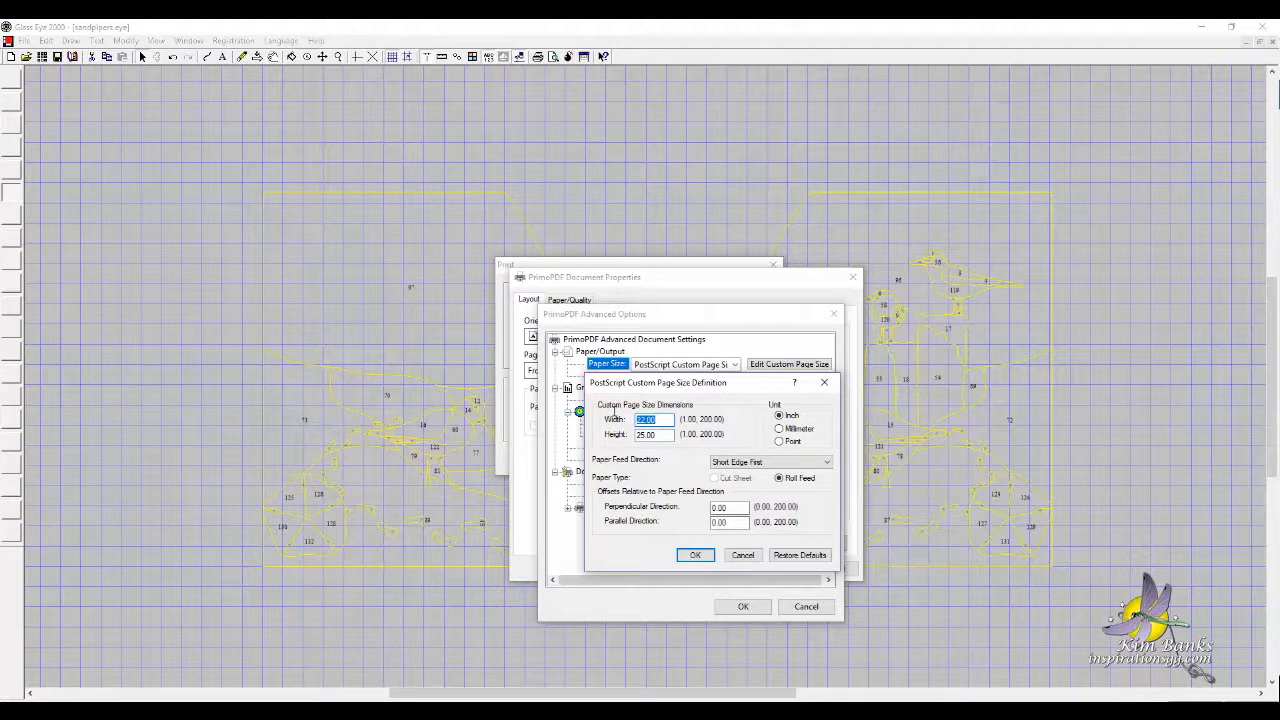
pyautogui.write('23')
pyautogui.click(654, 434)
pyautogui.write('33')
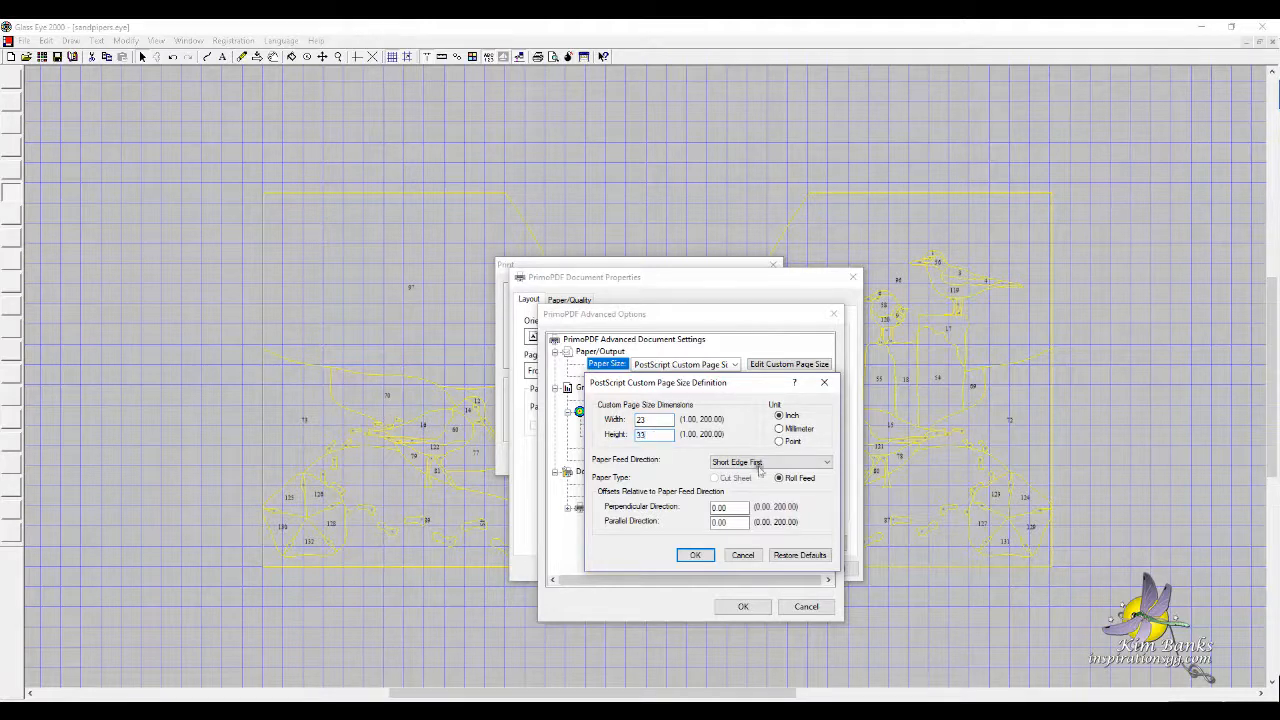
pyautogui.click(695, 555)
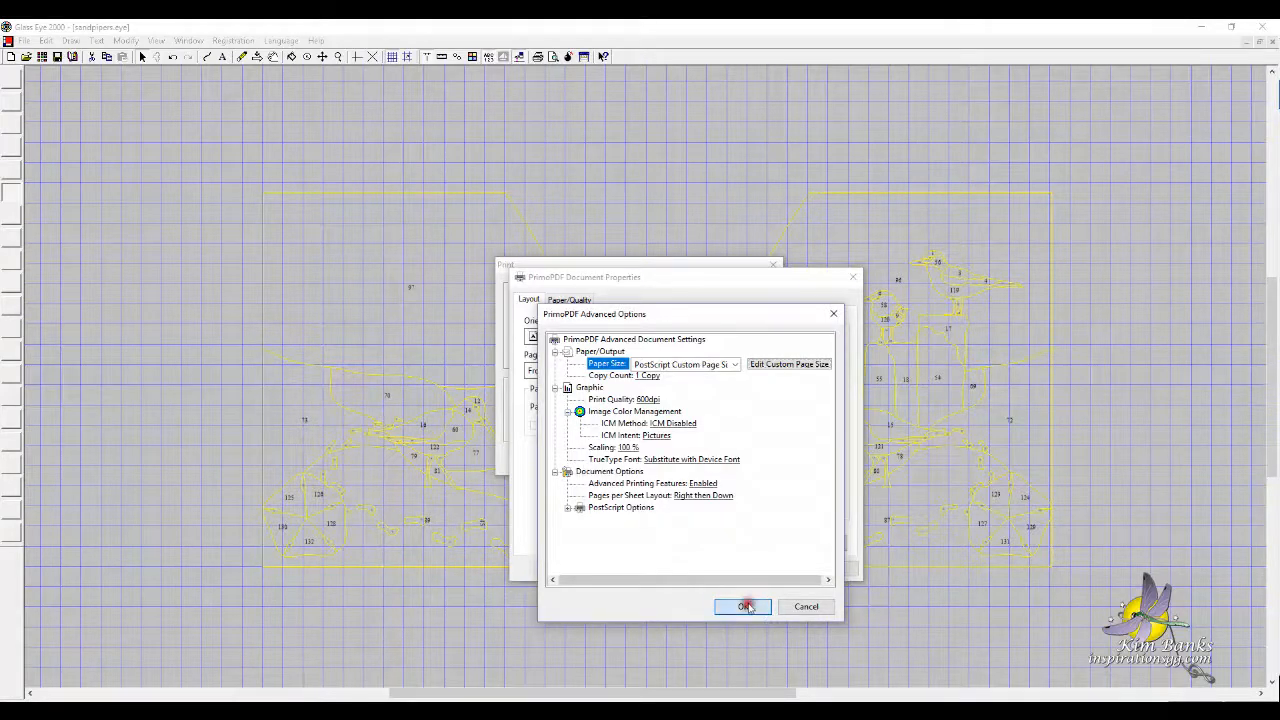
pyautogui.click(744, 606)
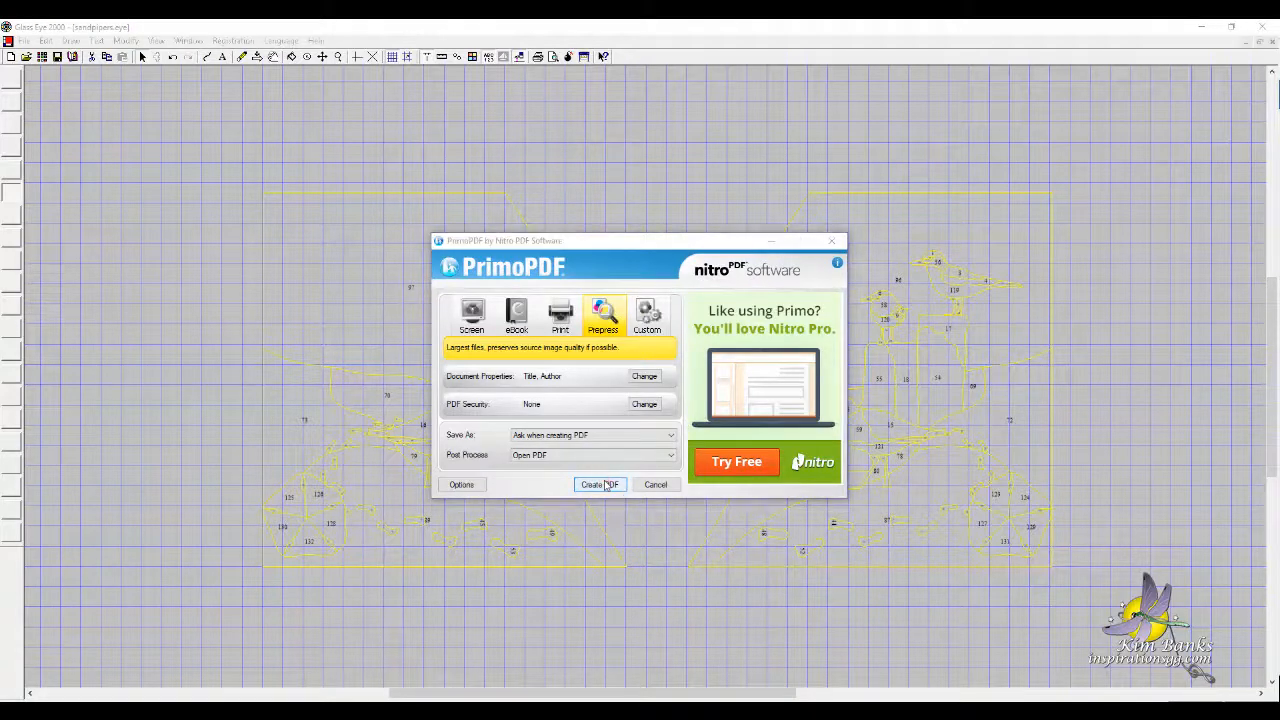
# Create the PDF and save it as sandpipers_COMMERCIAL_long
pyautogui.click(600, 484)
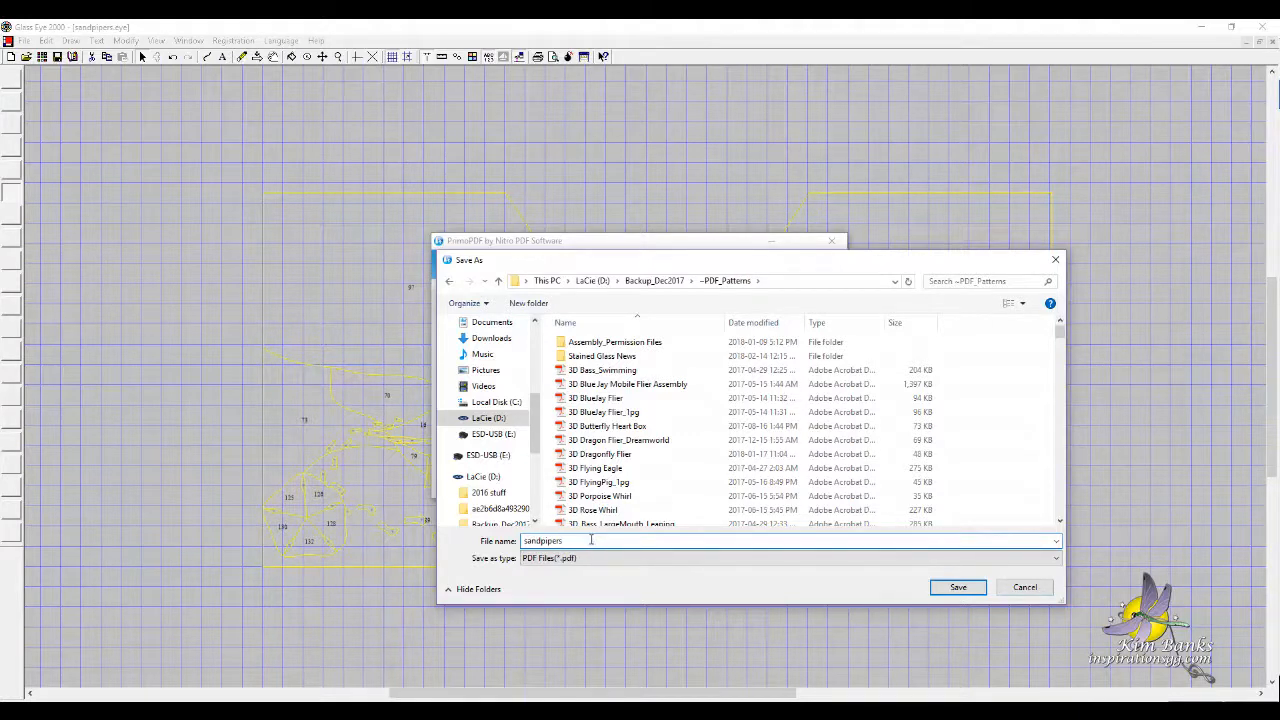
pyautogui.write('_COMMERCIAL_')
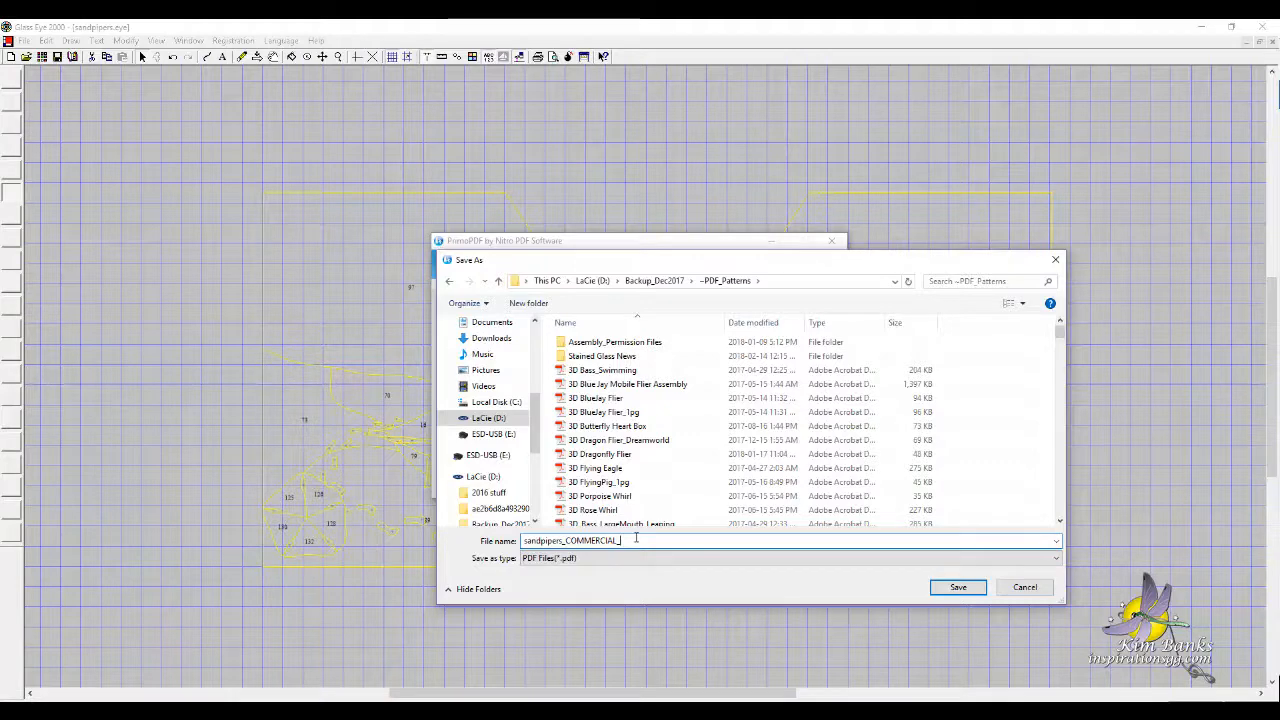
pyautogui.write('long')
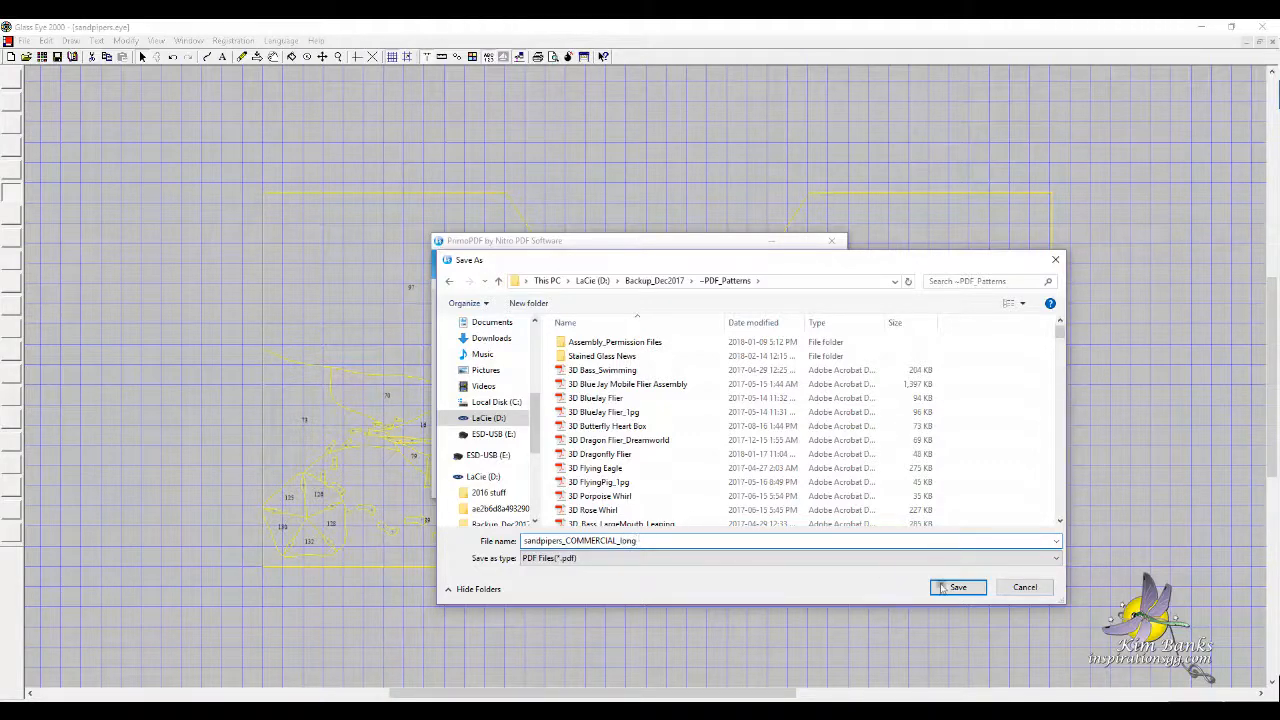
pyautogui.click(957, 587)
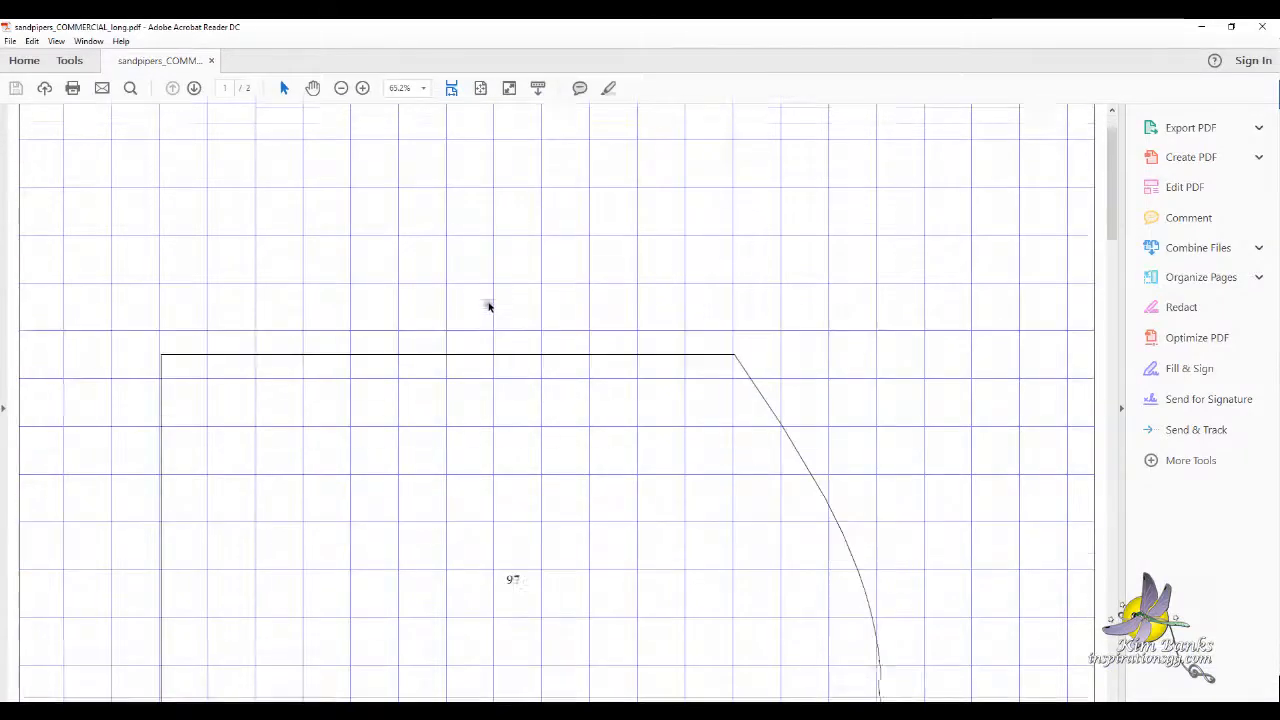
# Zoom out to 33.3% and scroll through pages 1 and 2 of the PDF
pyautogui.click(340, 88)
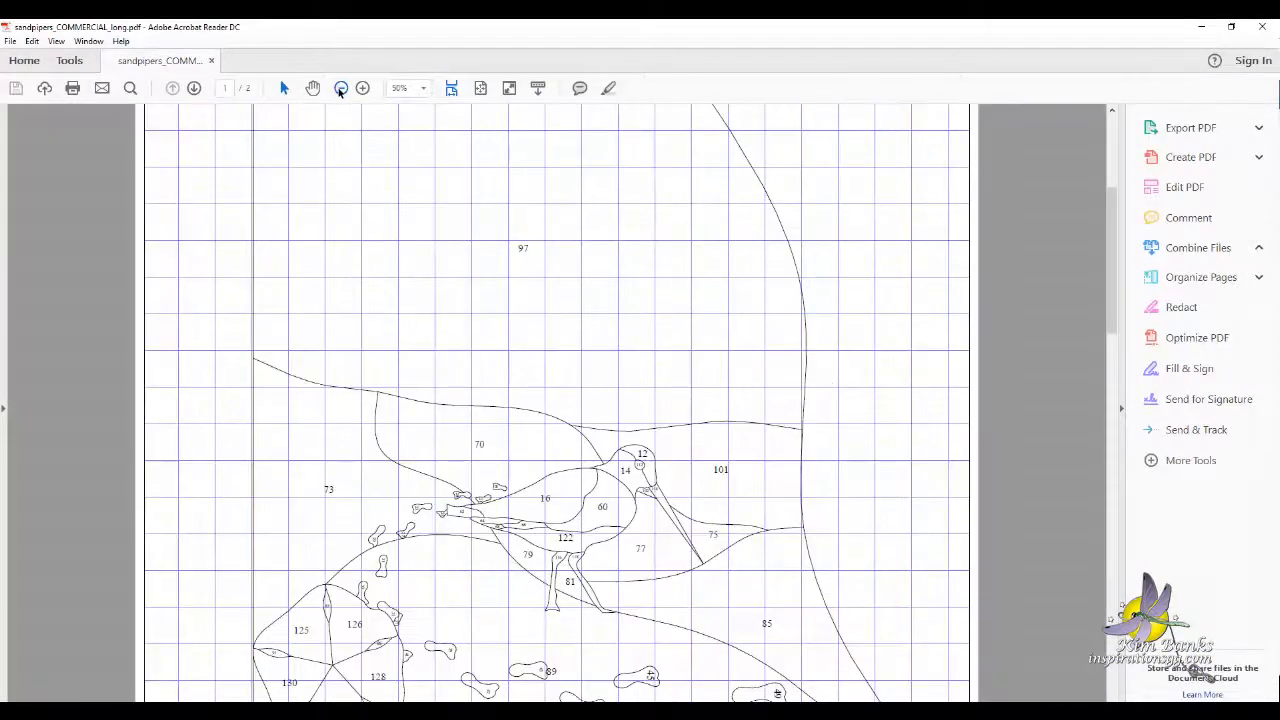
pyautogui.click(341, 88)
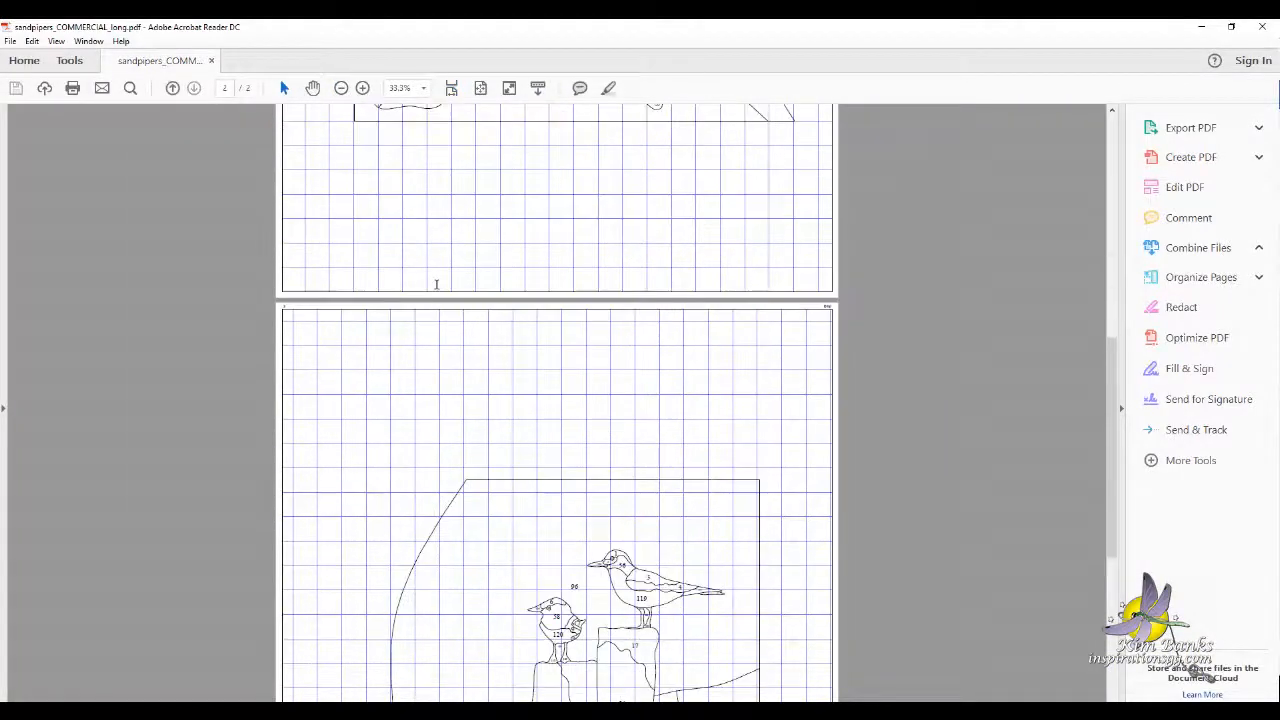
pyautogui.scroll(-3)
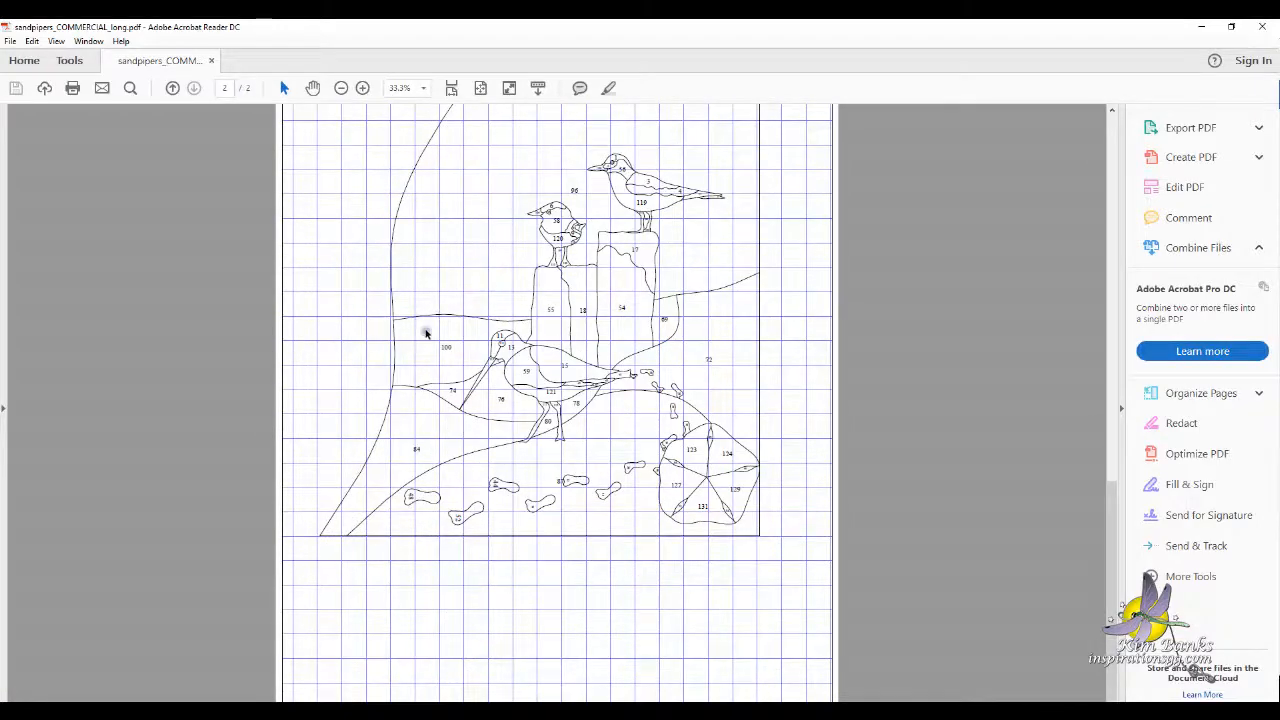
pyautogui.click(172, 88)
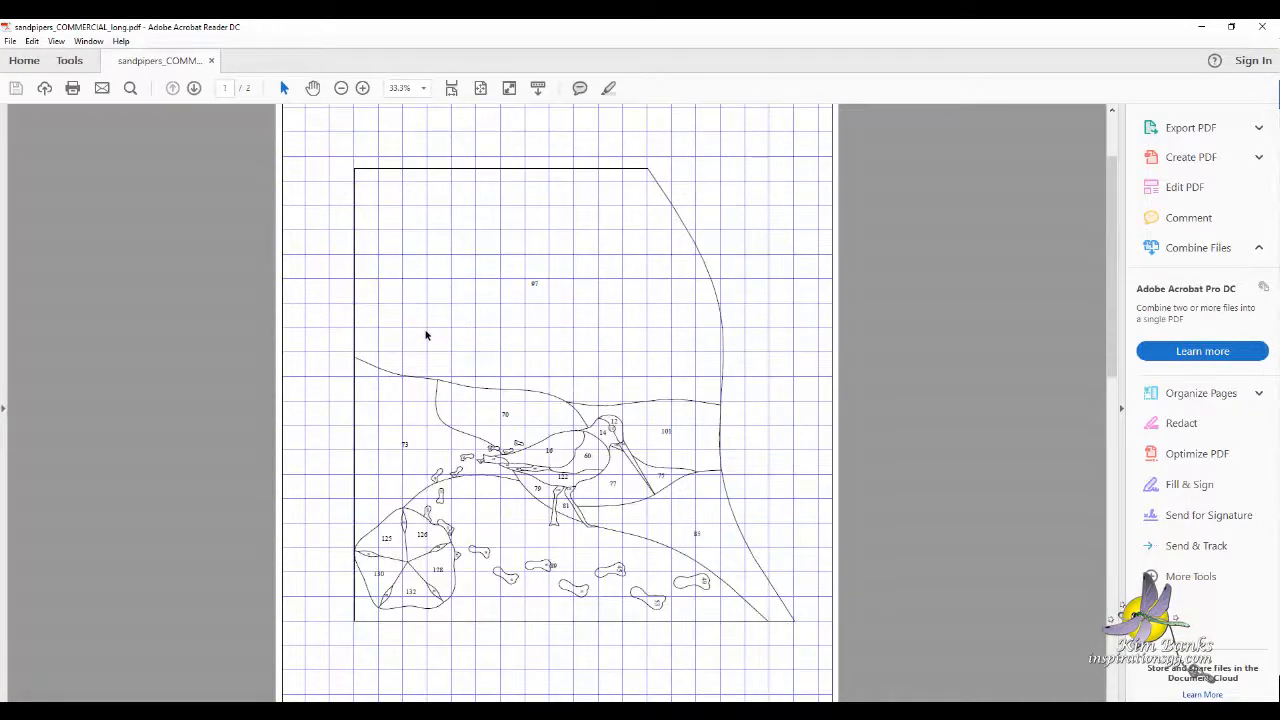
pyautogui.scroll(3)
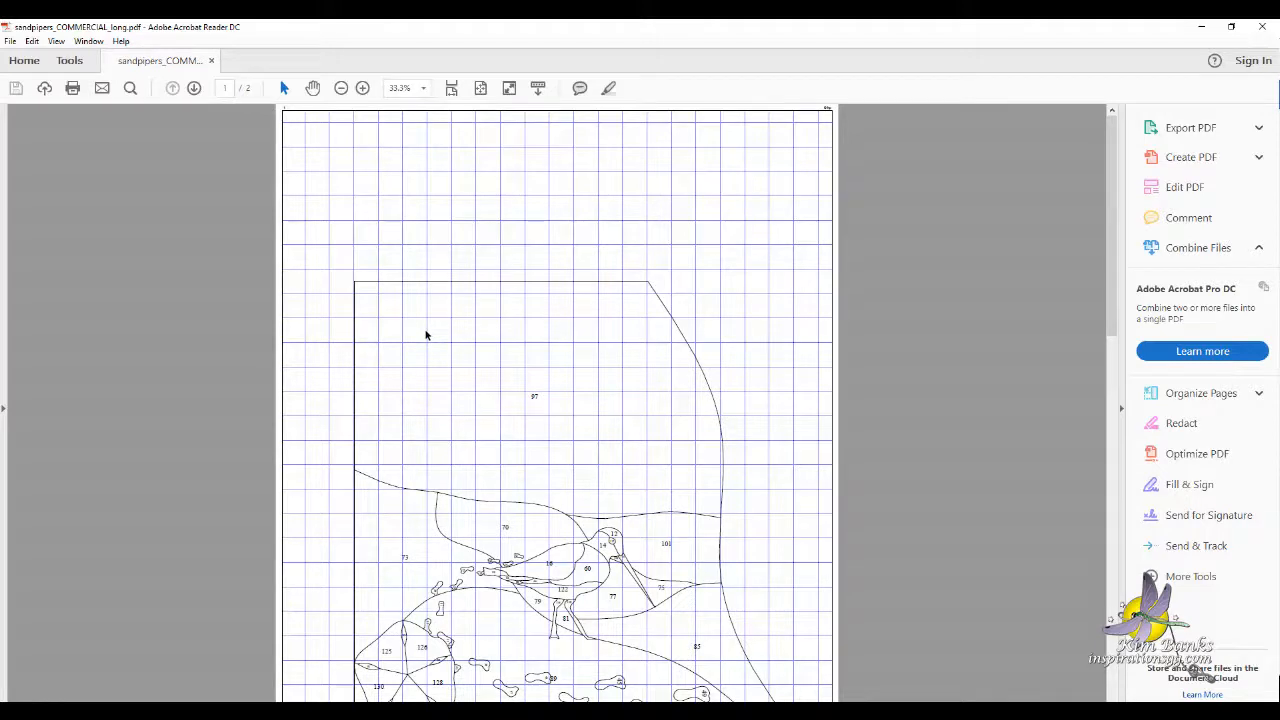
pyautogui.scroll(-3)
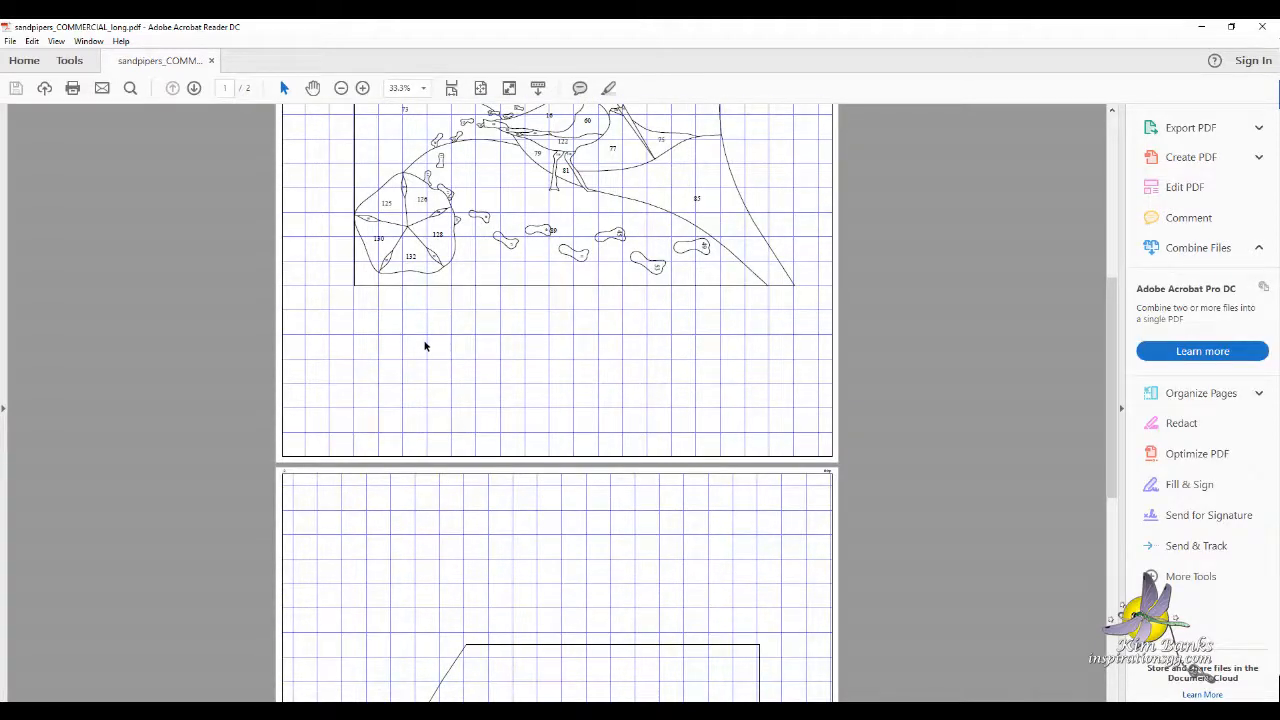
pyautogui.moveTo(298, 168)
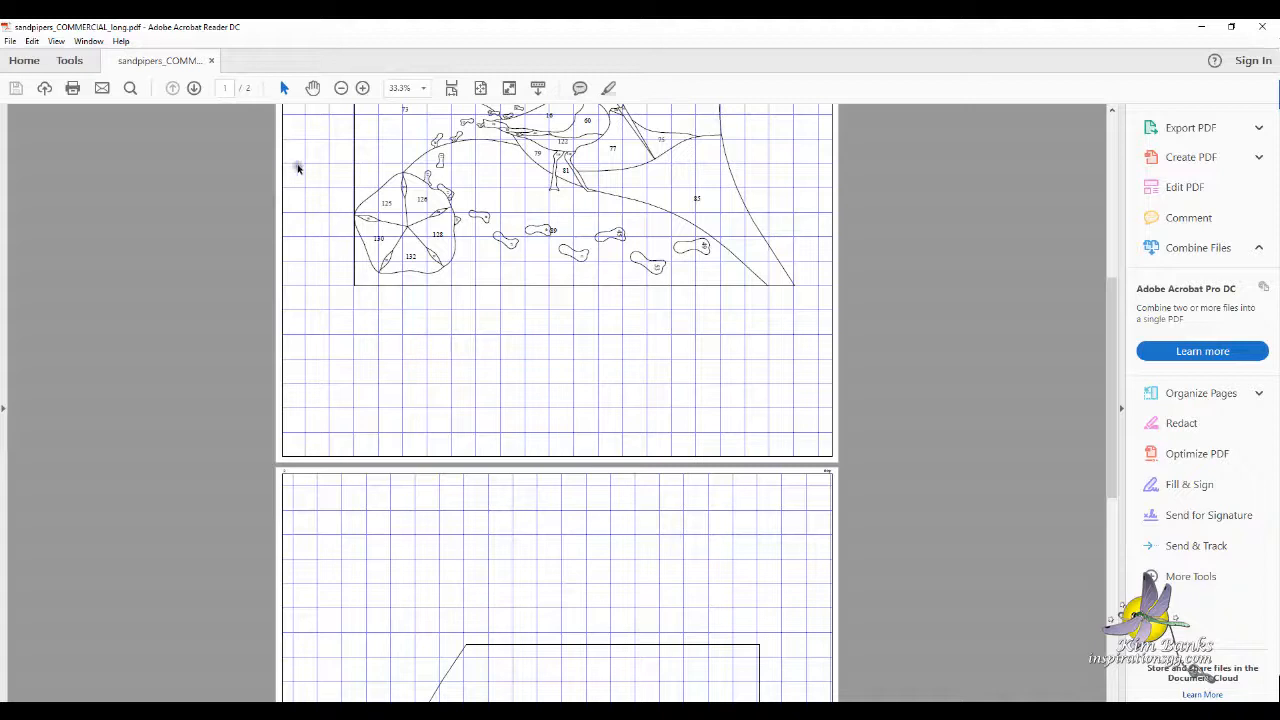
pyautogui.moveTo(1262, 27)
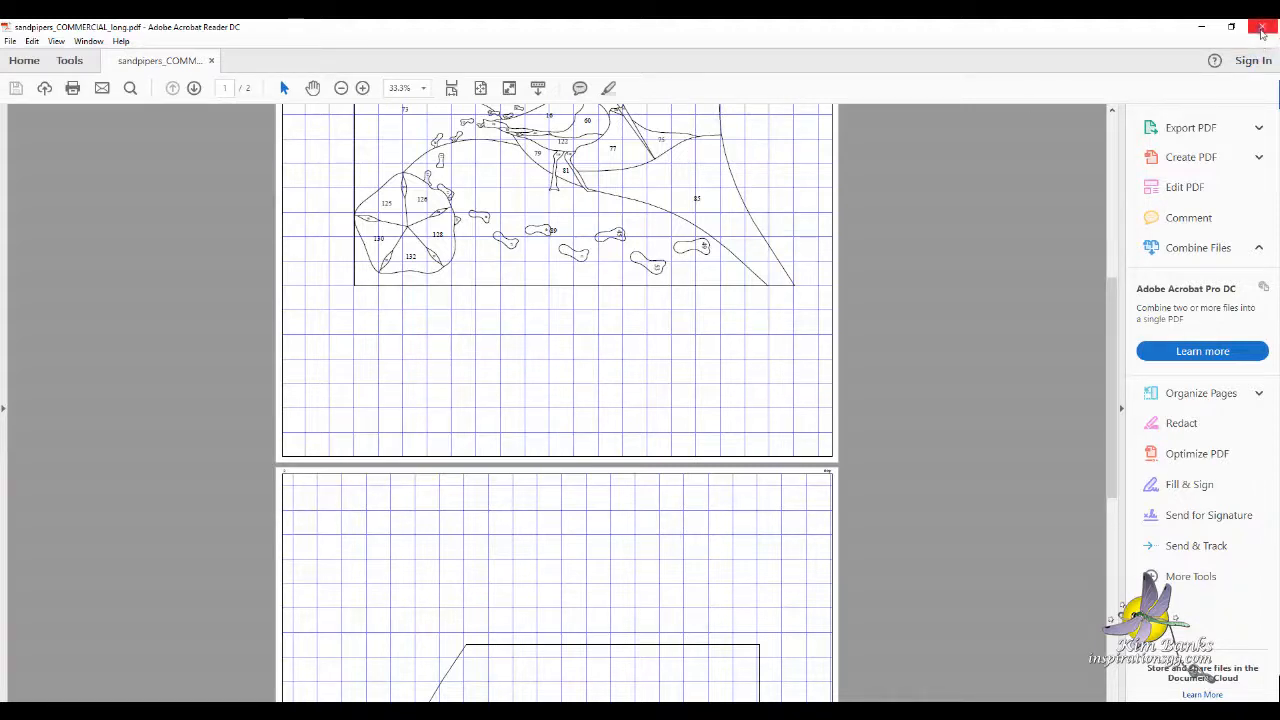